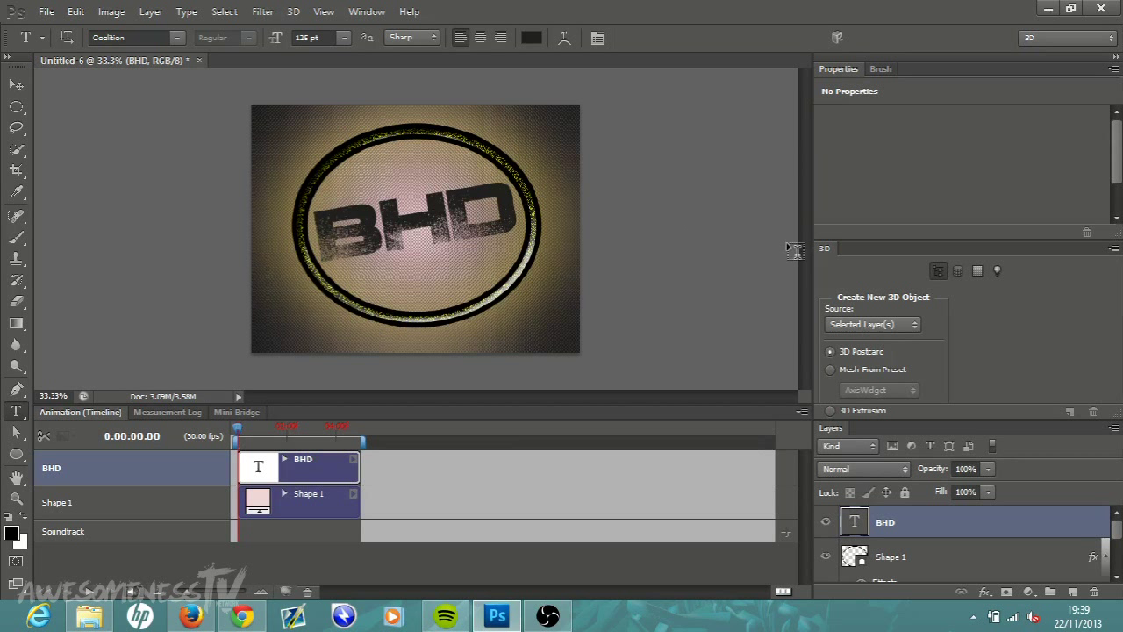
{"action": "mouse_move", "coordinate": [91, 137]}
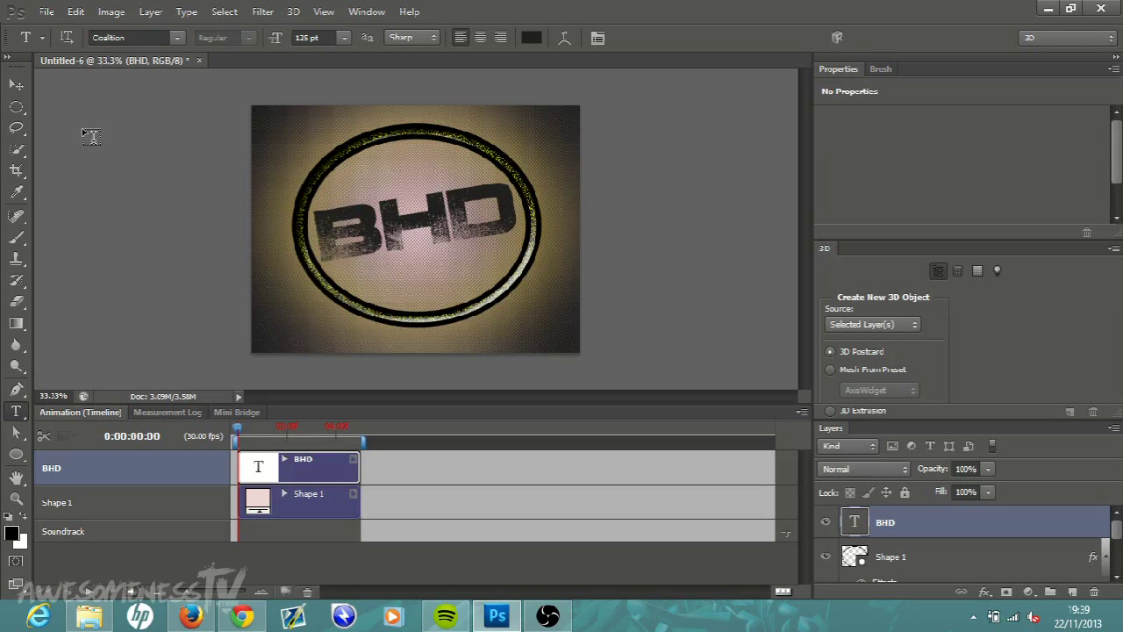
Step: Bring up the File menu over the finished BHD artwork
{"action": "left_click", "coordinate": [56, 10]}
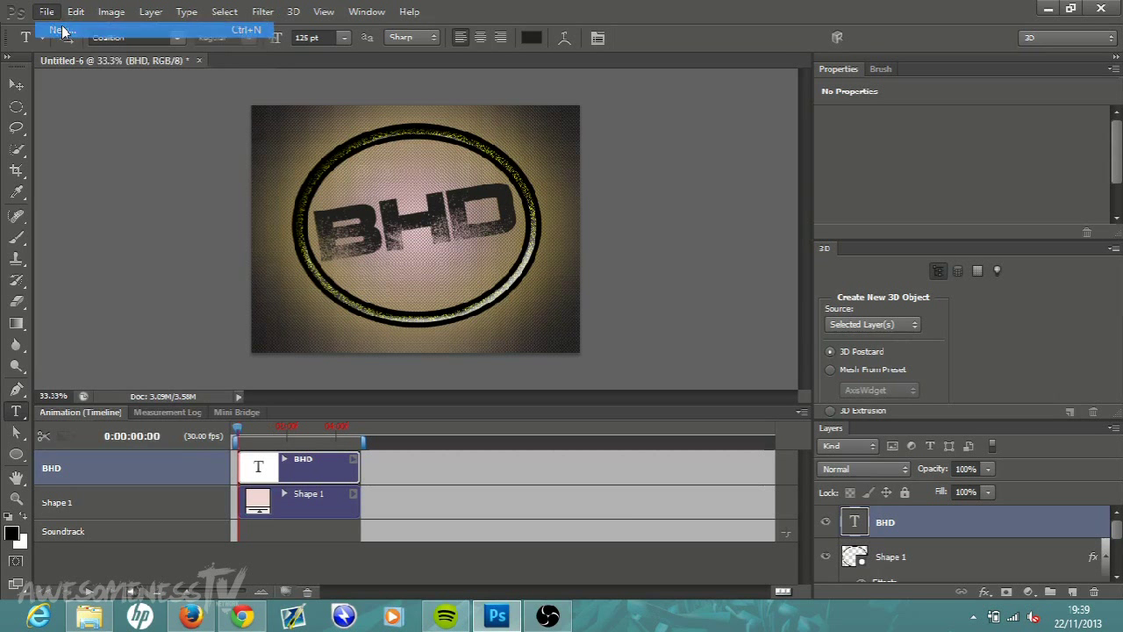
Step: Create a new 1200 × 900 px document at 150 ppi filled with the background colour
{"action": "left_click", "coordinate": [56, 32]}
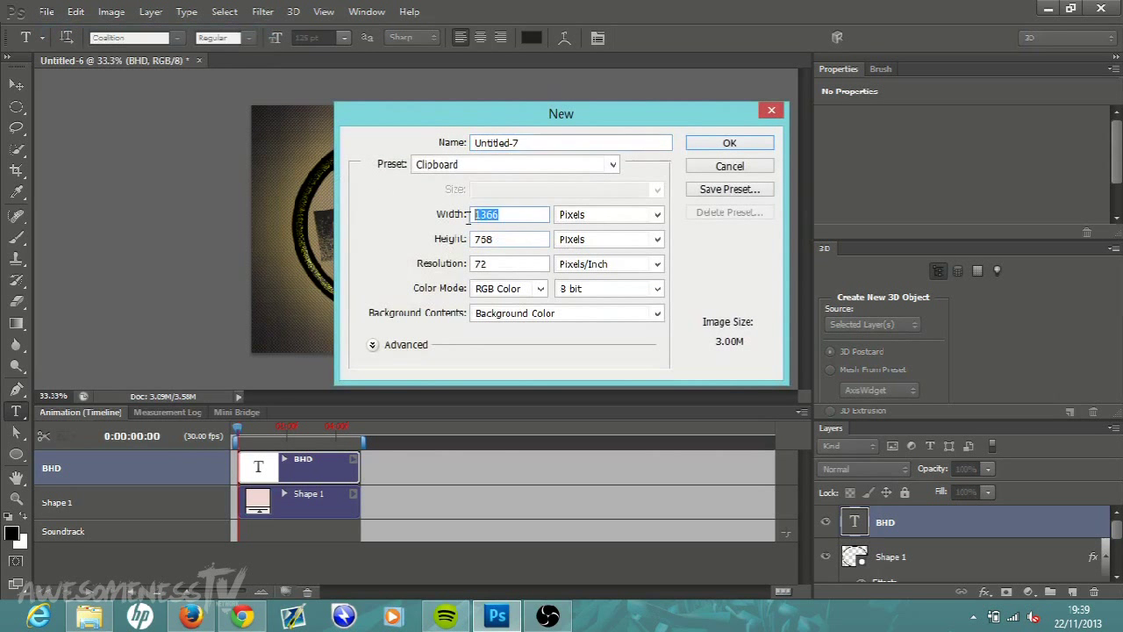
{"action": "type", "text": "1200"}
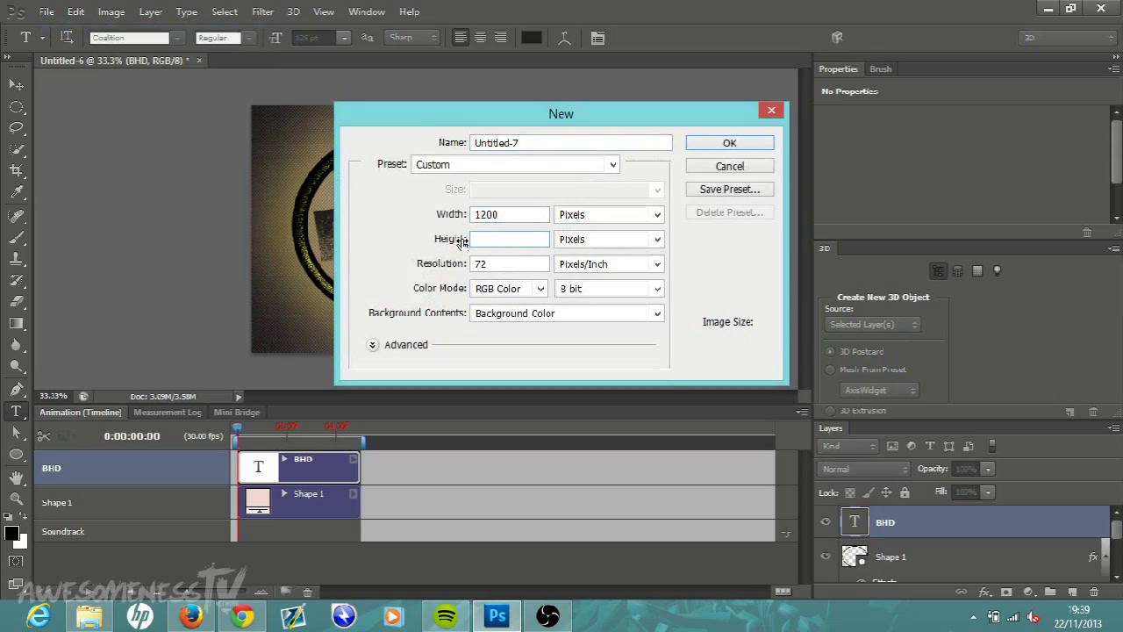
{"action": "type", "text": "900"}
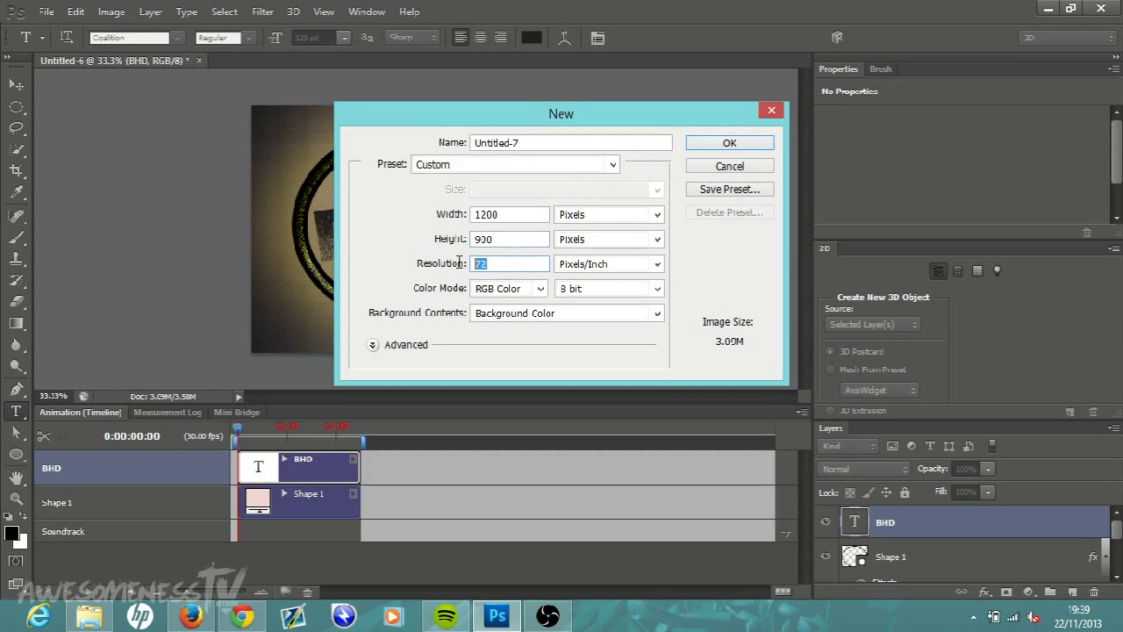
{"action": "type", "text": "150"}
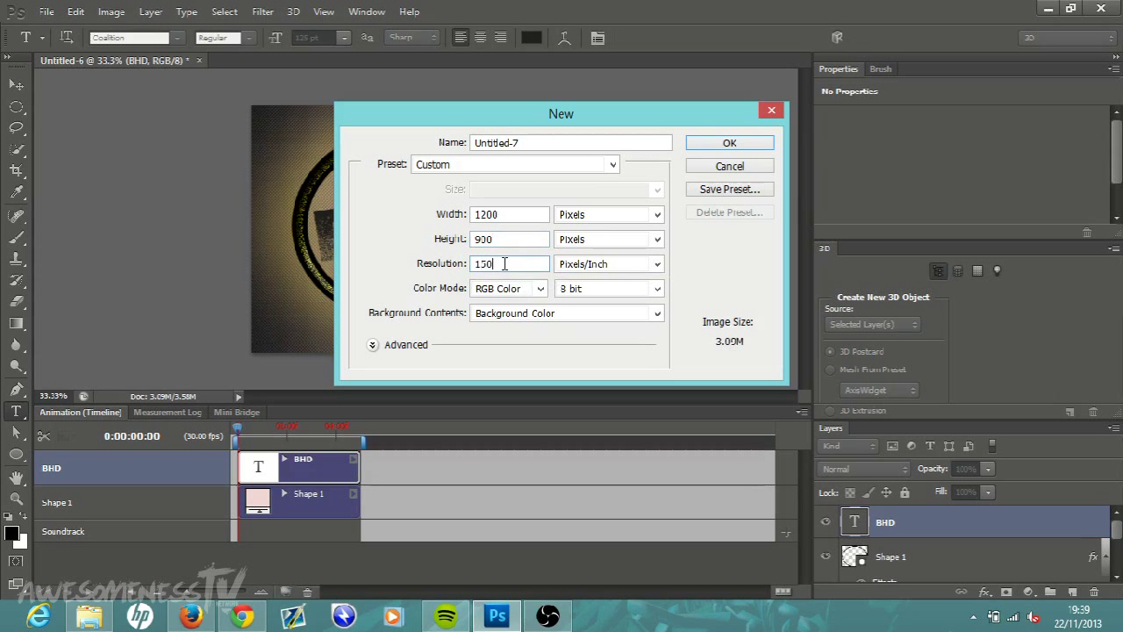
{"action": "mouse_move", "coordinate": [497, 287]}
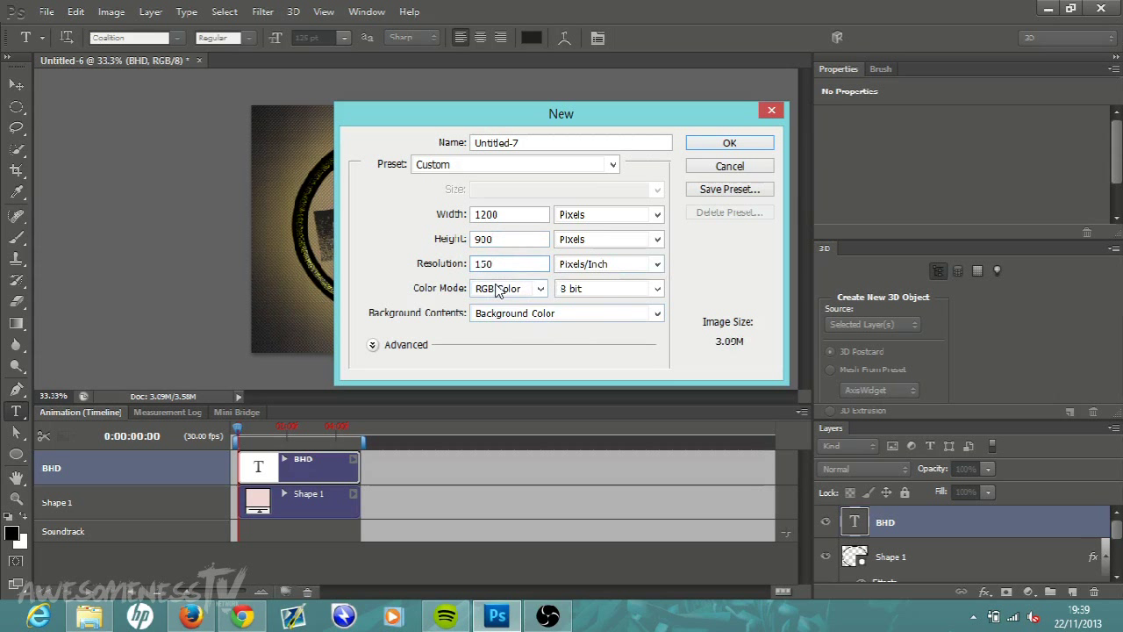
{"action": "left_click", "coordinate": [656, 312]}
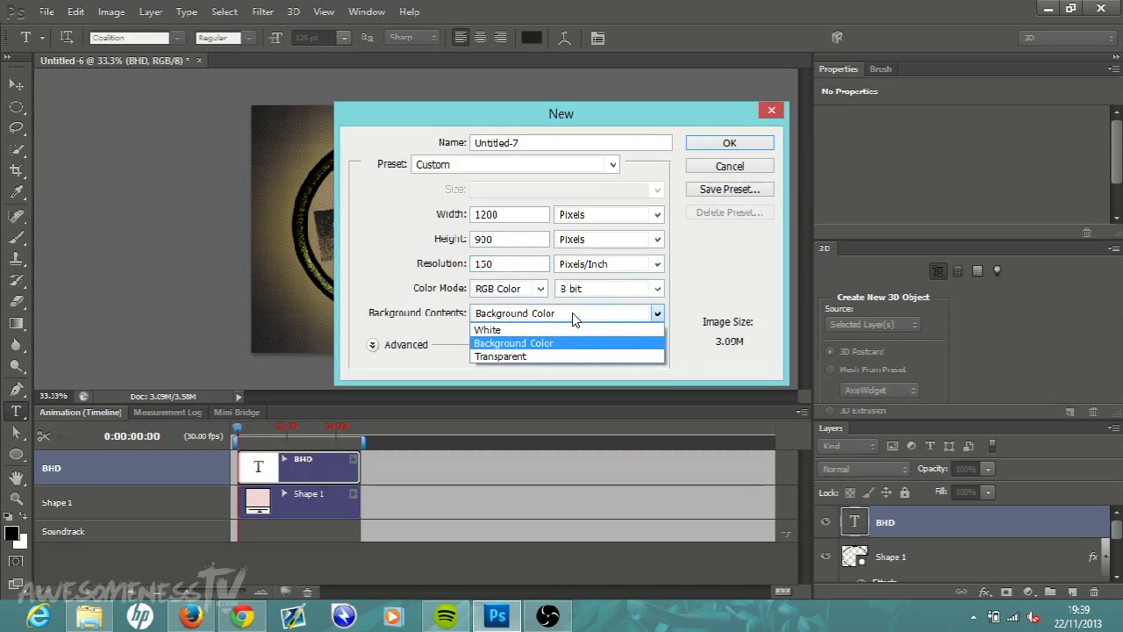
{"action": "mouse_move", "coordinate": [553, 346]}
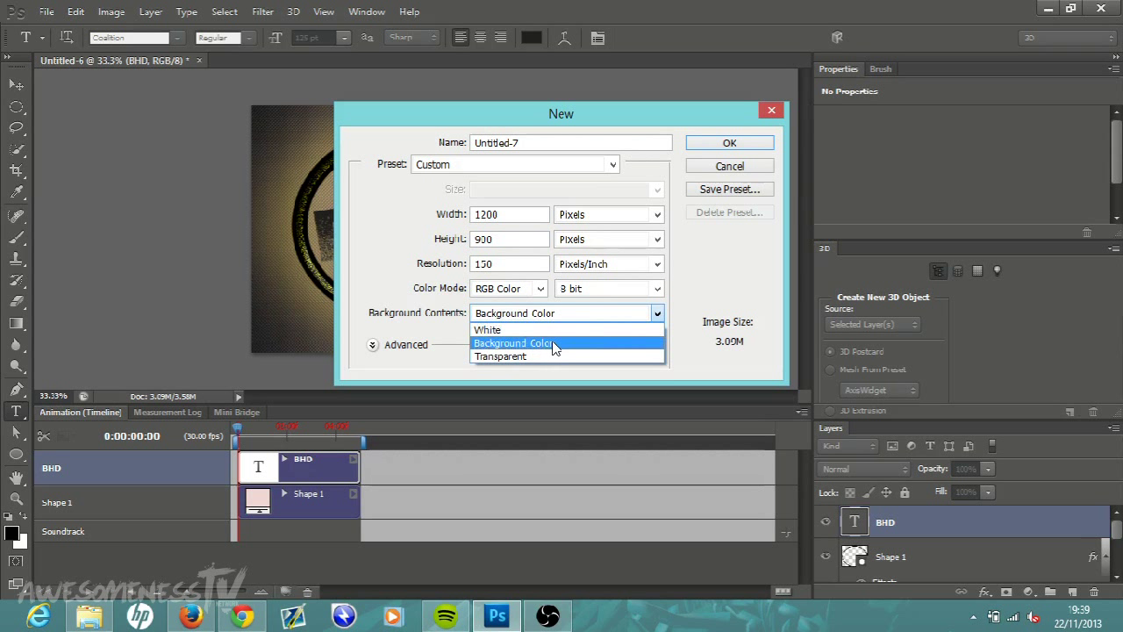
{"action": "left_click", "coordinate": [512, 342]}
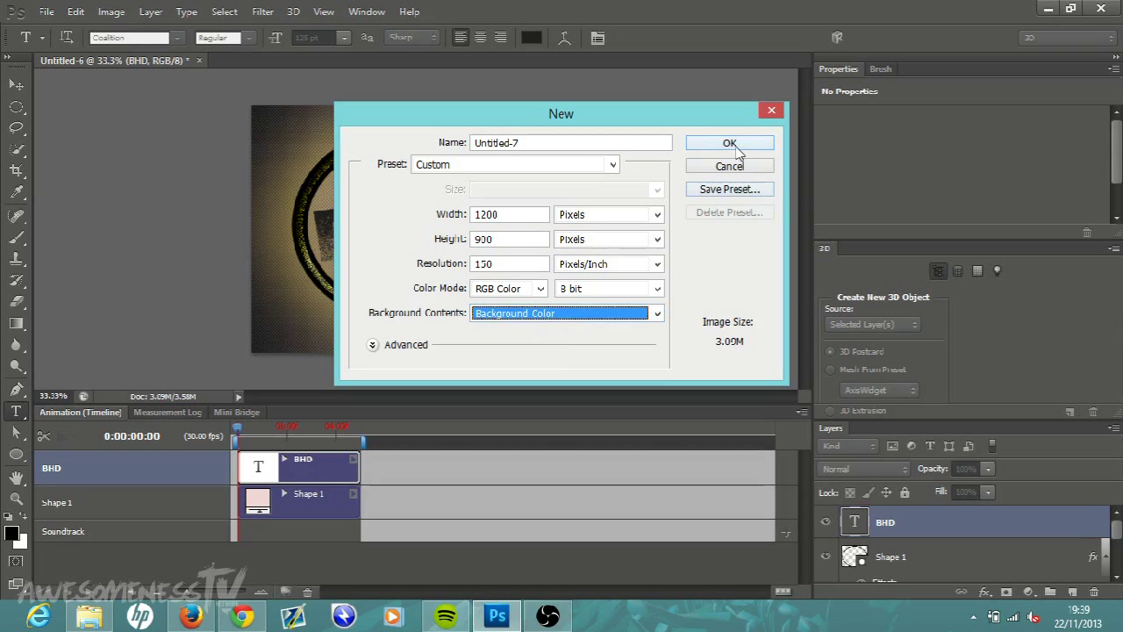
{"action": "left_click", "coordinate": [730, 144]}
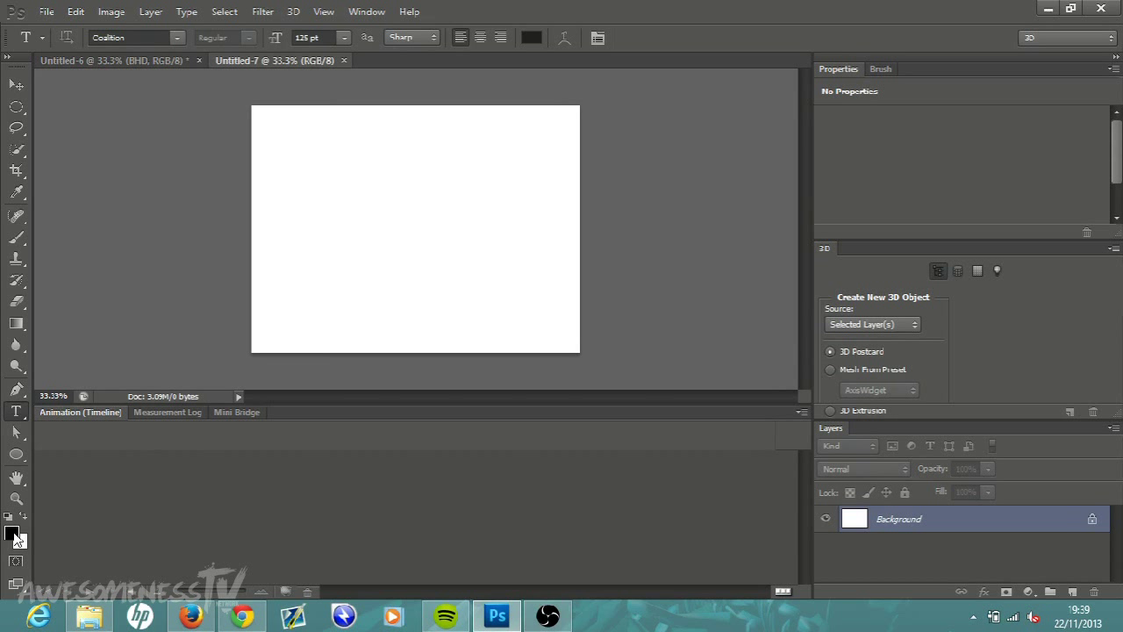
{"action": "mouse_move", "coordinate": [27, 540]}
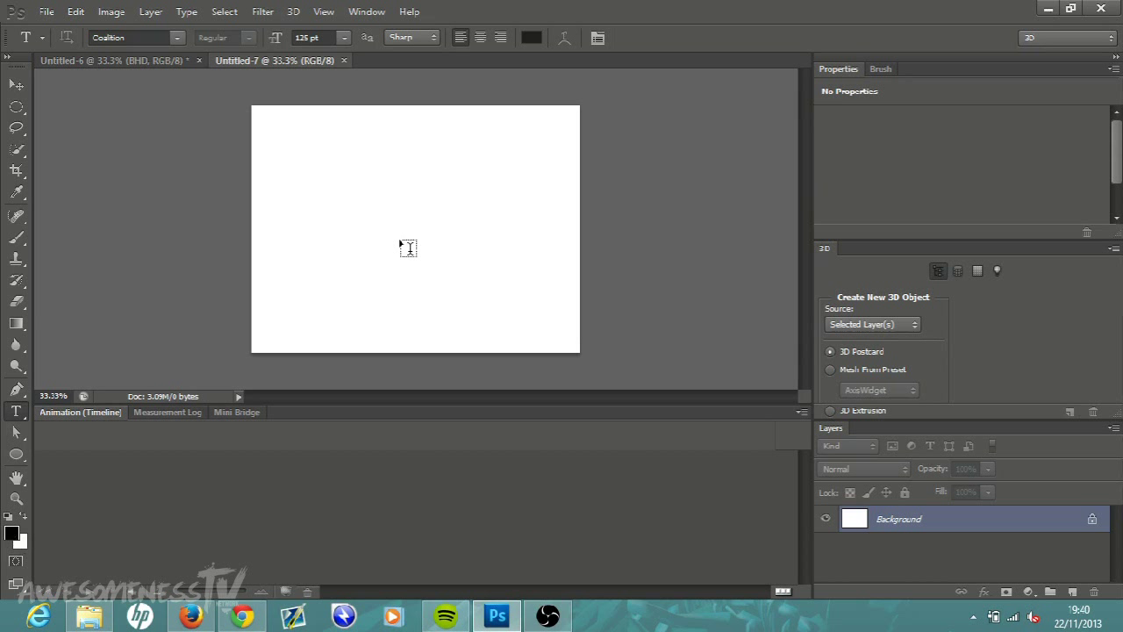
{"action": "mouse_move", "coordinate": [7, 520]}
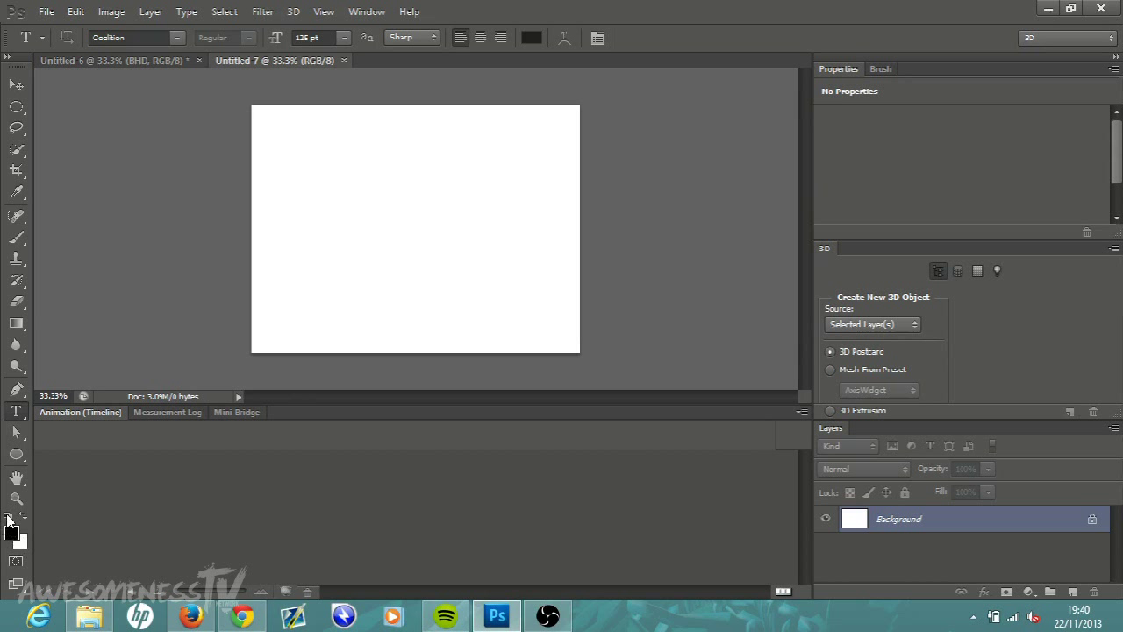
{"action": "mouse_move", "coordinate": [369, 234]}
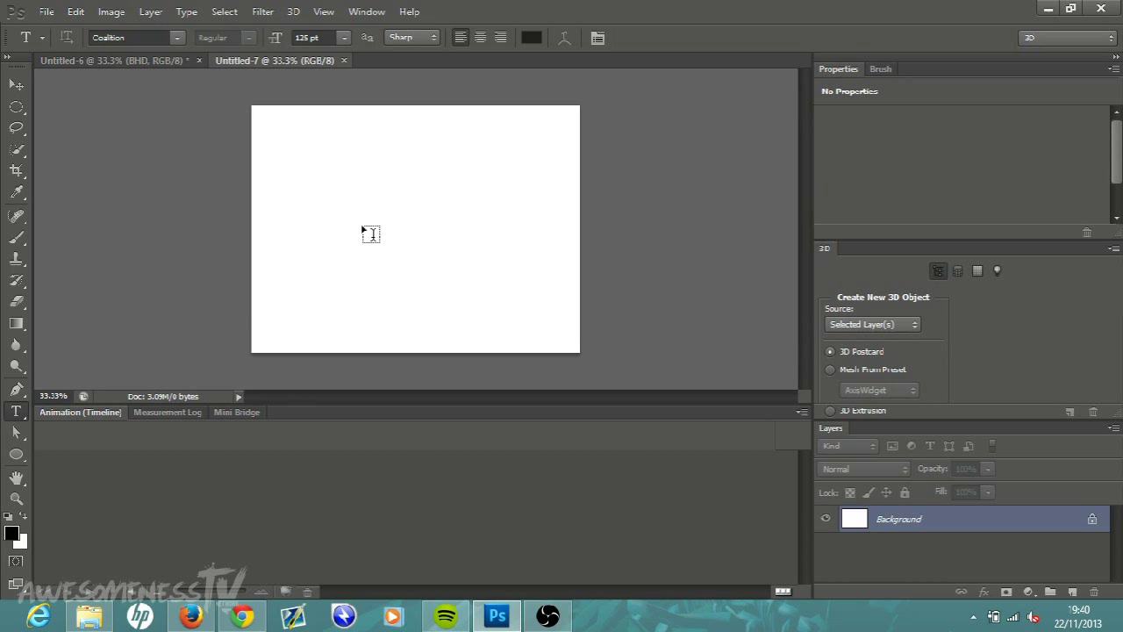
{"action": "mouse_move", "coordinate": [381, 264]}
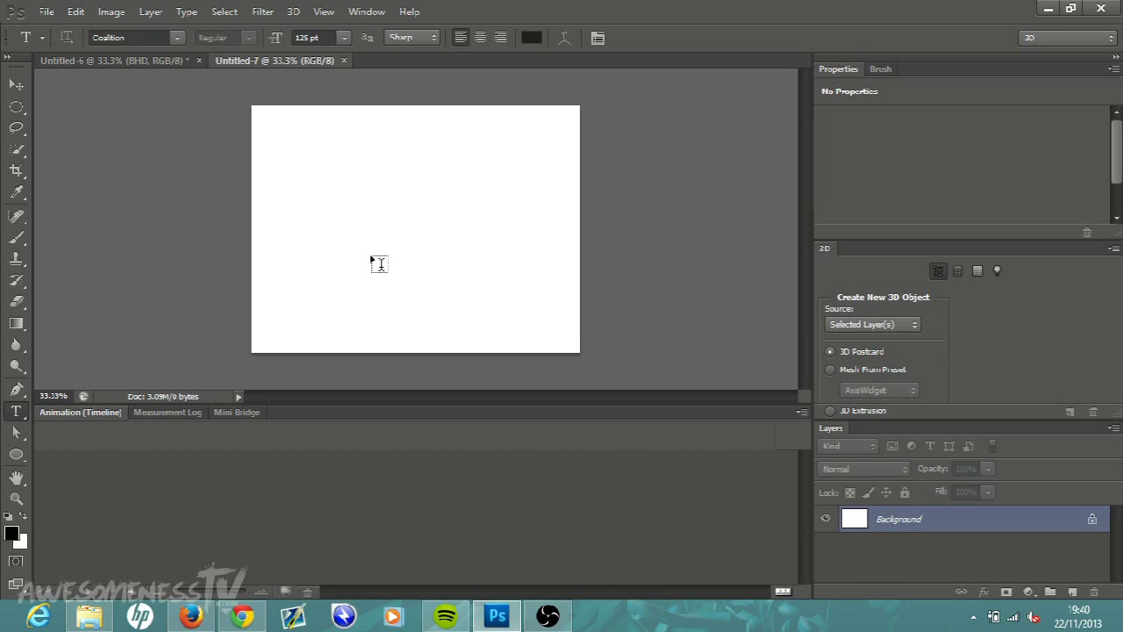
{"action": "mouse_move", "coordinate": [351, 288]}
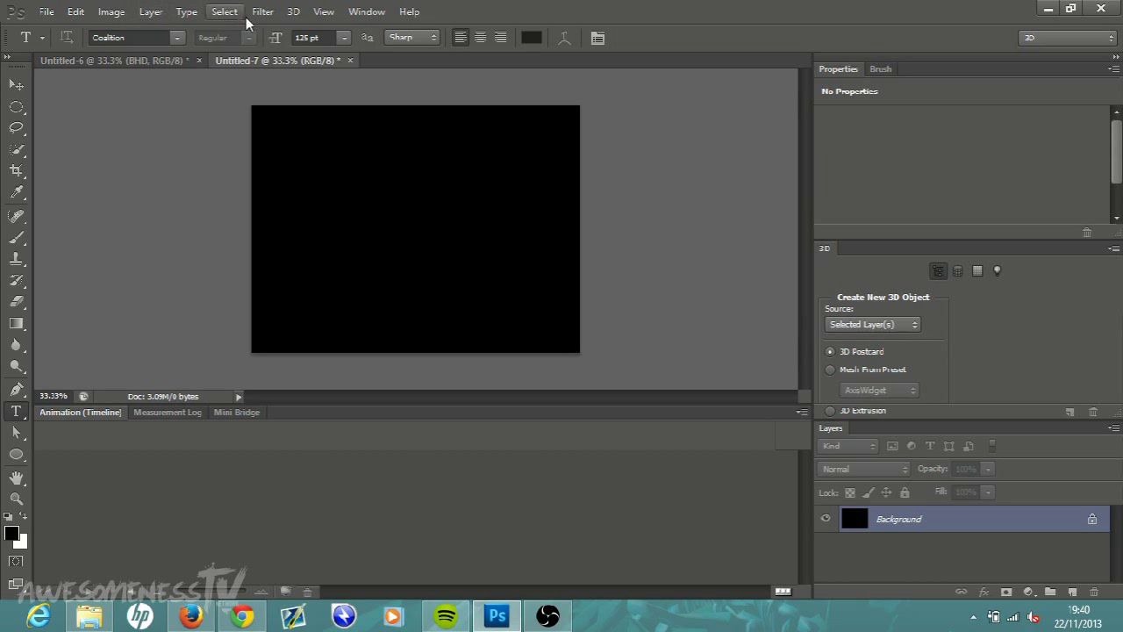
Step: Apply a Patchwork texture with square size 1 and relief 1 to the black background
{"action": "left_click", "coordinate": [270, 12]}
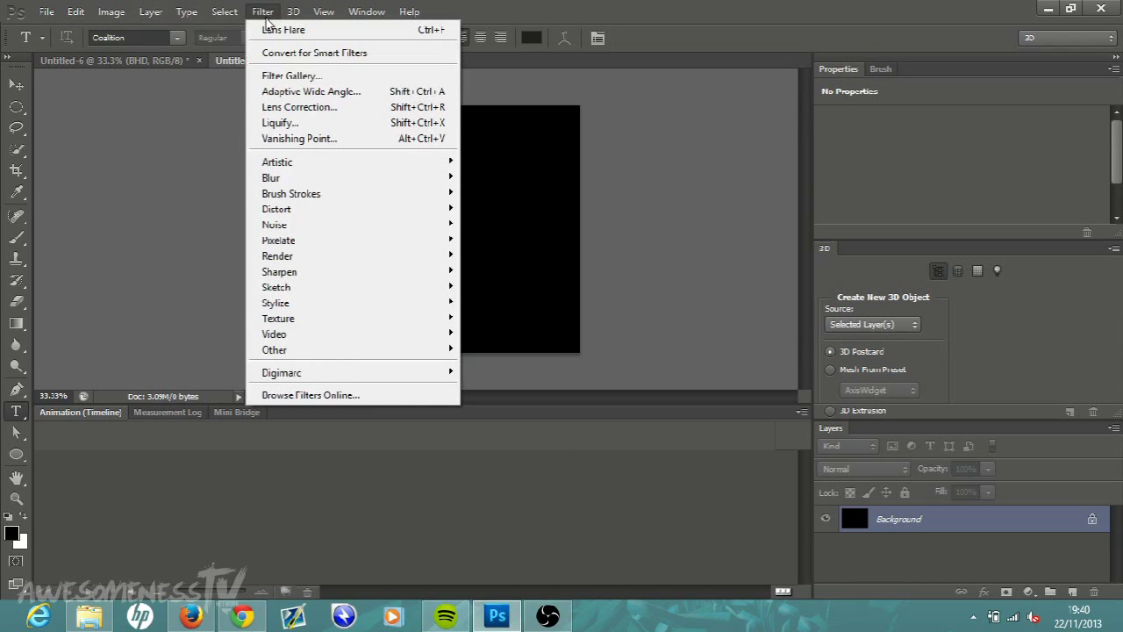
{"action": "mouse_move", "coordinate": [278, 318]}
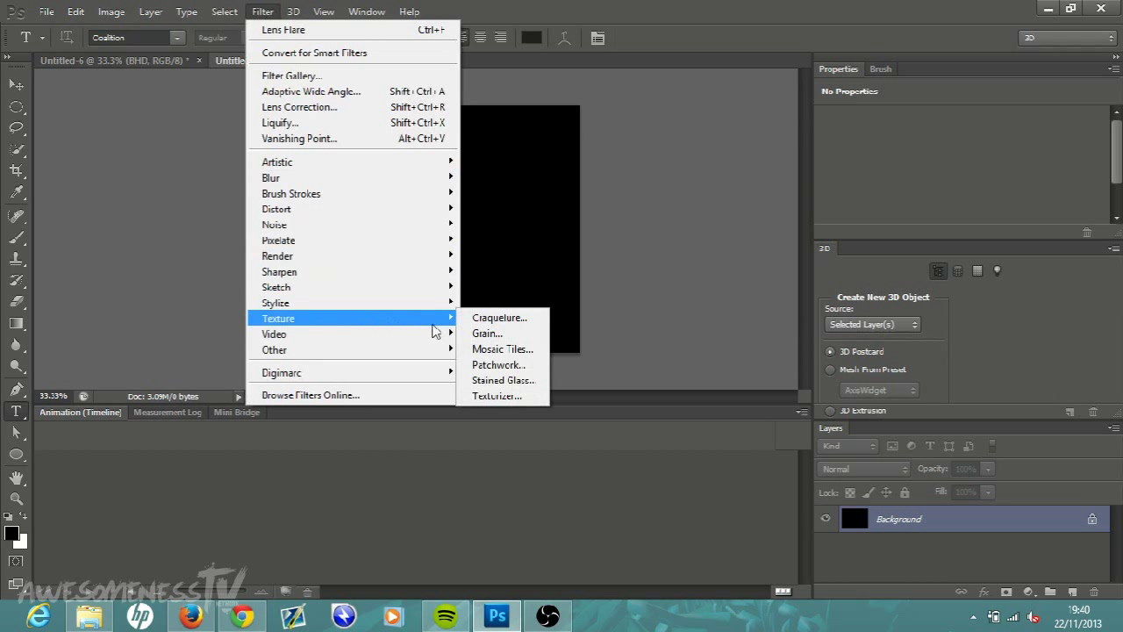
{"action": "left_click", "coordinate": [499, 363]}
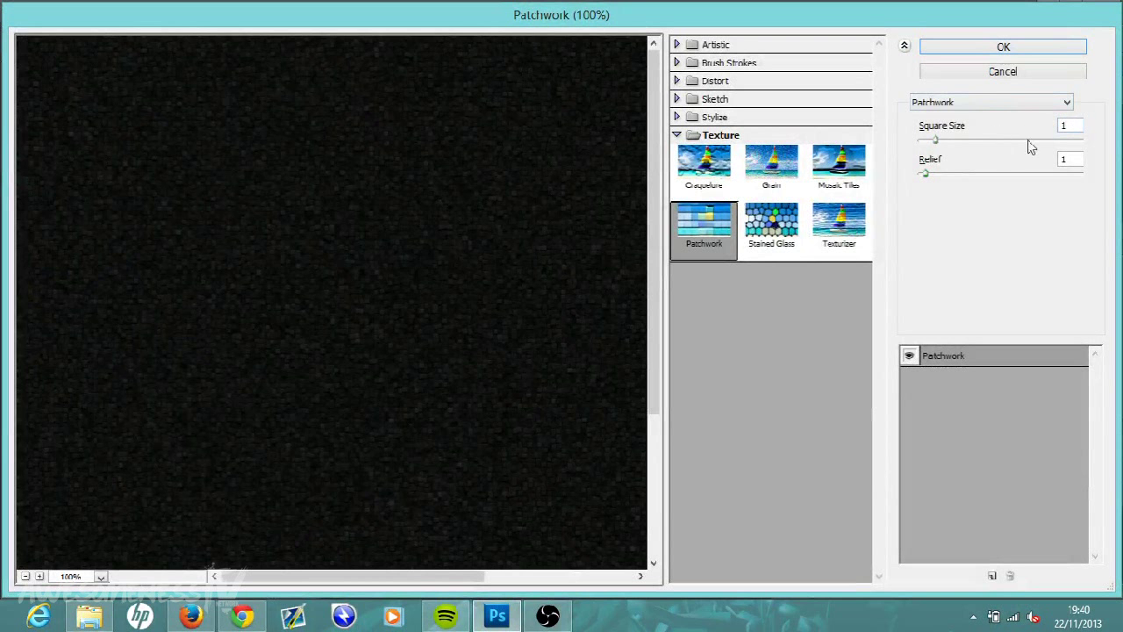
{"action": "mouse_move", "coordinate": [1004, 51]}
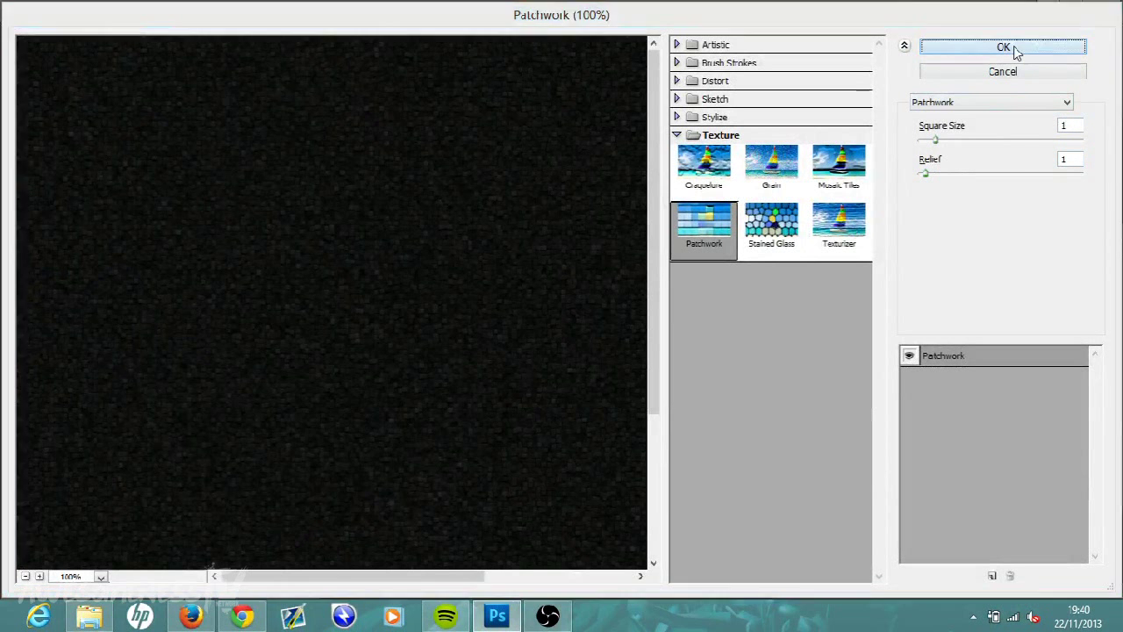
{"action": "left_click", "coordinate": [1011, 46]}
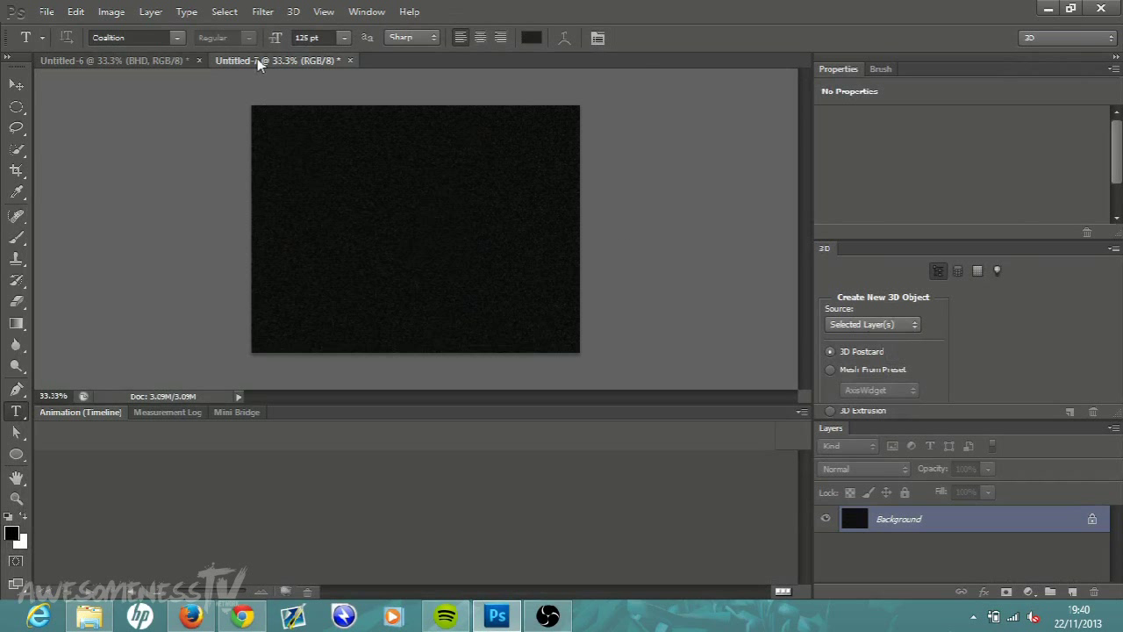
Step: Render a Lens Flare at 151% brightness with 50-300mm Zoom in the centre
{"action": "left_click", "coordinate": [264, 11]}
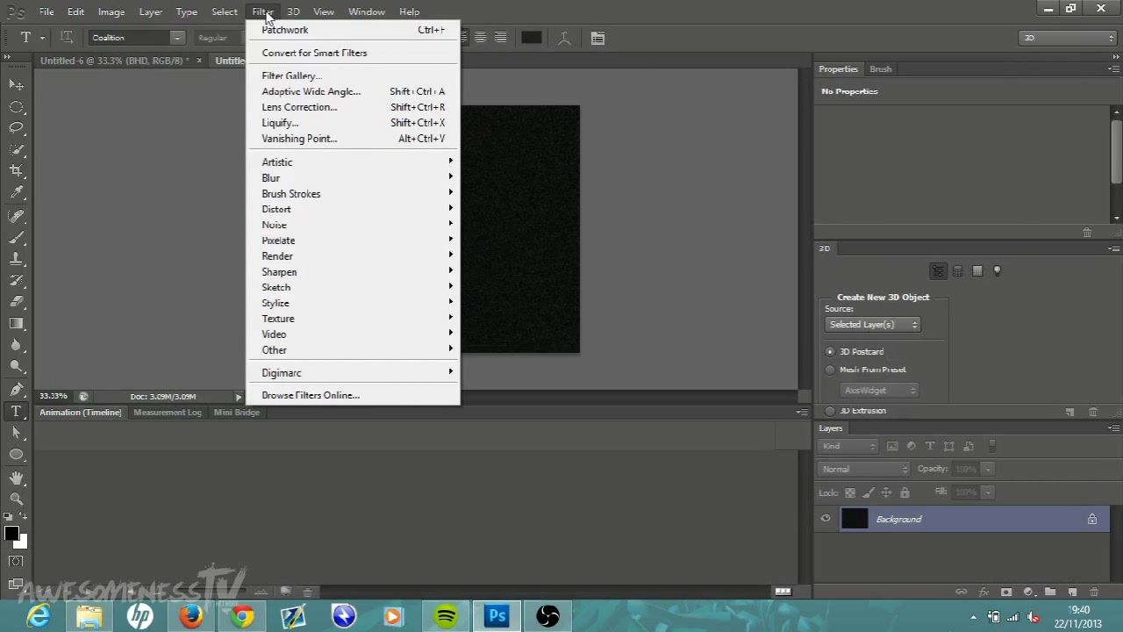
{"action": "mouse_move", "coordinate": [309, 31]}
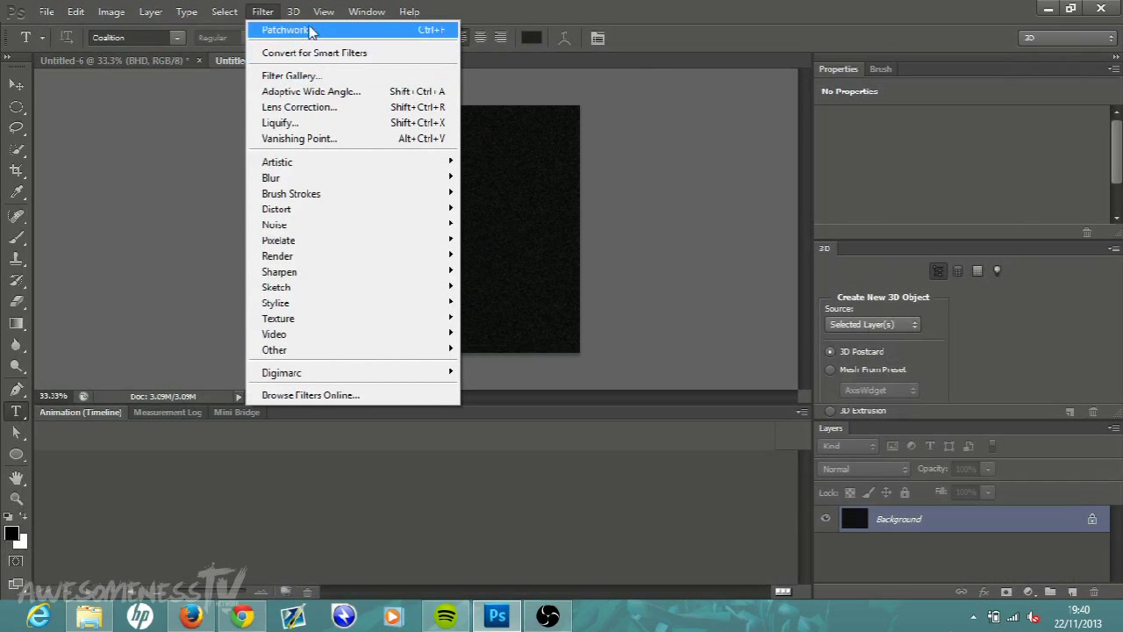
{"action": "mouse_move", "coordinate": [282, 252]}
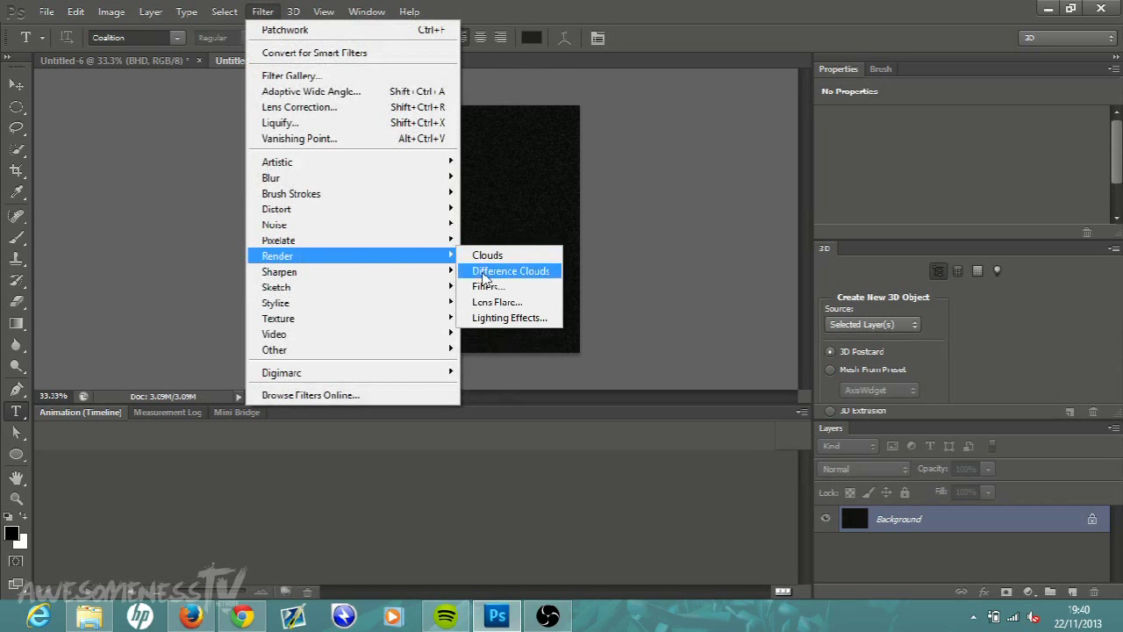
{"action": "left_click", "coordinate": [496, 302]}
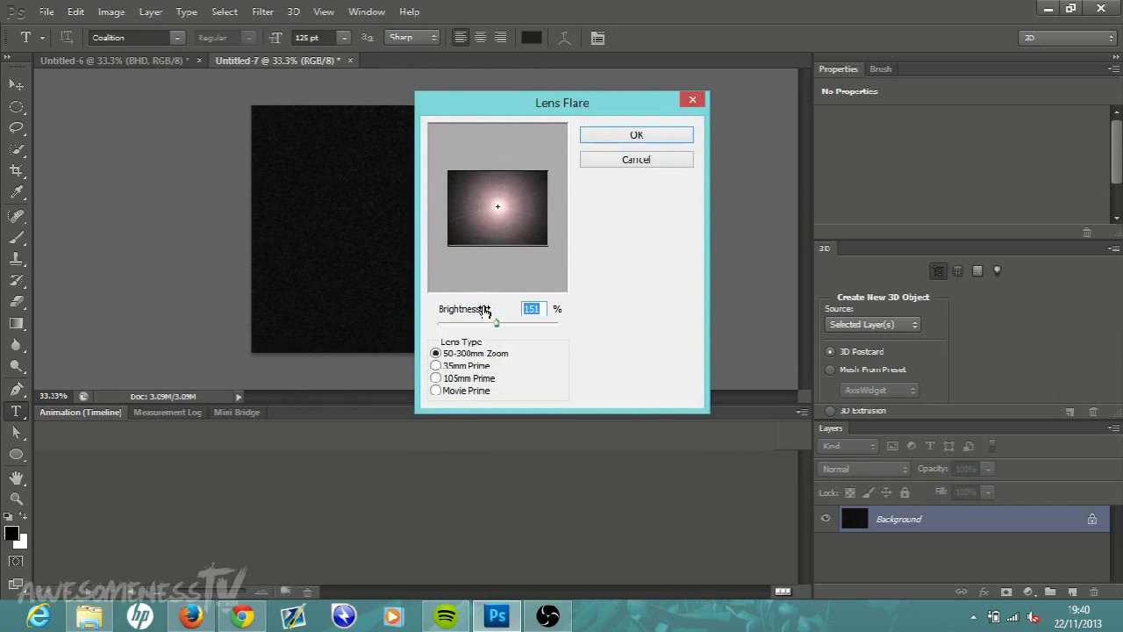
{"action": "mouse_move", "coordinate": [560, 312]}
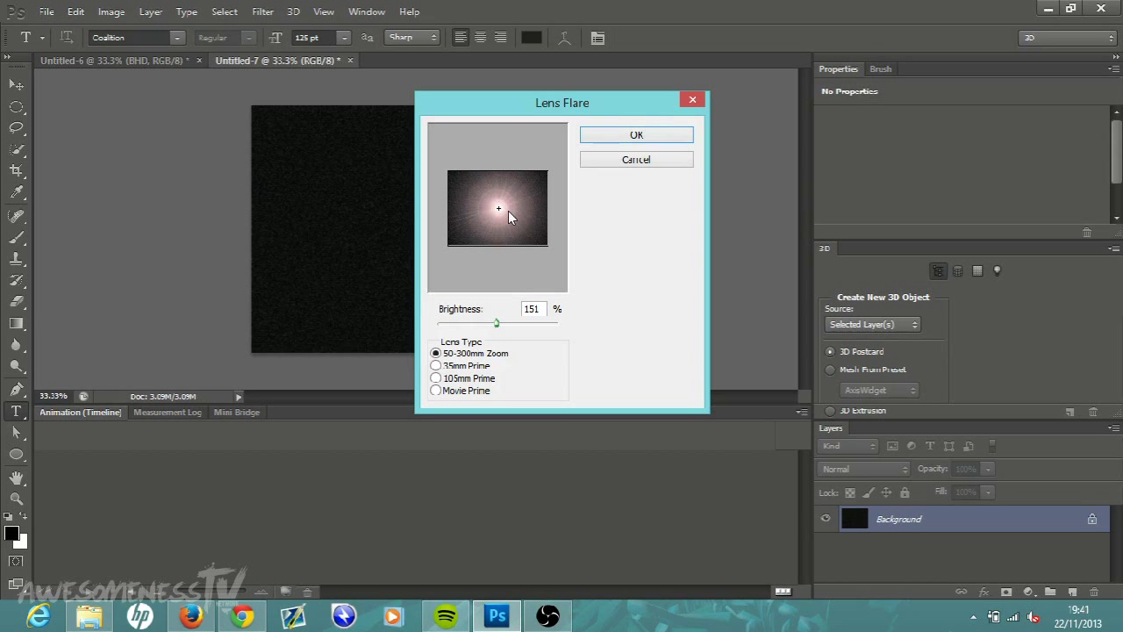
{"action": "left_click", "coordinate": [636, 136]}
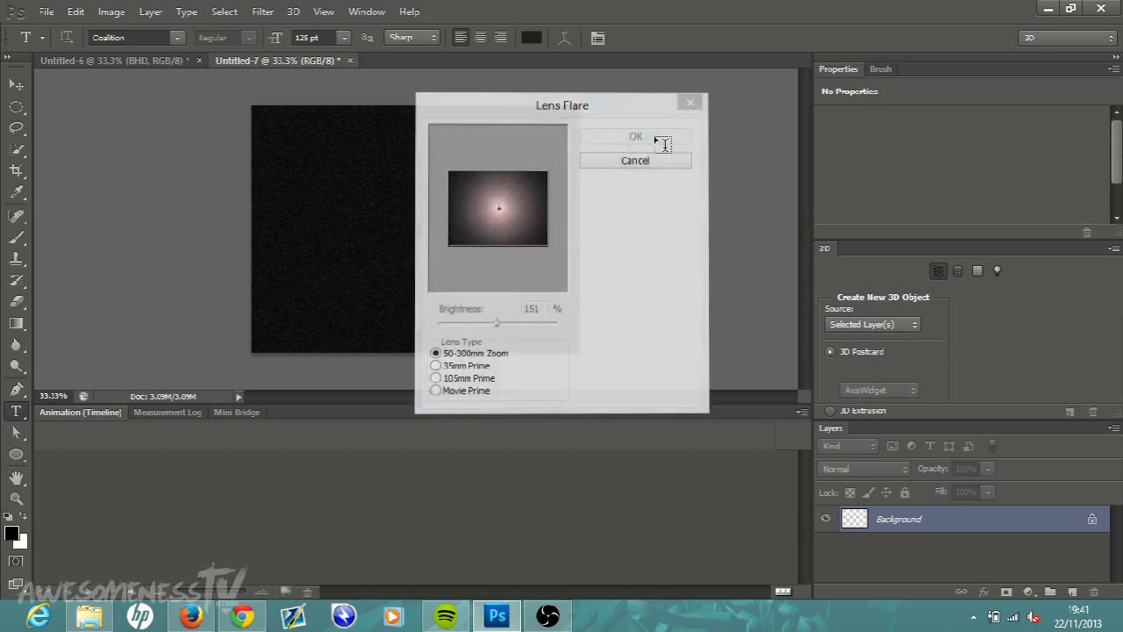
{"action": "left_click", "coordinate": [633, 137]}
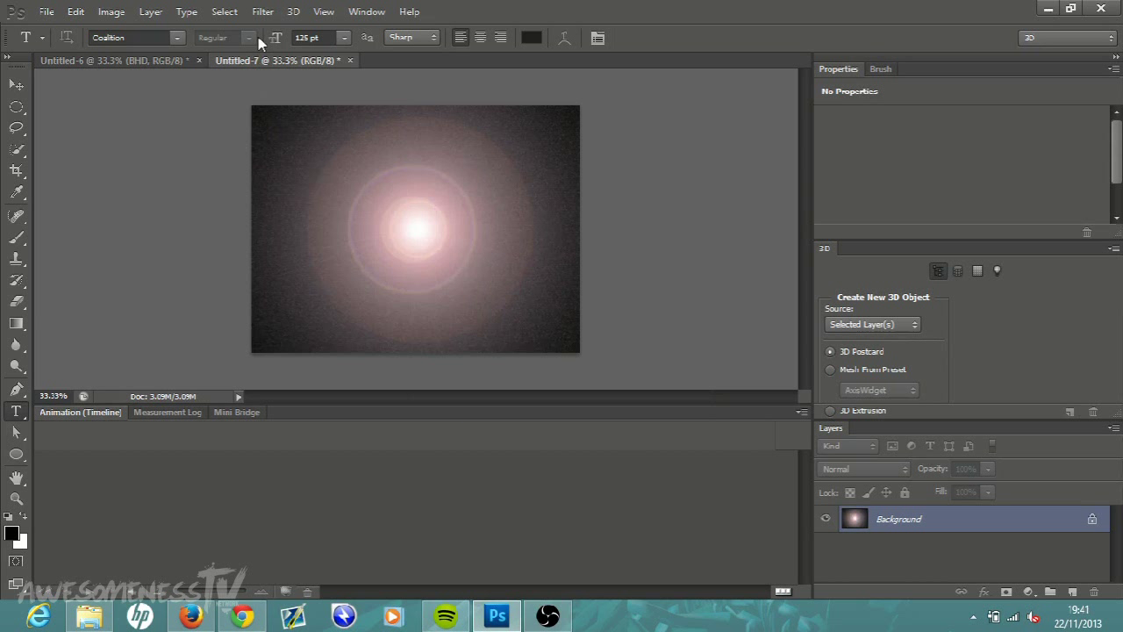
Step: Apply a Glass distortion with Tiny Lens texture (Distortion 20, Smoothness 1, Scaling 50%)
{"action": "left_click", "coordinate": [267, 10]}
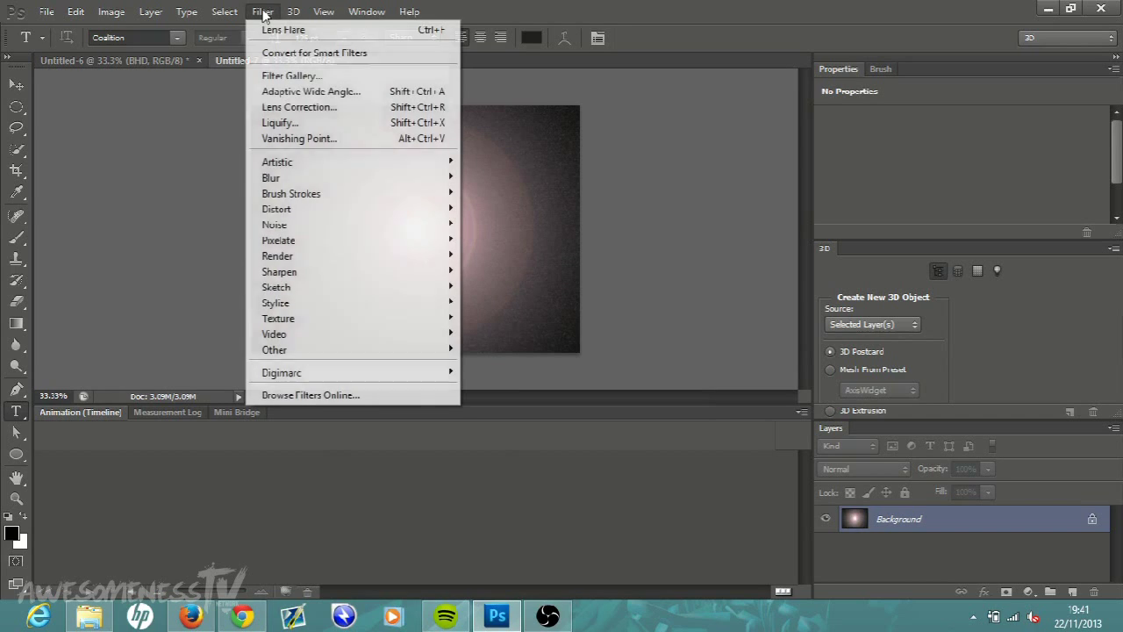
{"action": "mouse_move", "coordinate": [297, 79]}
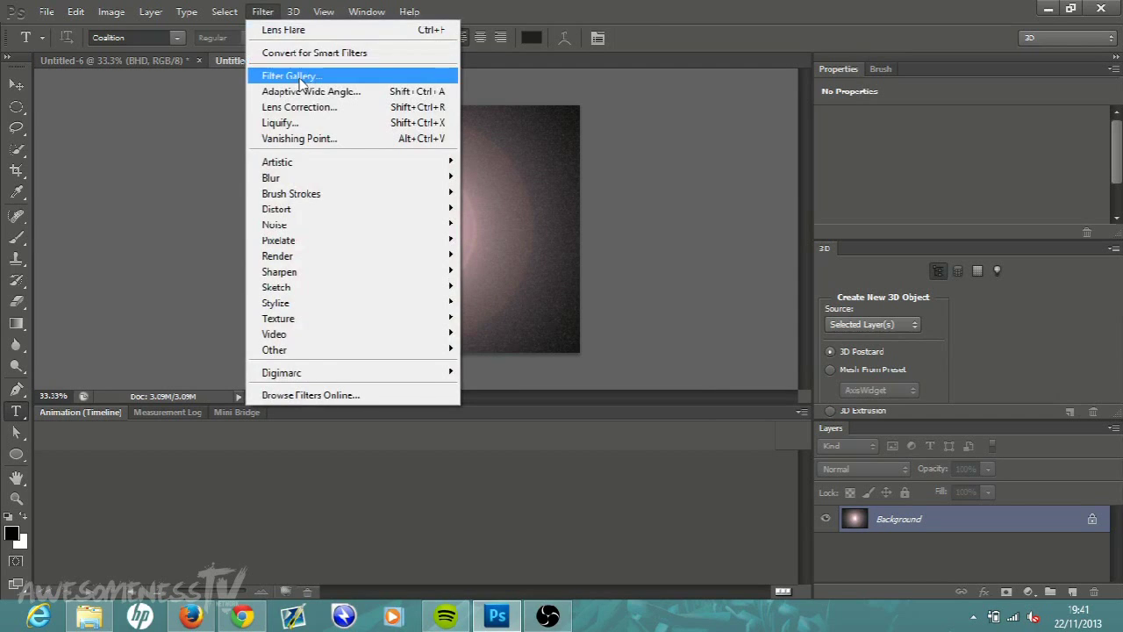
{"action": "left_click", "coordinate": [292, 74]}
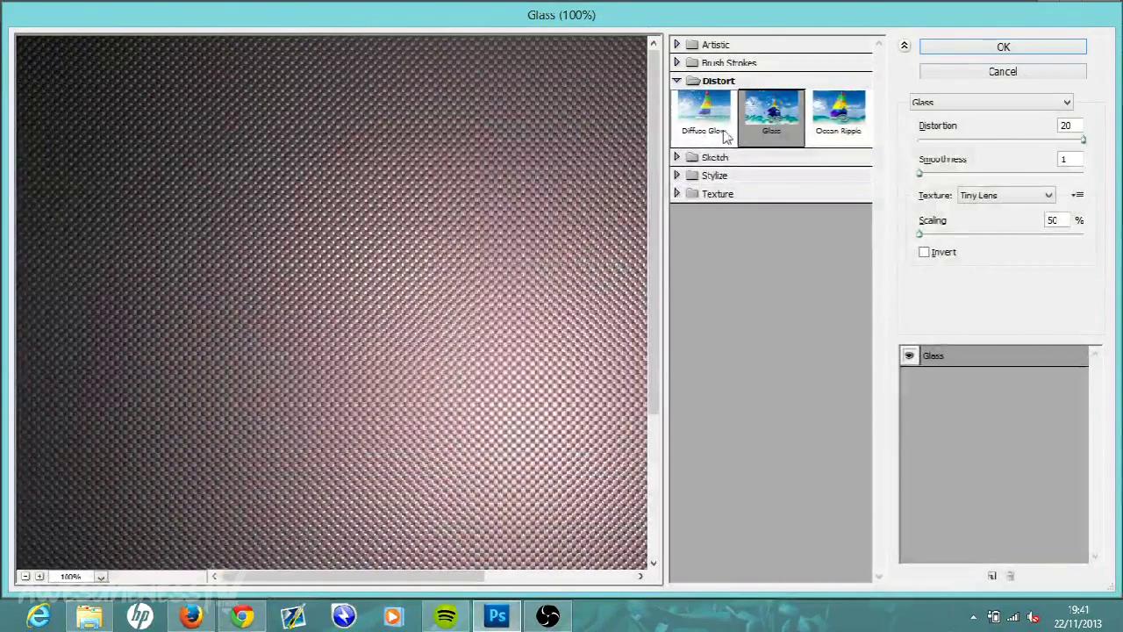
{"action": "left_click", "coordinate": [680, 81]}
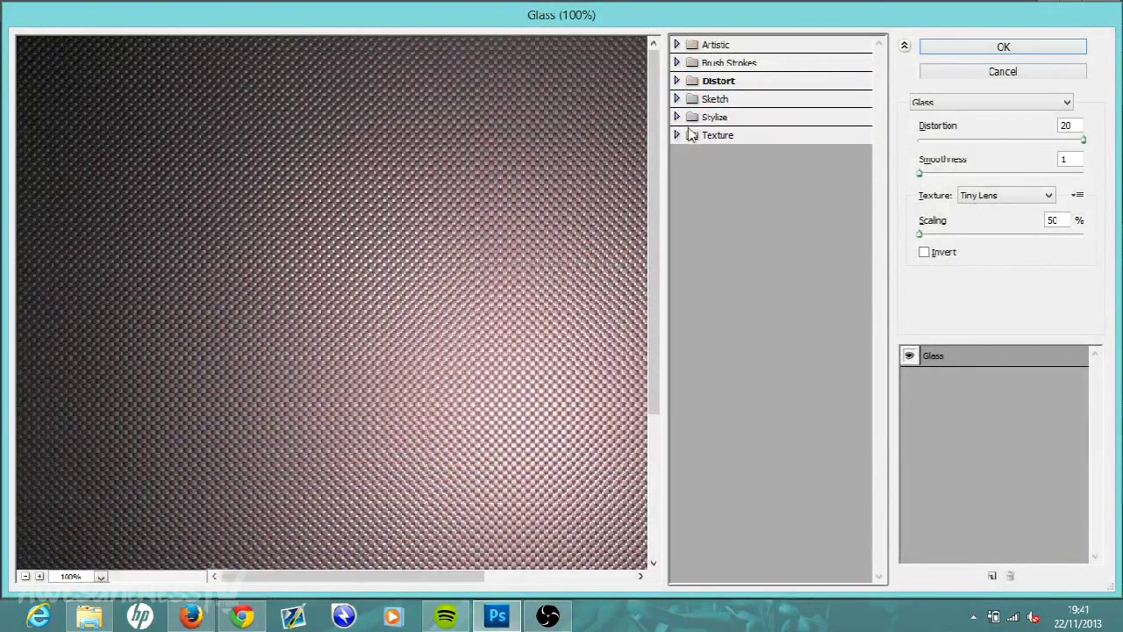
{"action": "left_click", "coordinate": [678, 81]}
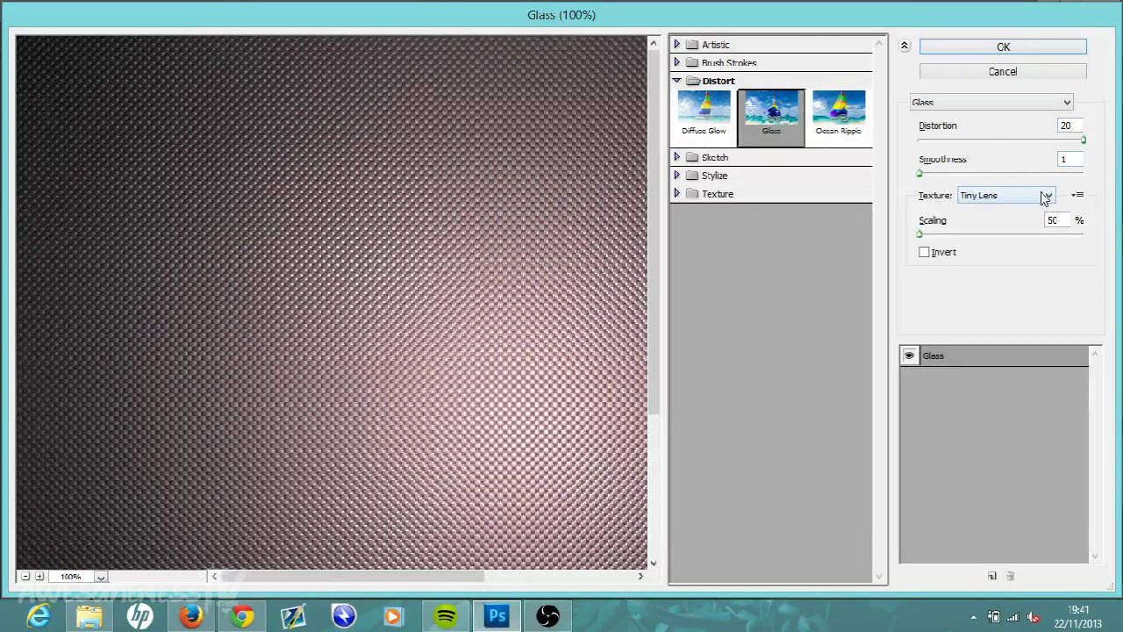
{"action": "left_click", "coordinate": [1046, 194]}
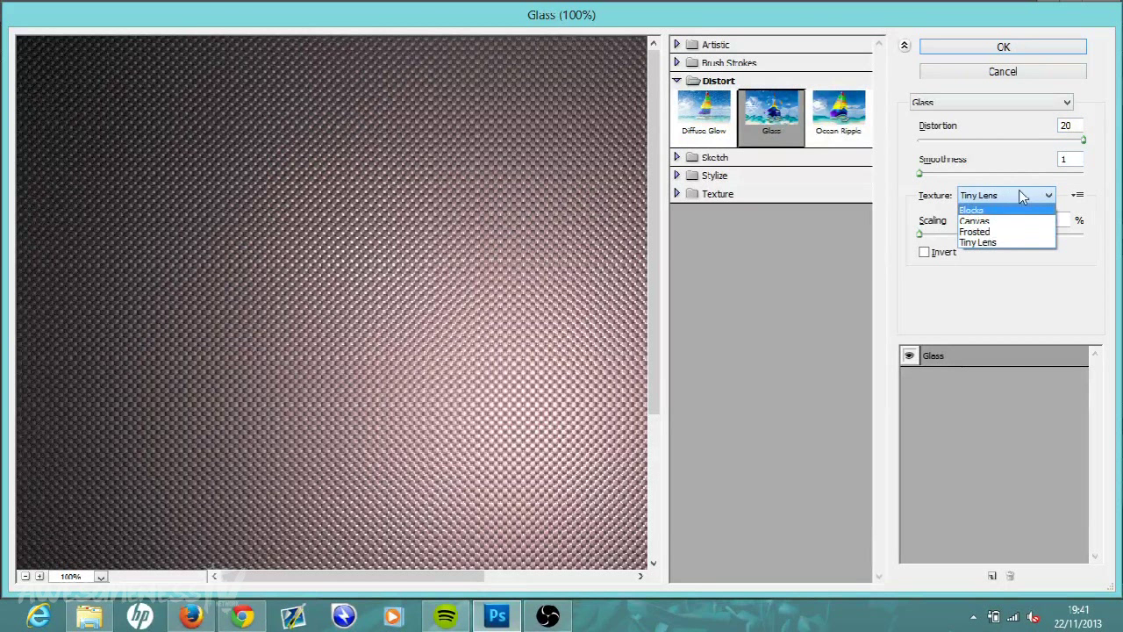
{"action": "left_click", "coordinate": [990, 243]}
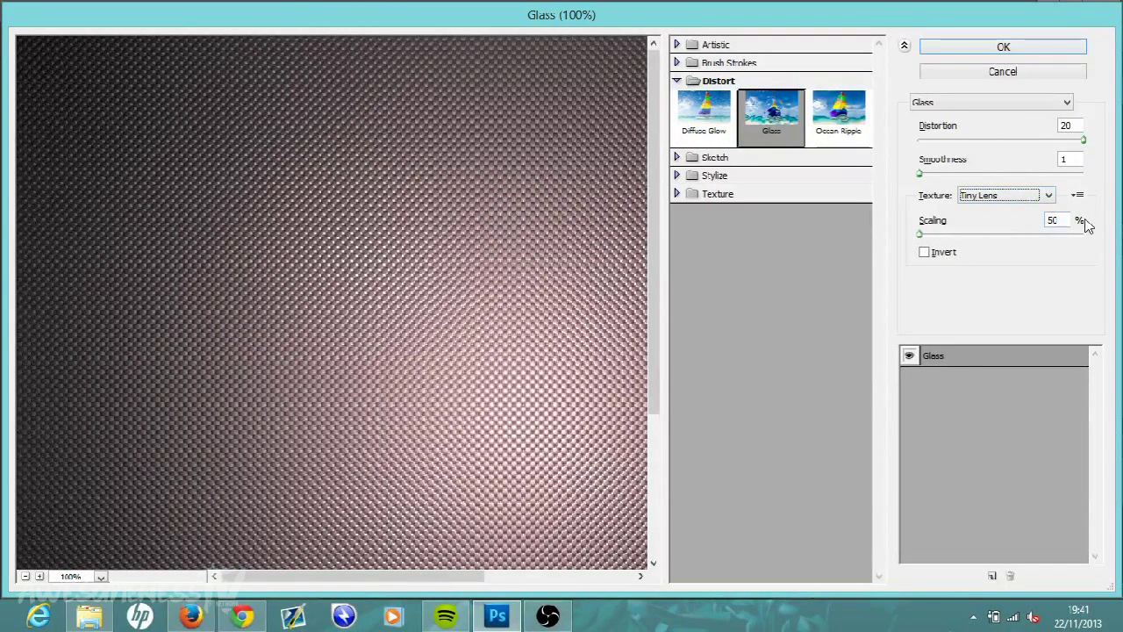
{"action": "mouse_move", "coordinate": [1014, 88]}
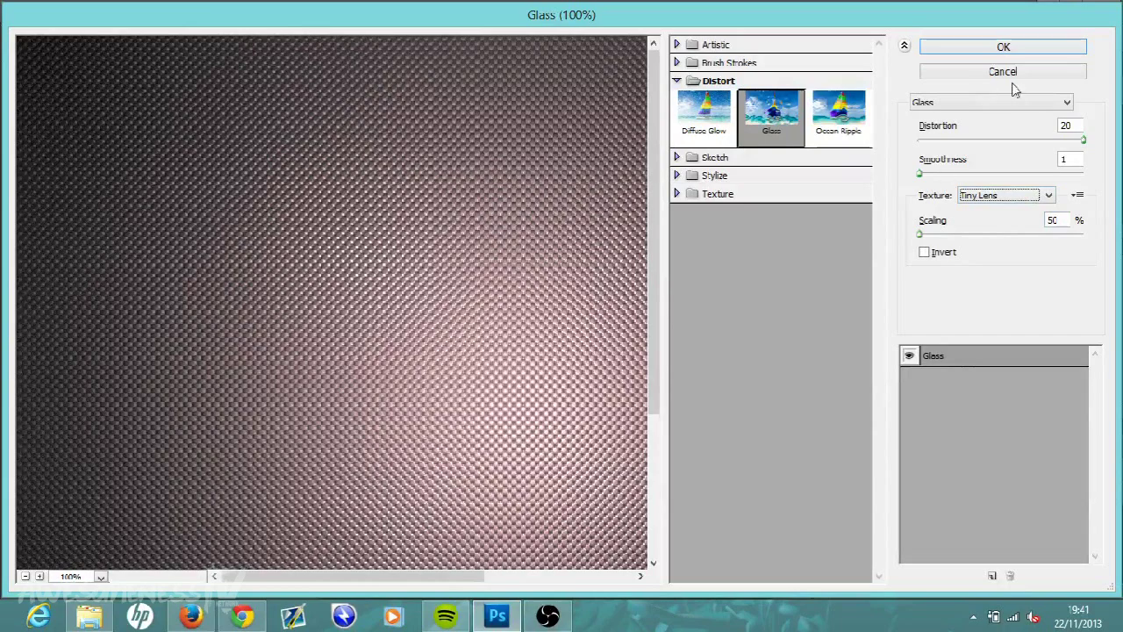
{"action": "left_click", "coordinate": [1004, 48]}
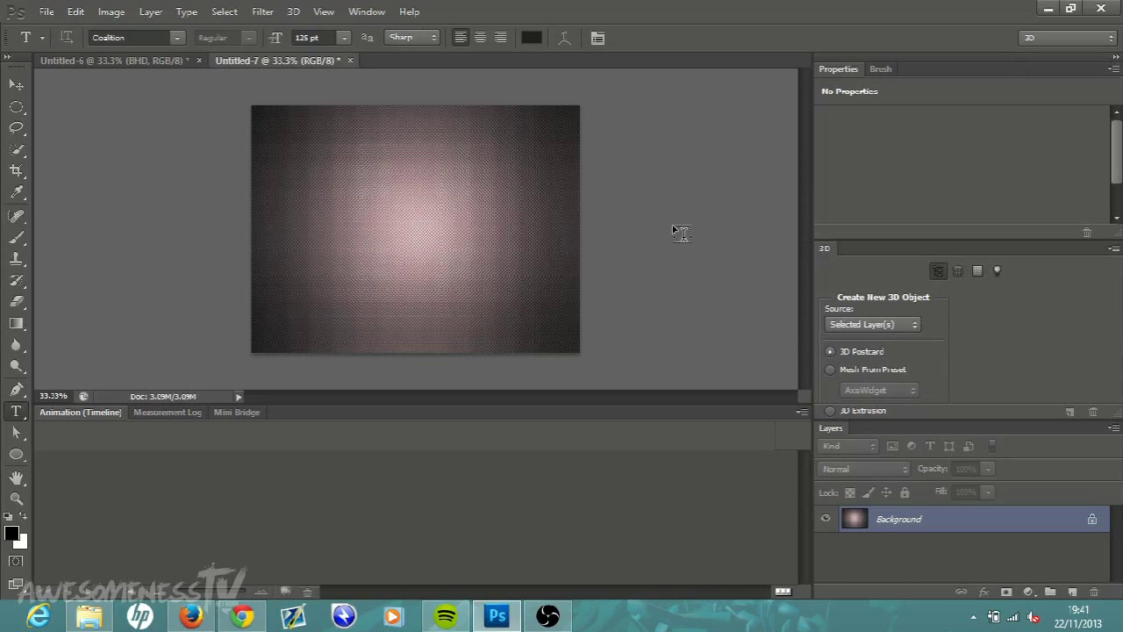
{"action": "mouse_move", "coordinate": [439, 239]}
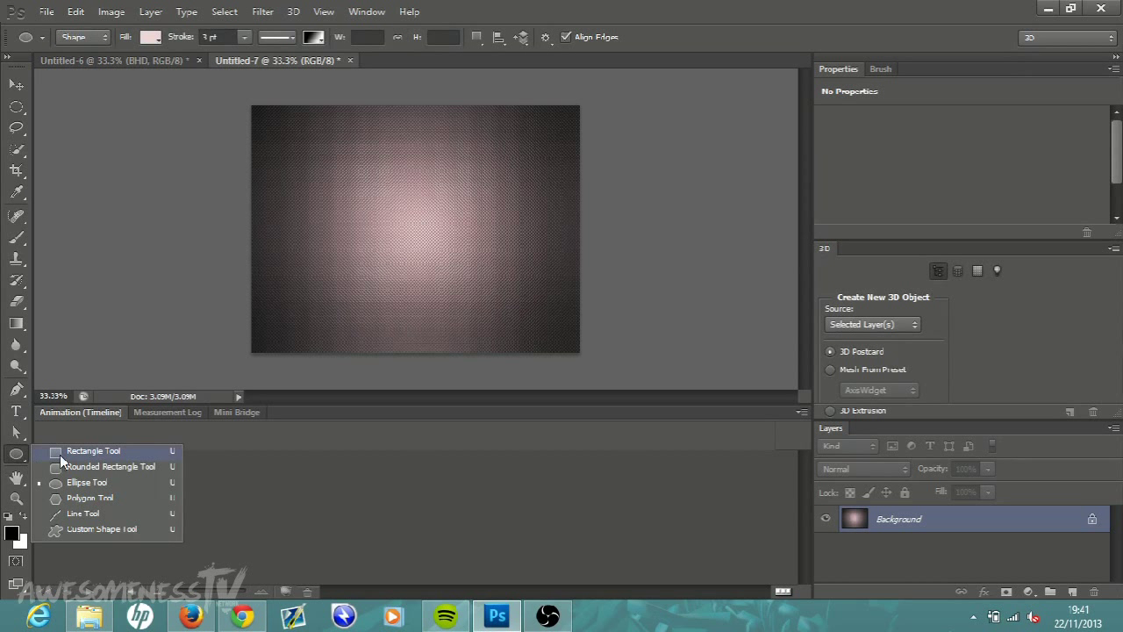
Step: Switch to the Ellipse Tool from the shape tool group
{"action": "left_click", "coordinate": [91, 451]}
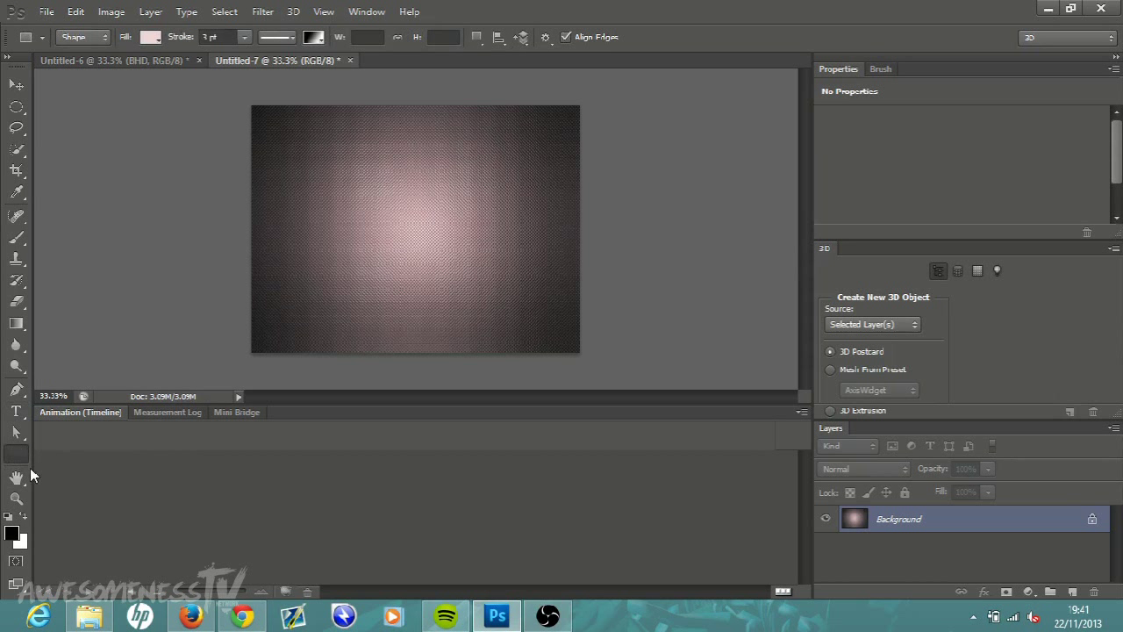
{"action": "left_click", "coordinate": [14, 451]}
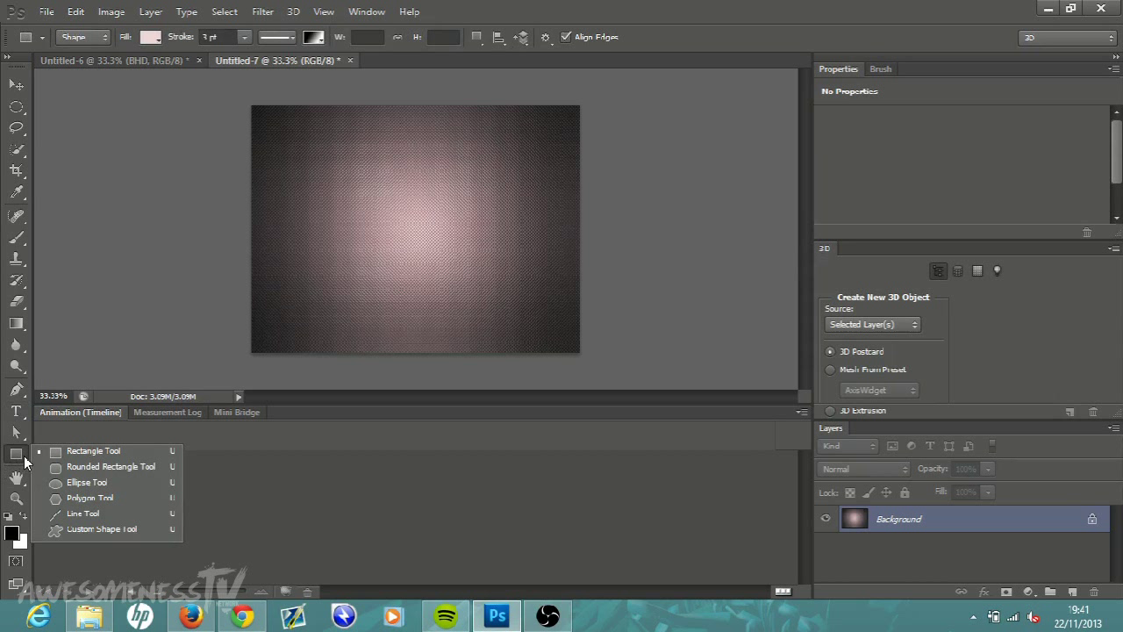
{"action": "mouse_move", "coordinate": [91, 483]}
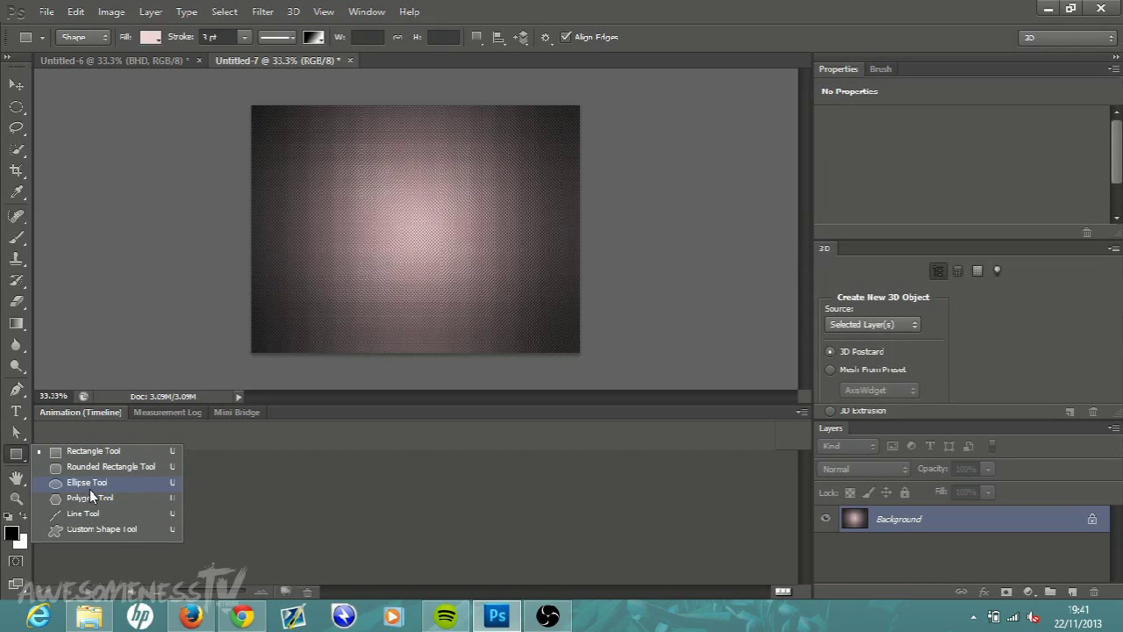
{"action": "left_click", "coordinate": [86, 483]}
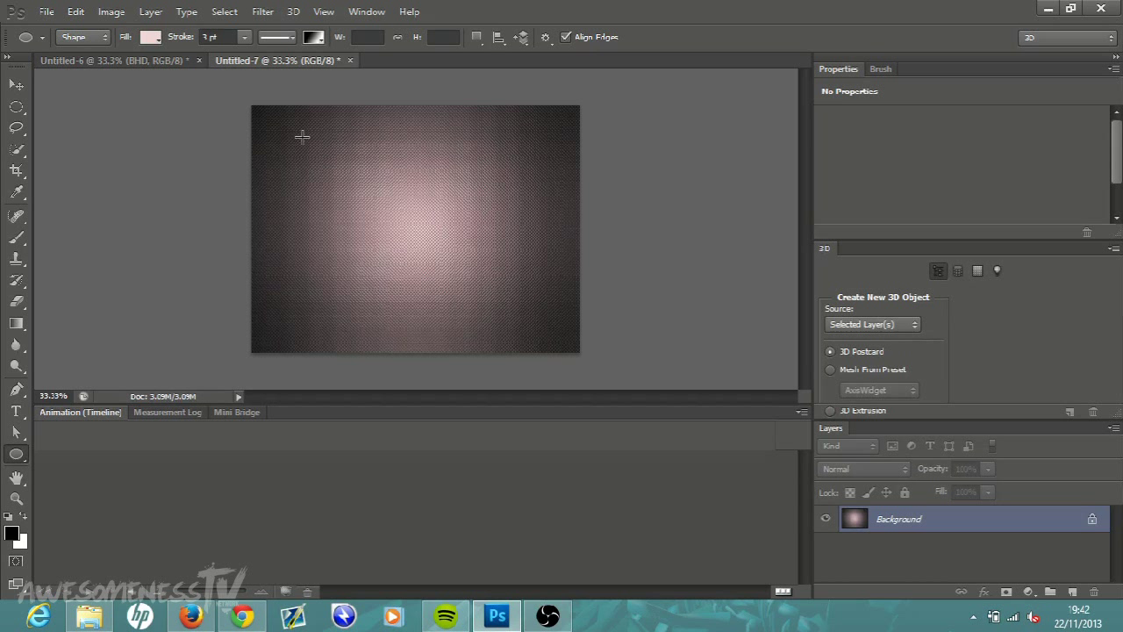
Step: Draw a large pale pink ellipse shape layer covering the central glow
{"action": "left_click_drag", "start_coordinate": [302, 137], "coordinate": [315, 140]}
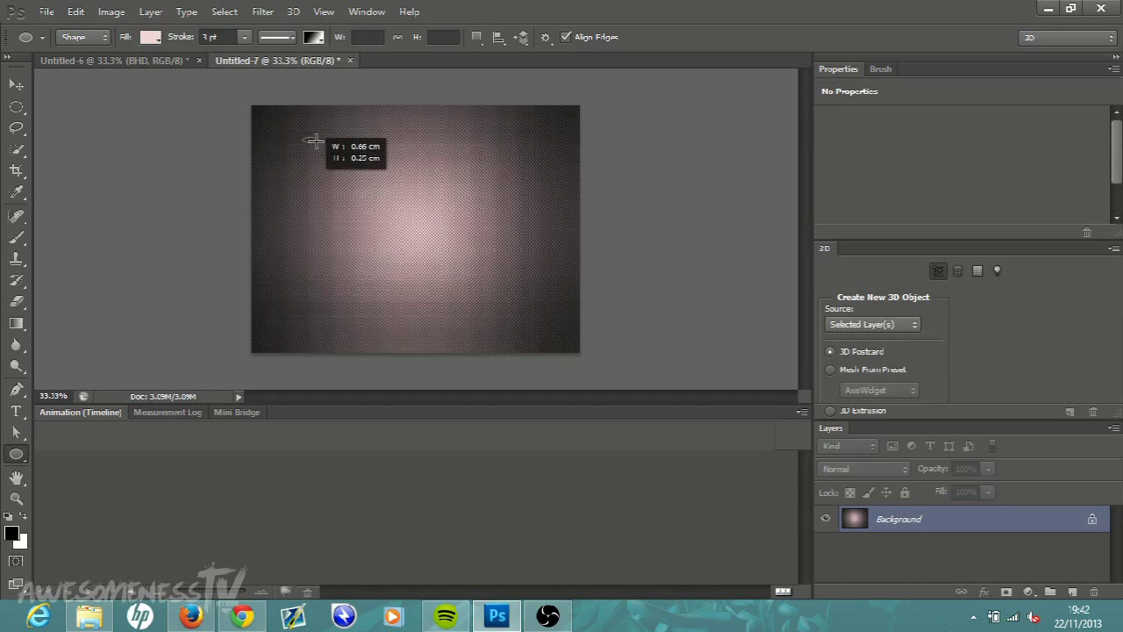
{"action": "left_click_drag", "start_coordinate": [314, 140], "coordinate": [530, 334]}
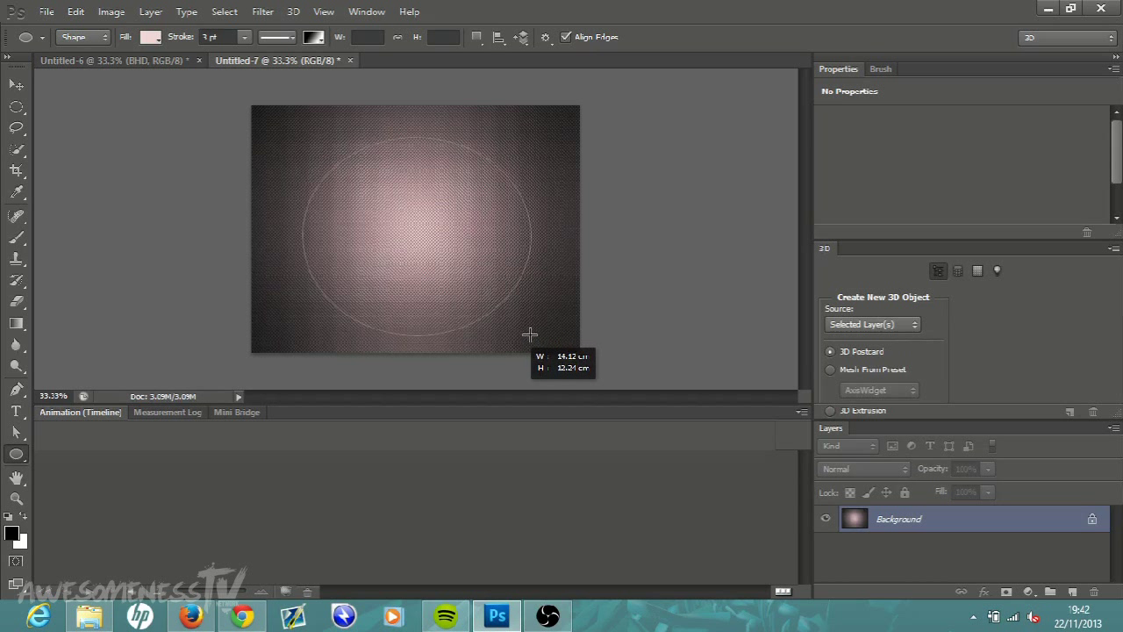
{"action": "left_click_drag", "start_coordinate": [530, 333], "coordinate": [551, 344]}
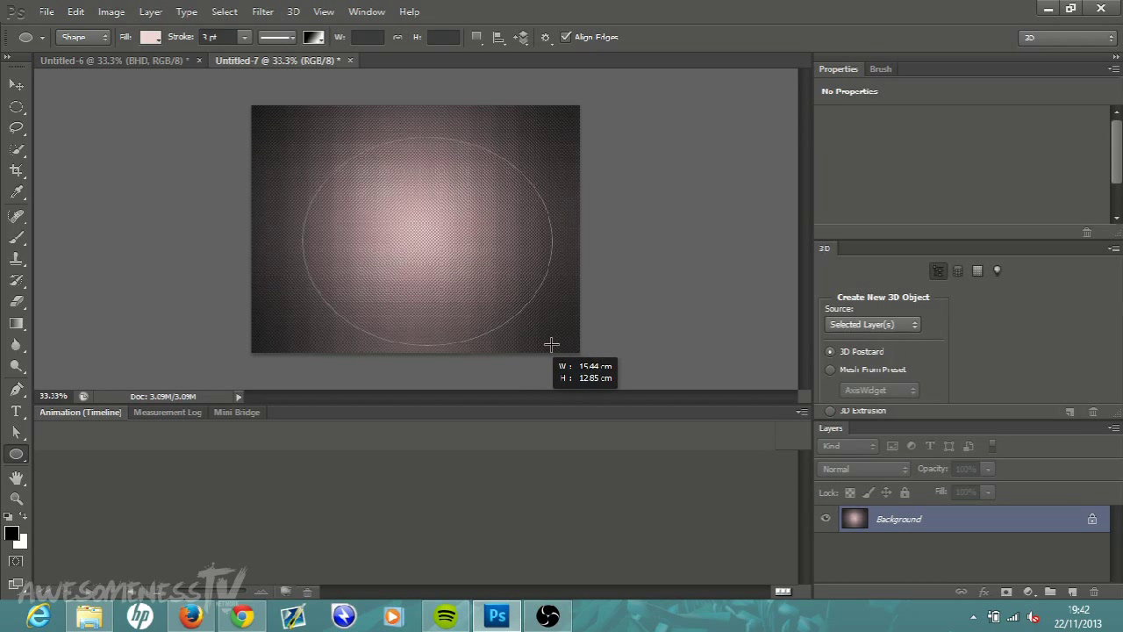
{"action": "left_click_drag", "start_coordinate": [553, 344], "coordinate": [541, 348]}
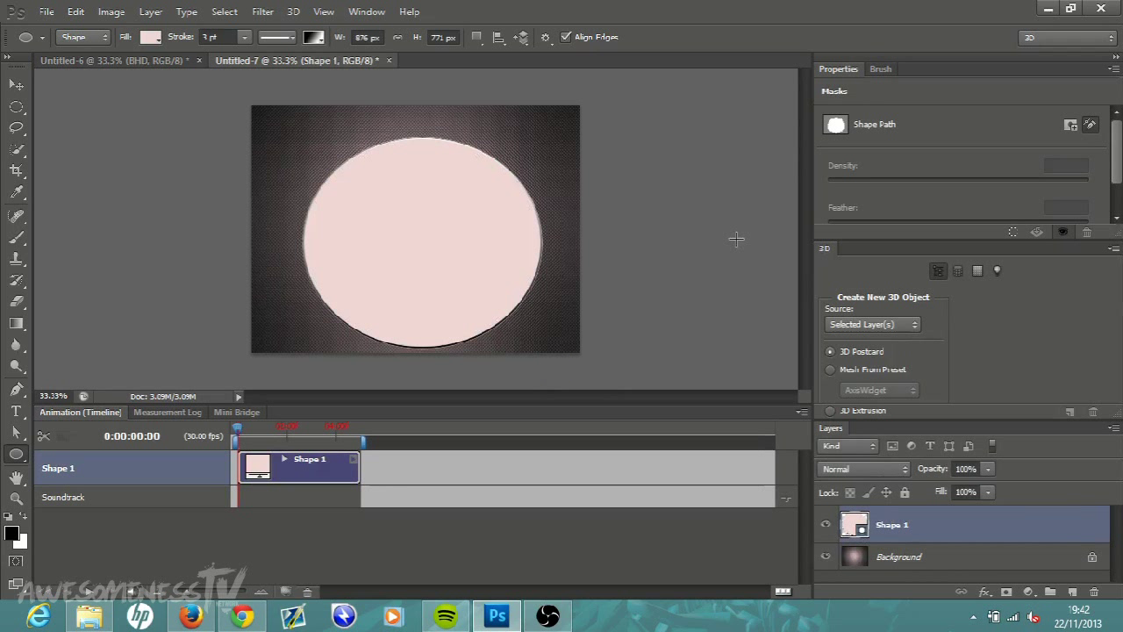
{"action": "mouse_move", "coordinate": [316, 172]}
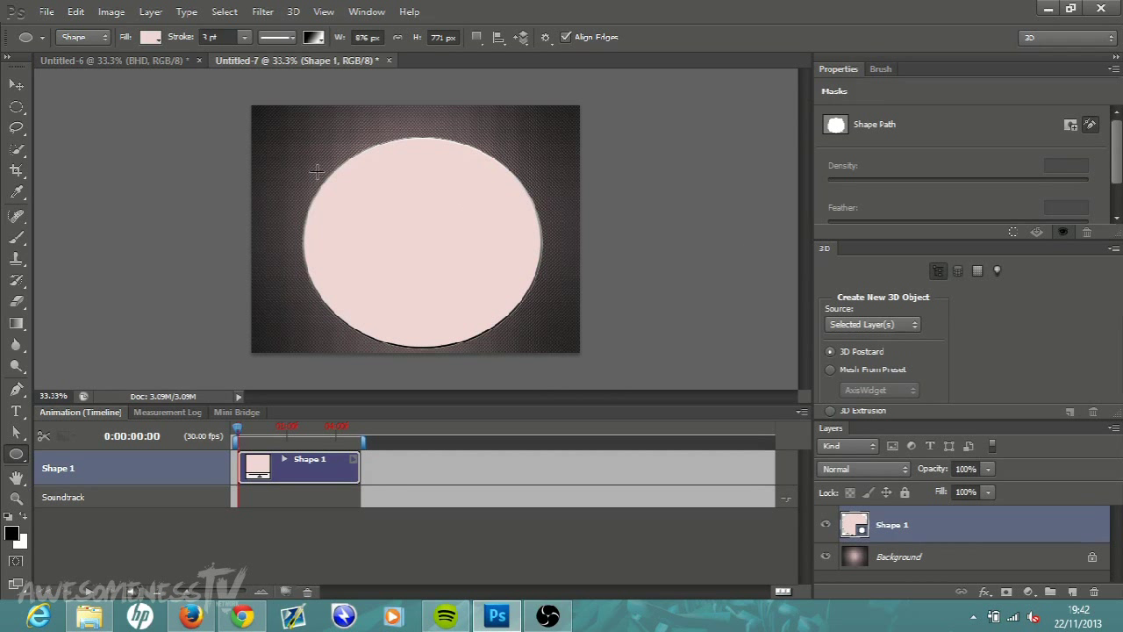
{"action": "mouse_move", "coordinate": [544, 243]}
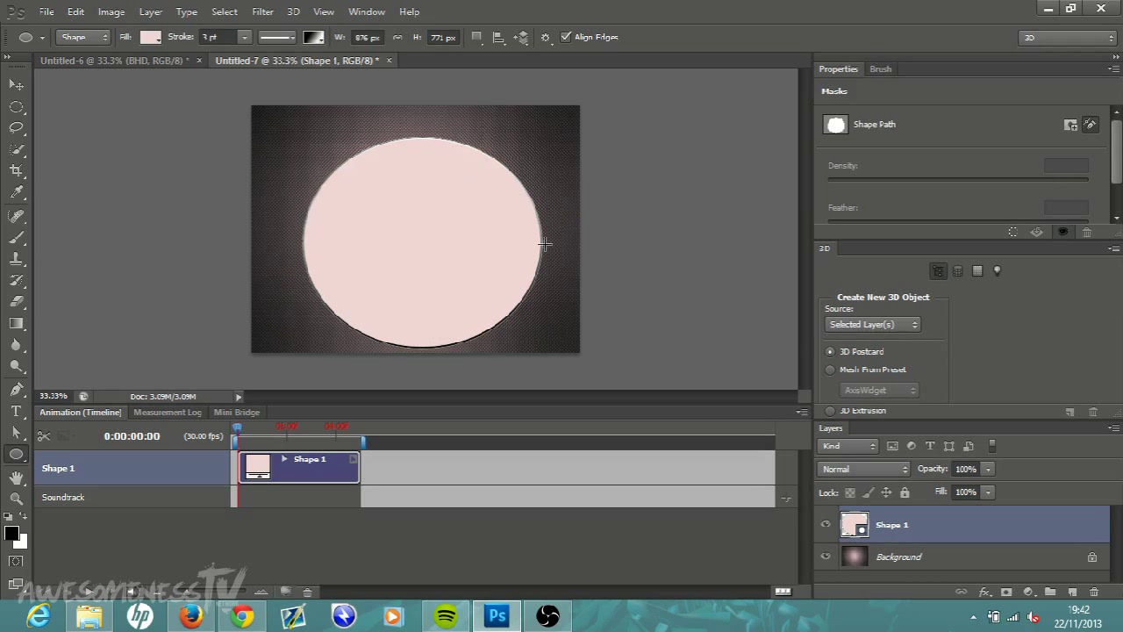
{"action": "mouse_move", "coordinate": [471, 236]}
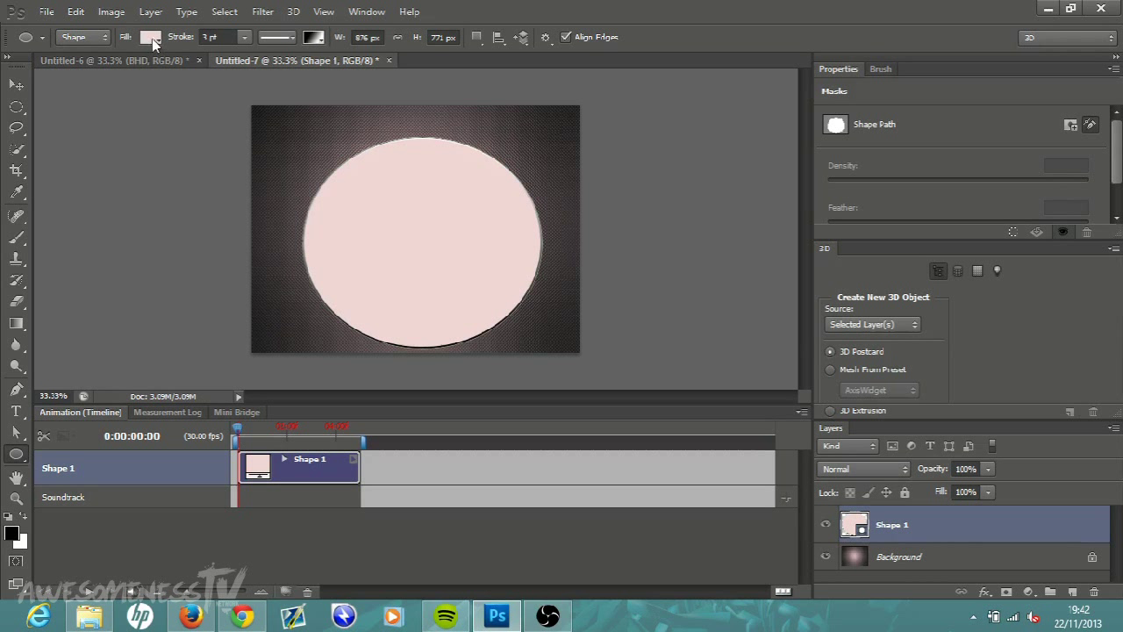
Step: Set the ellipse's Fill to No Color and nudge the ring into place
{"action": "left_click", "coordinate": [151, 38]}
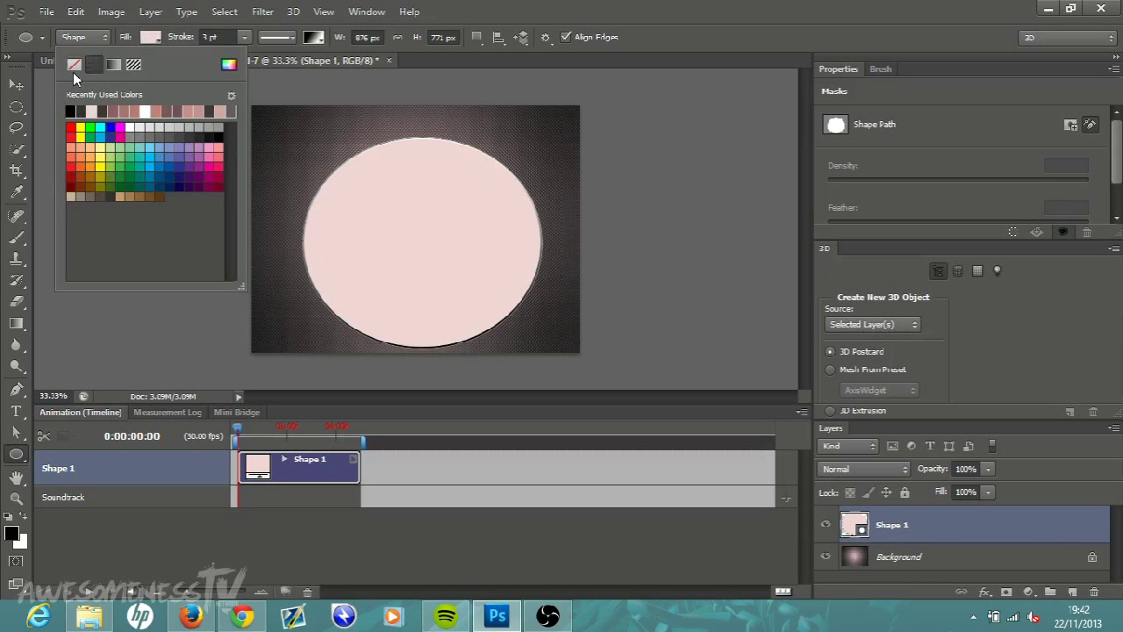
{"action": "left_click", "coordinate": [79, 65]}
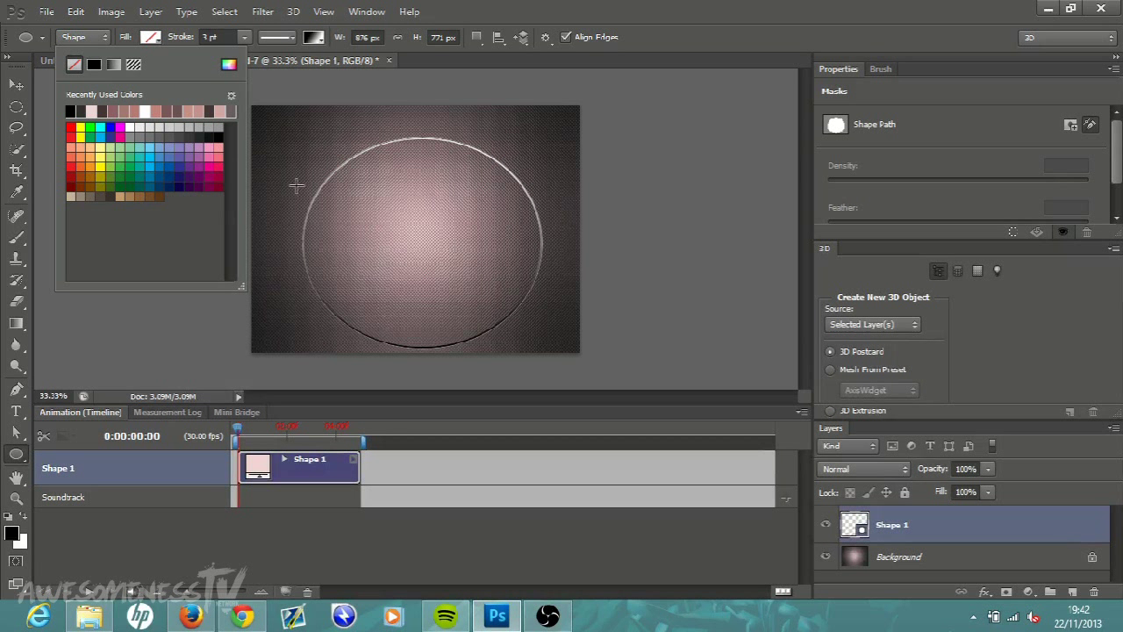
{"action": "mouse_move", "coordinate": [235, 59]}
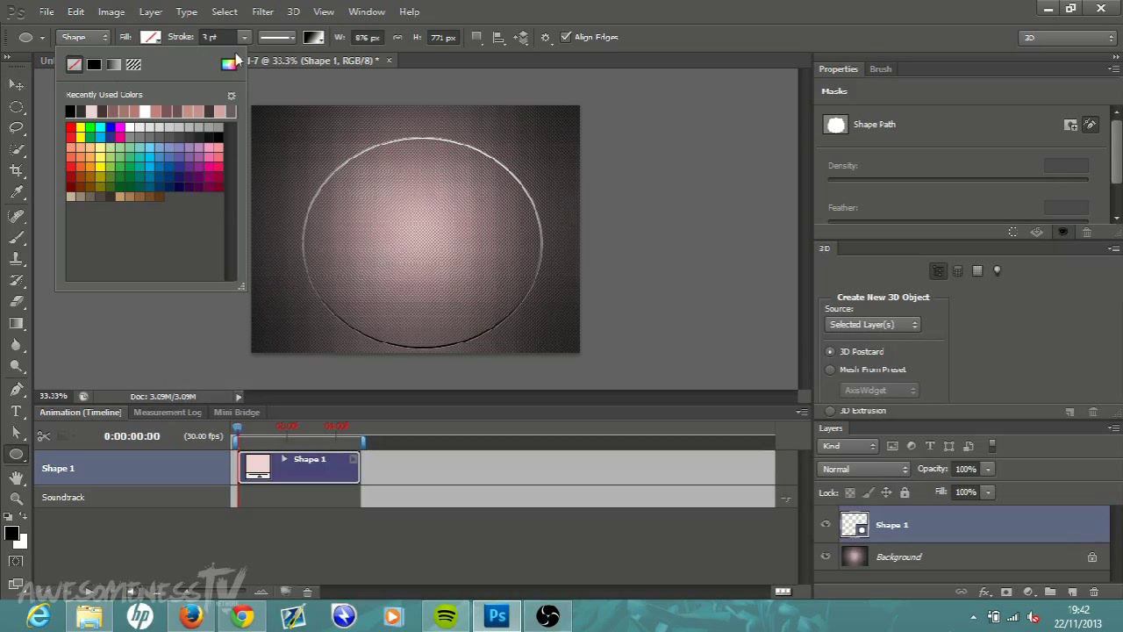
{"action": "left_click", "coordinate": [230, 60]}
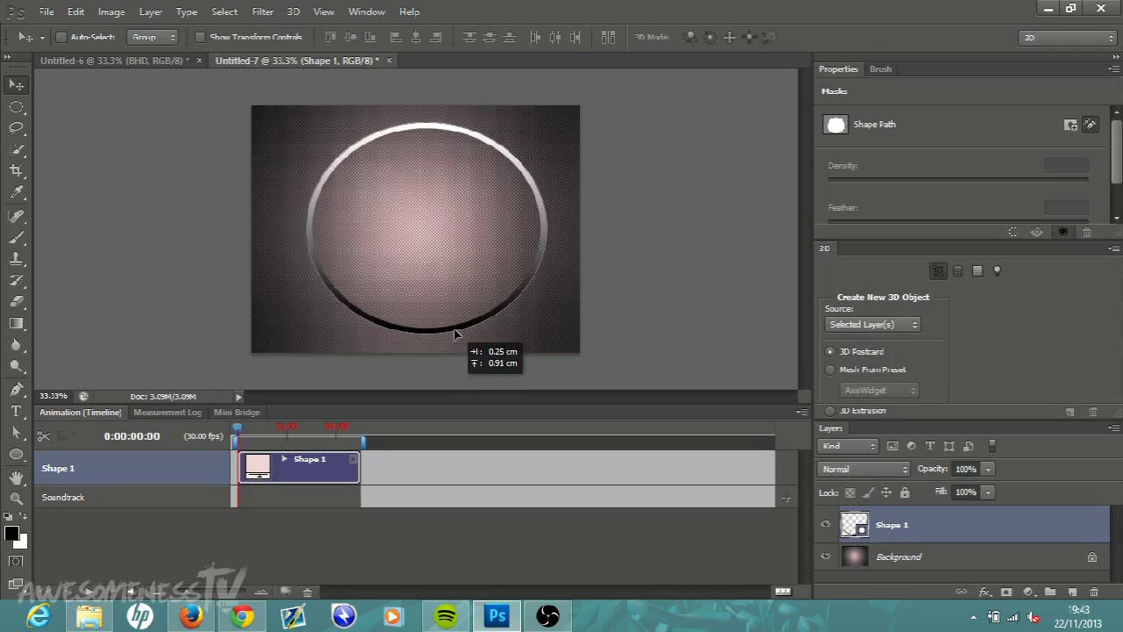
{"action": "mouse_move", "coordinate": [639, 439]}
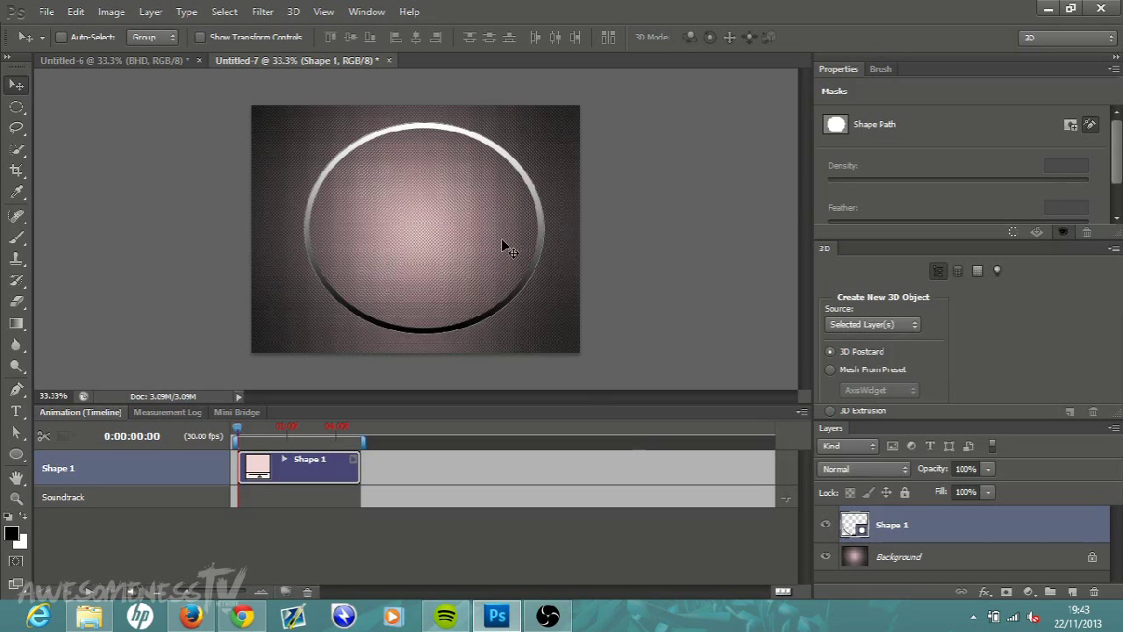
{"action": "mouse_move", "coordinate": [481, 258]}
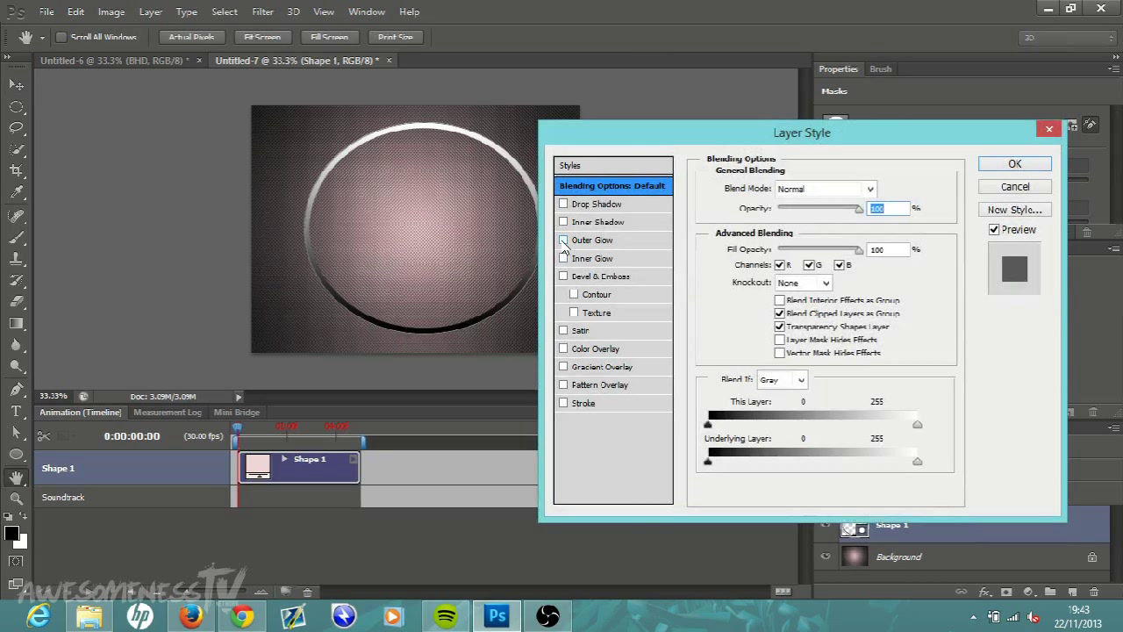
Step: Add a wide, soft yellow Outer Glow layer style to the ring
{"action": "left_click", "coordinate": [564, 239]}
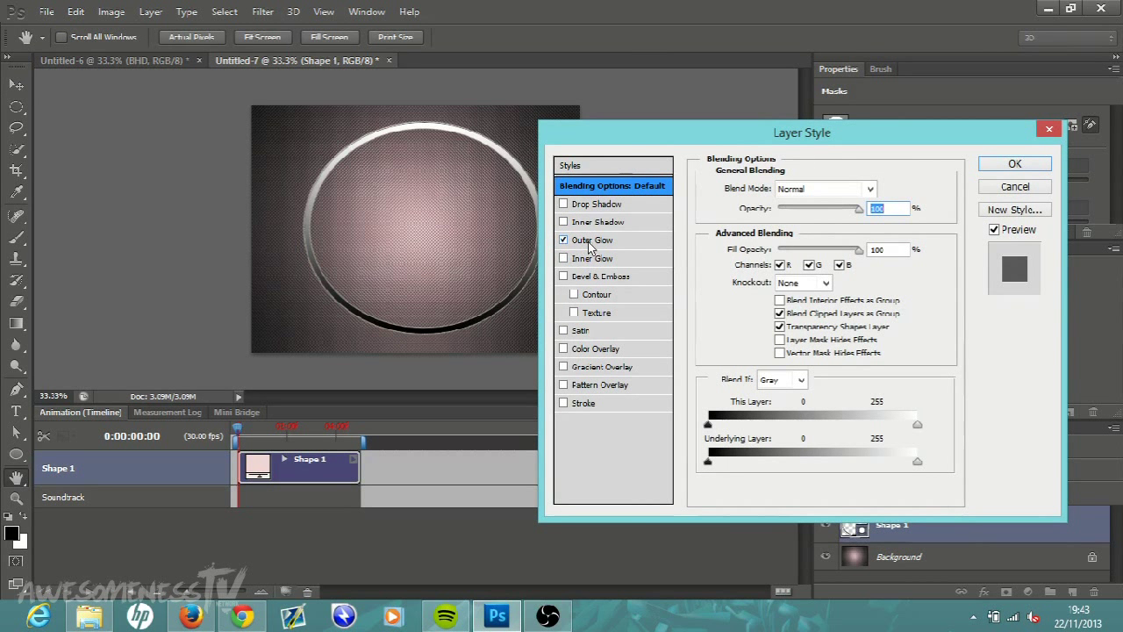
{"action": "left_click", "coordinate": [593, 239]}
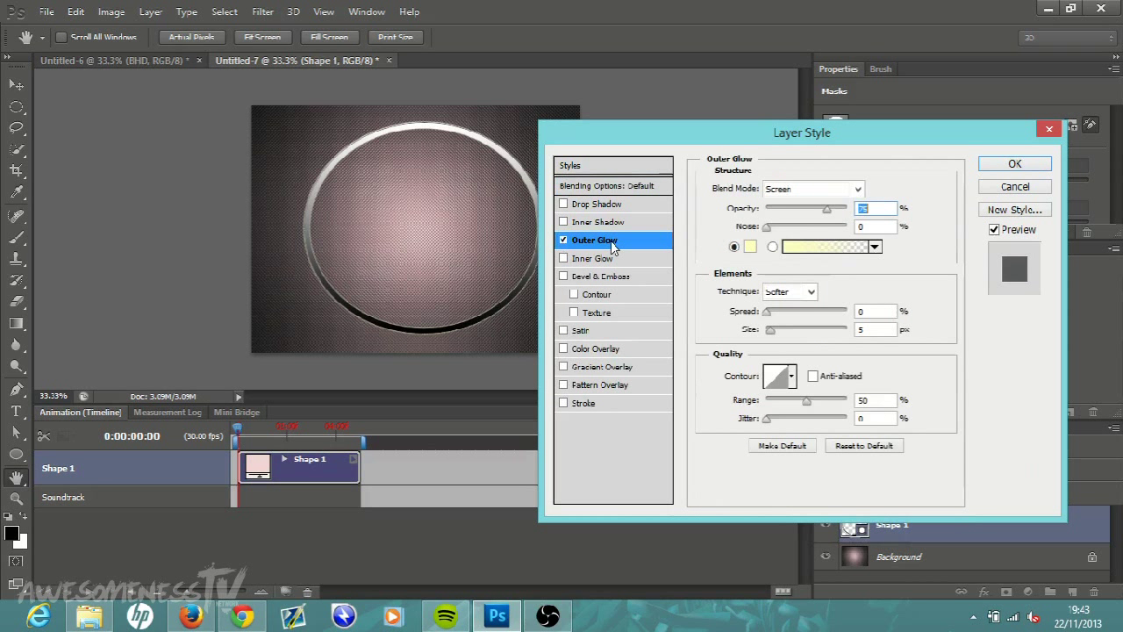
{"action": "mouse_move", "coordinate": [755, 253]}
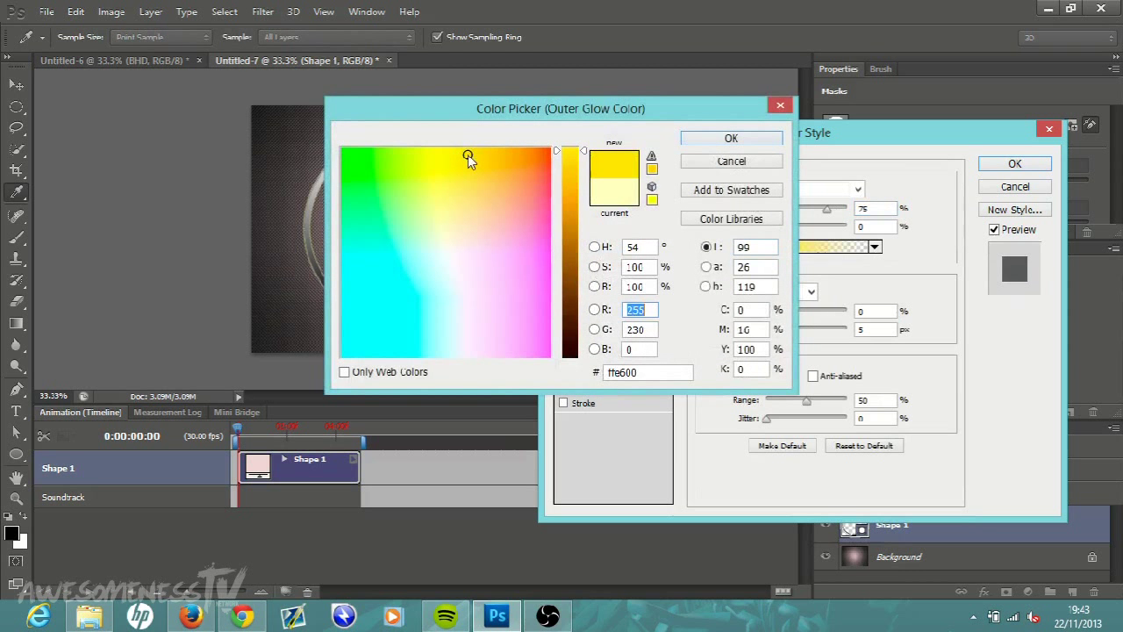
{"action": "left_click", "coordinate": [730, 137]}
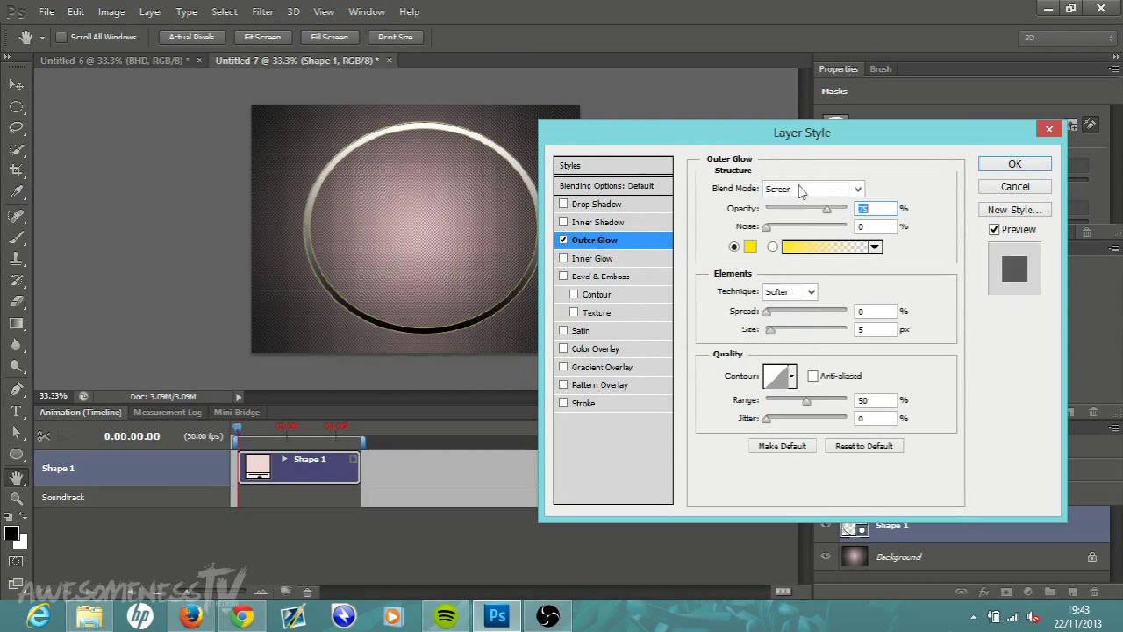
{"action": "mouse_move", "coordinate": [766, 316]}
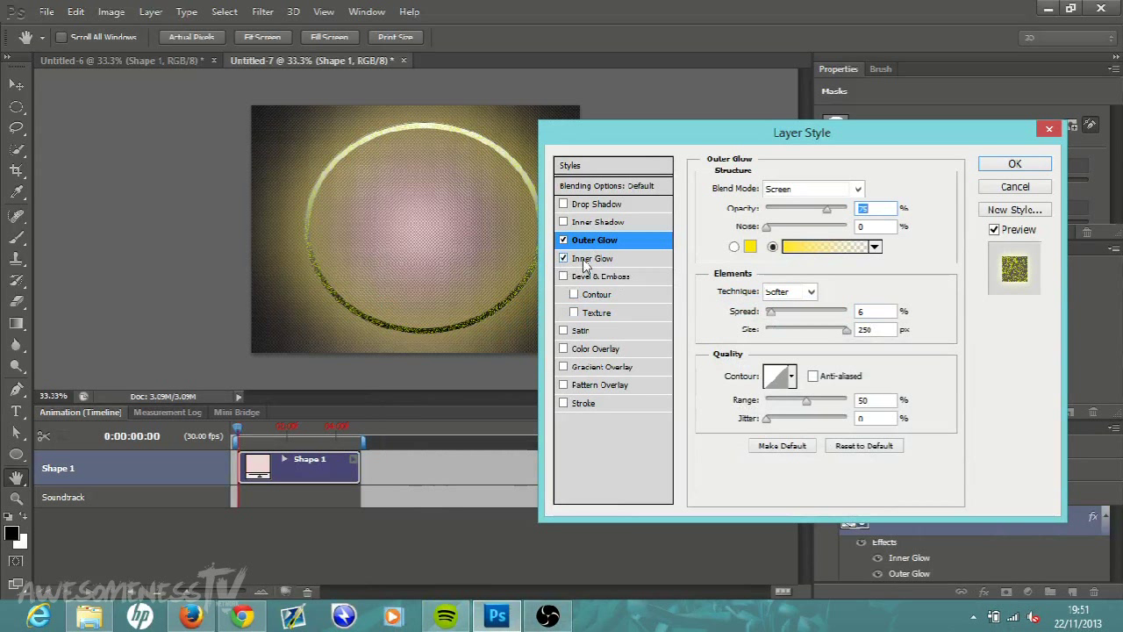
Step: Add an Inner Glow set to Dissolve with 100% noise
{"action": "left_click", "coordinate": [594, 256]}
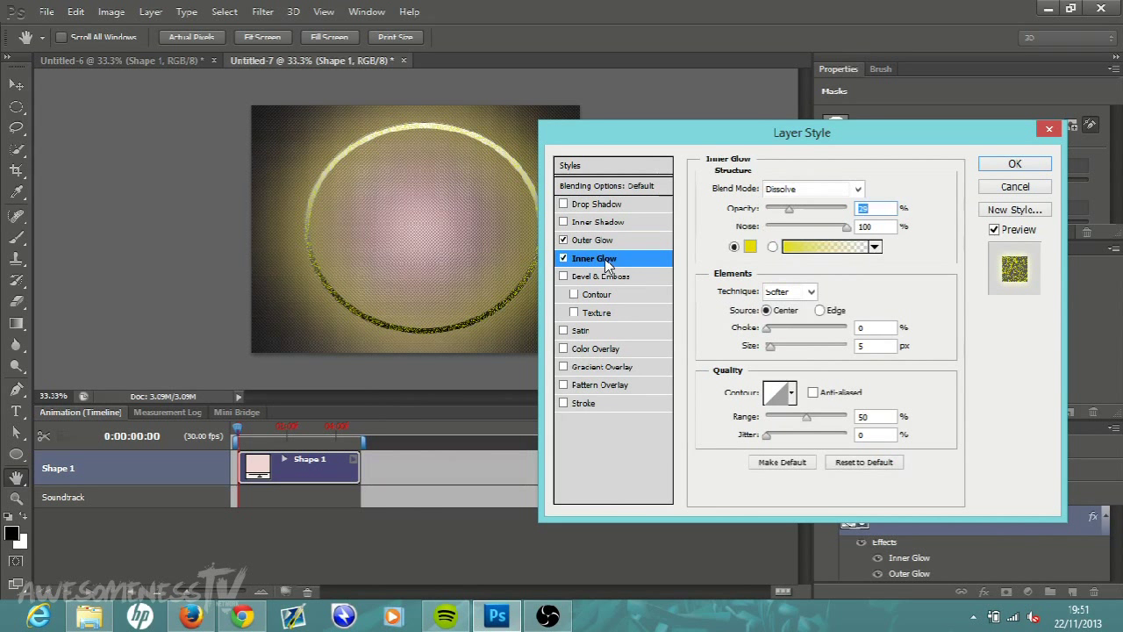
{"action": "mouse_move", "coordinate": [736, 190]}
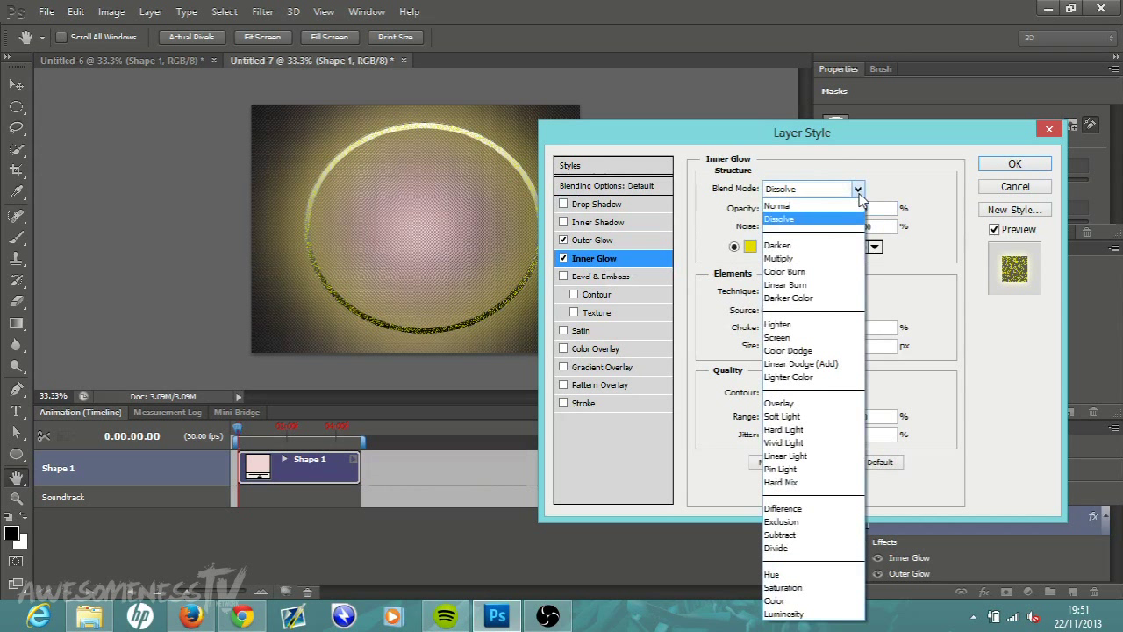
{"action": "left_click", "coordinate": [780, 218]}
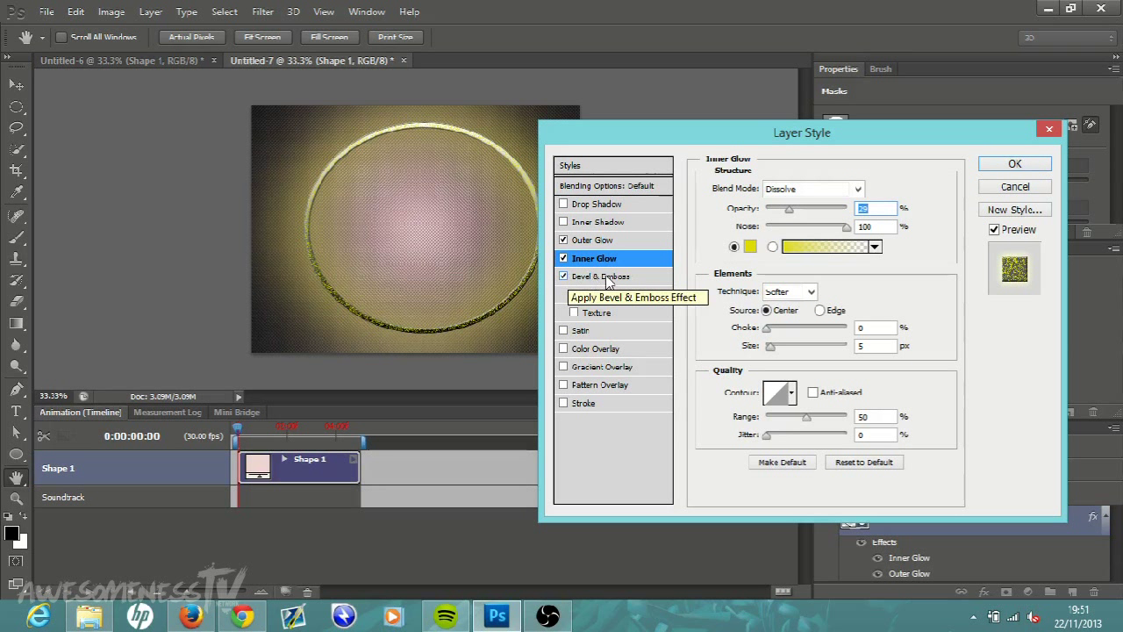
Step: Switch on Bevel & Emboss for the ring with an inner bevel, Depth 1000%, Size 250 px, Soften 16 px
{"action": "left_click", "coordinate": [609, 275]}
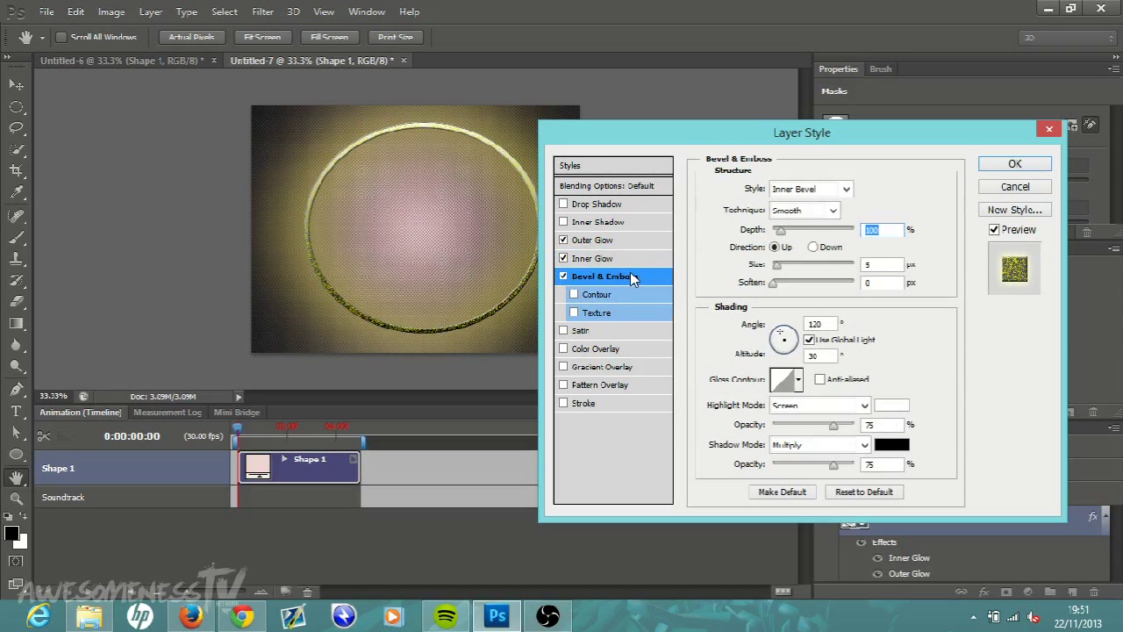
{"action": "mouse_move", "coordinate": [783, 239]}
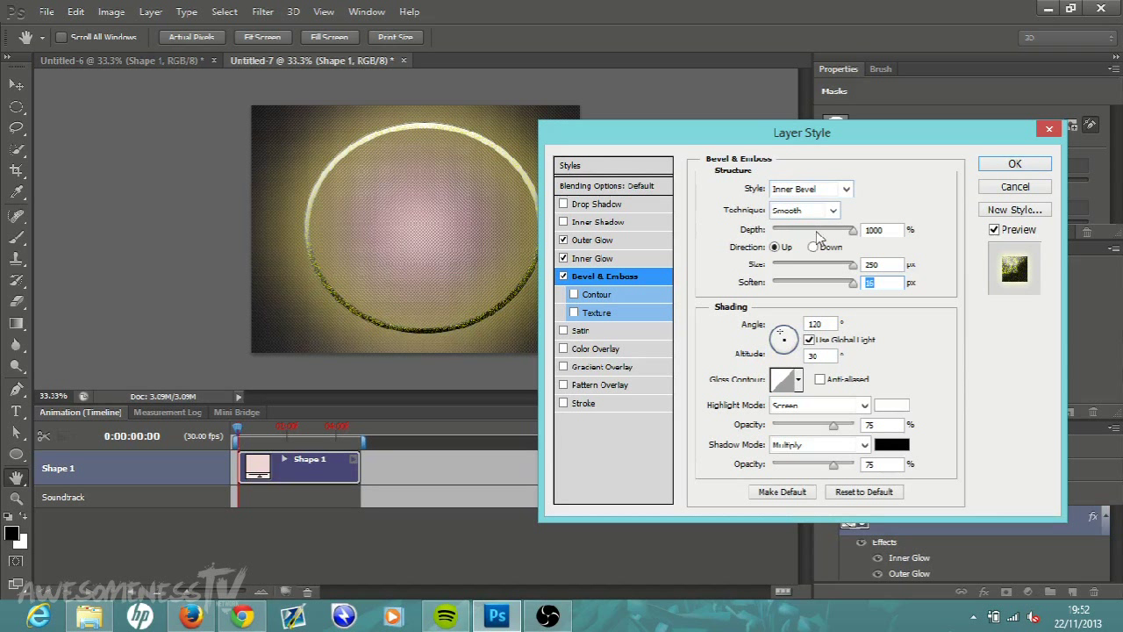
{"action": "mouse_move", "coordinate": [923, 279]}
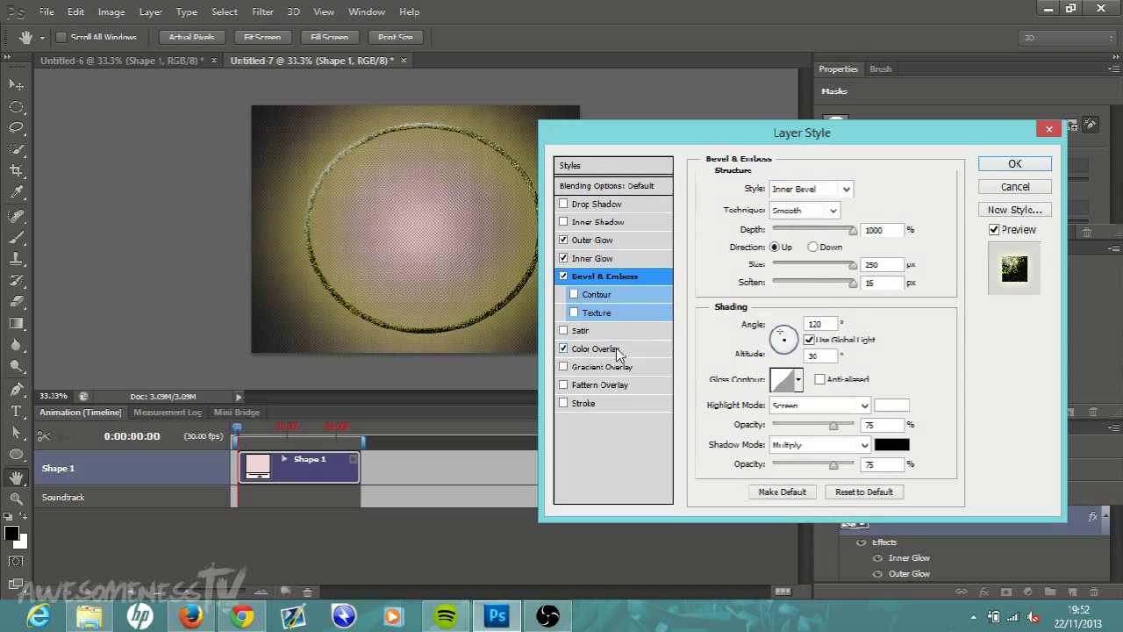
Step: Enable Color Overlay on the ring and set its colour to black (#000000)
{"action": "left_click", "coordinate": [595, 347]}
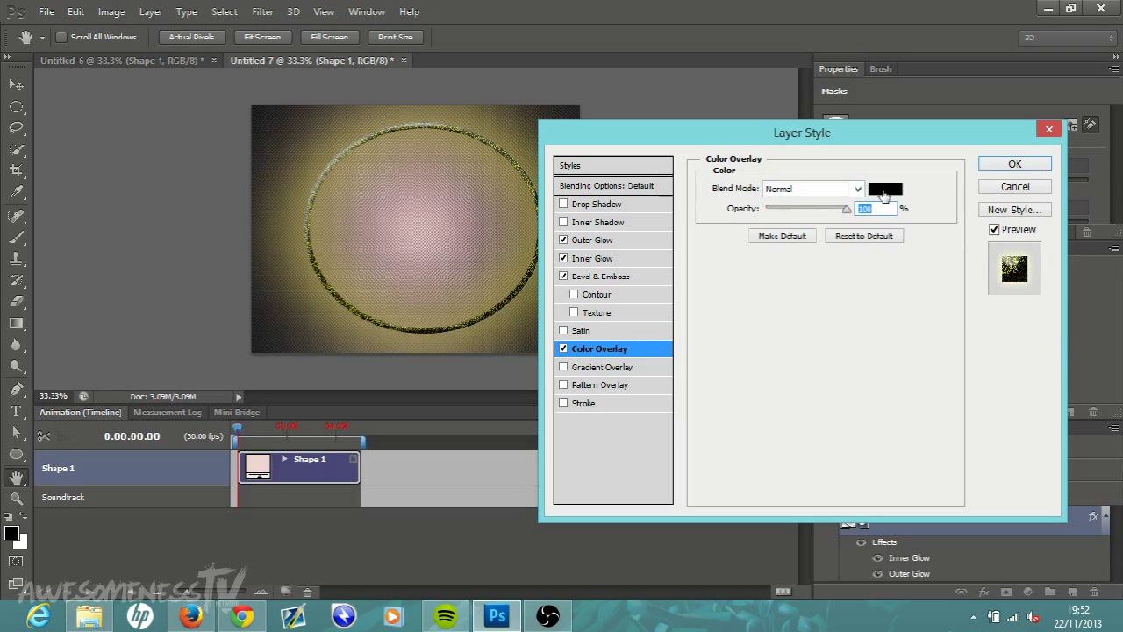
{"action": "left_click", "coordinate": [884, 189]}
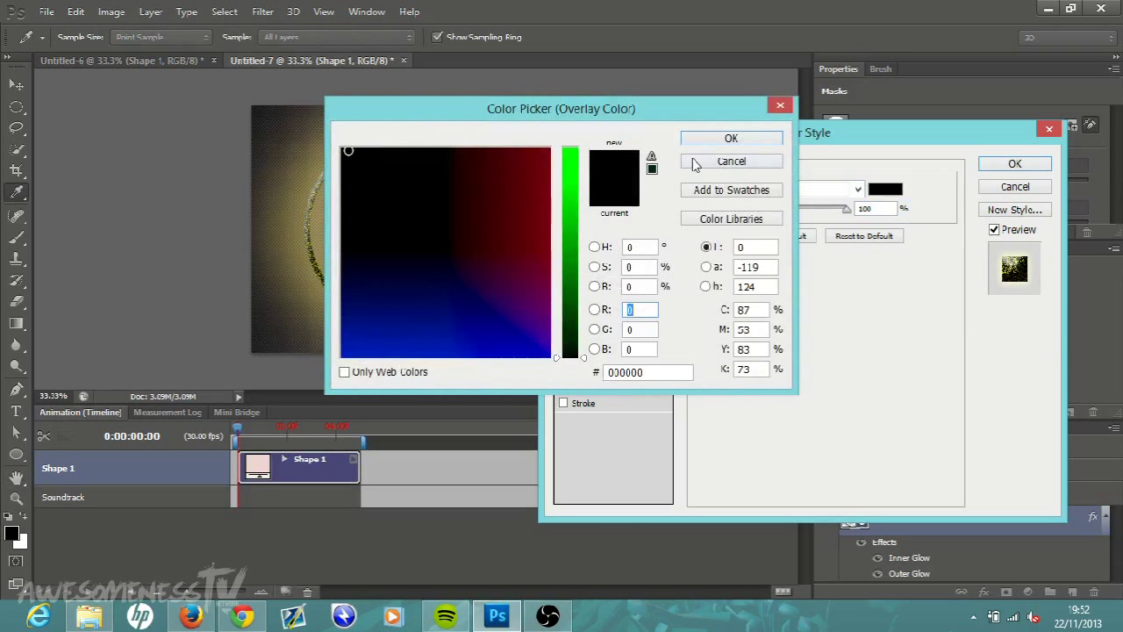
{"action": "left_click", "coordinate": [730, 161]}
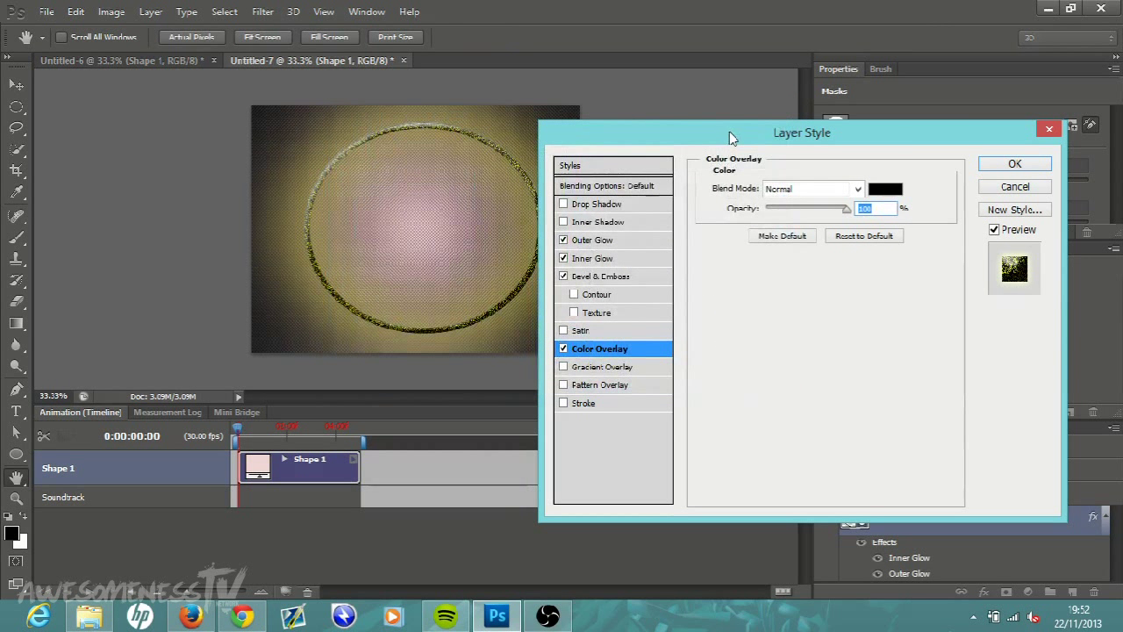
{"action": "mouse_move", "coordinate": [892, 165]}
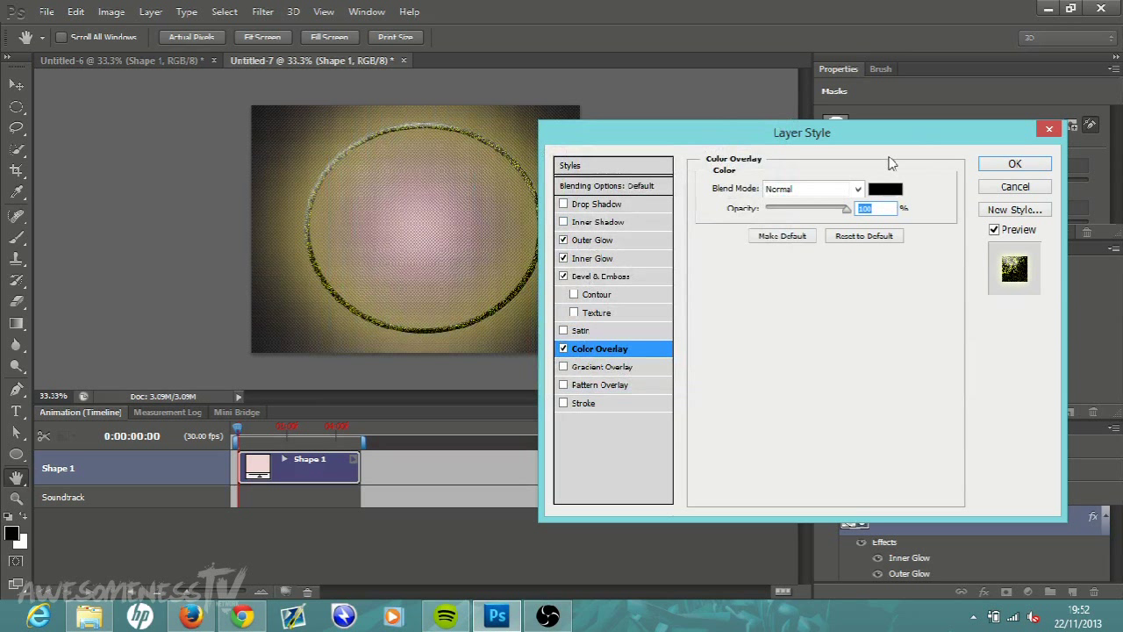
{"action": "mouse_move", "coordinate": [774, 257]}
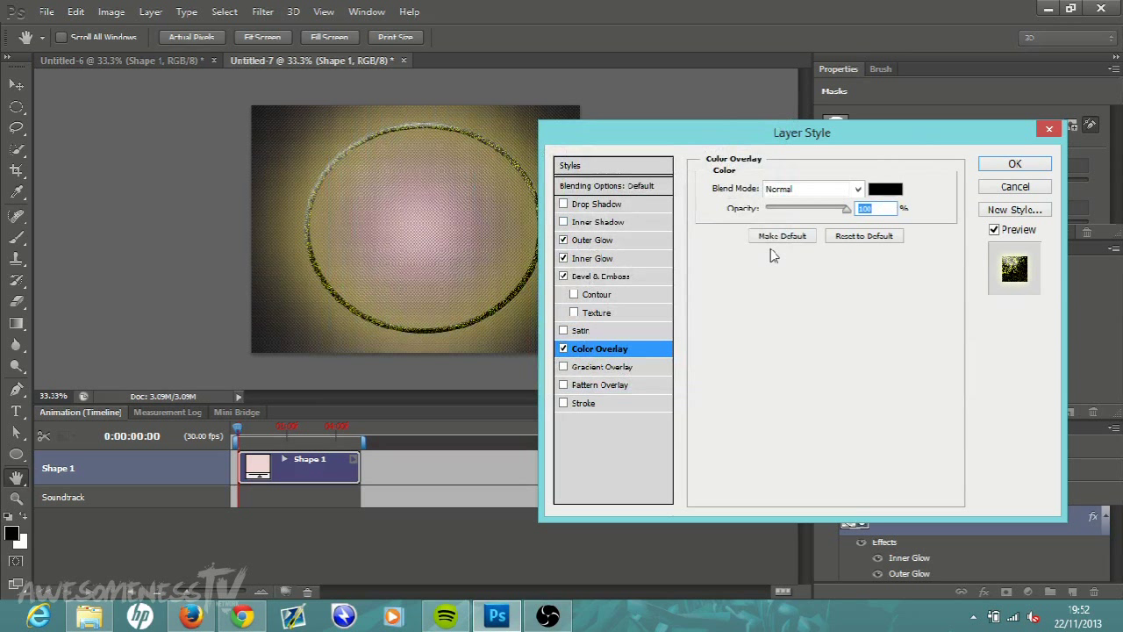
{"action": "mouse_move", "coordinate": [566, 408]}
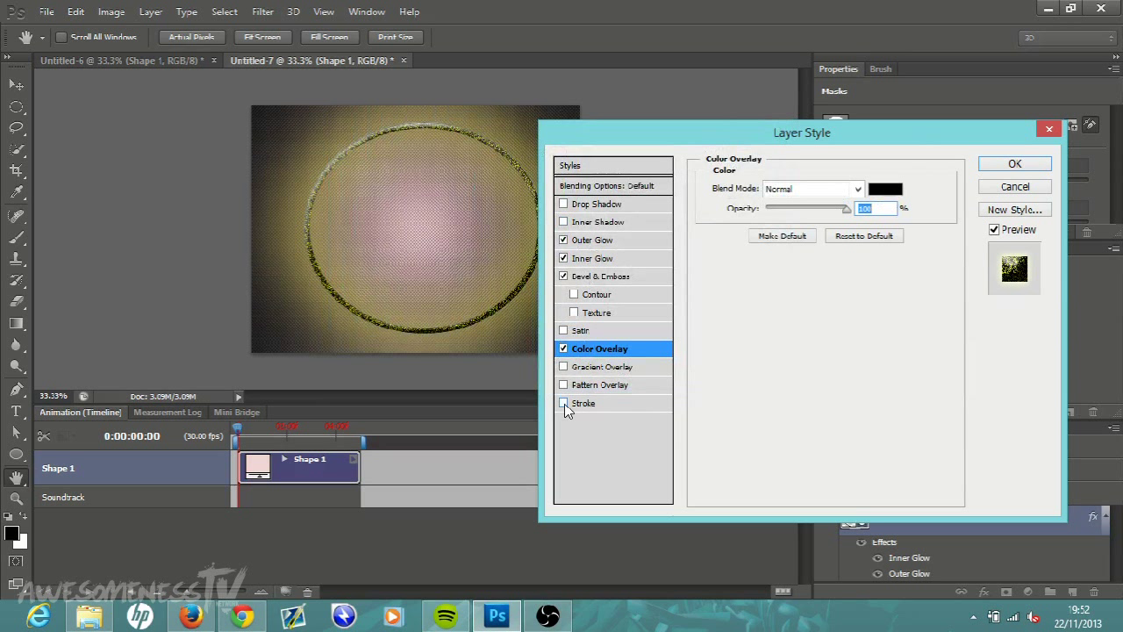
Step: Add a thin black outside Stroke to the ring, adjusting its size slider
{"action": "left_click", "coordinate": [564, 402]}
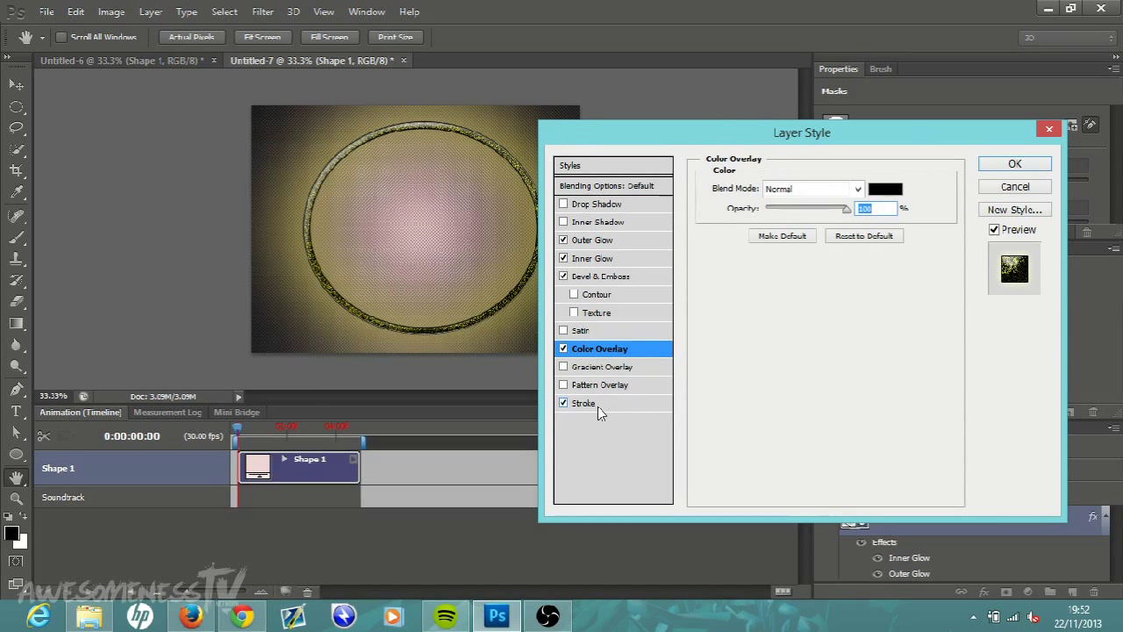
{"action": "left_click", "coordinate": [583, 402]}
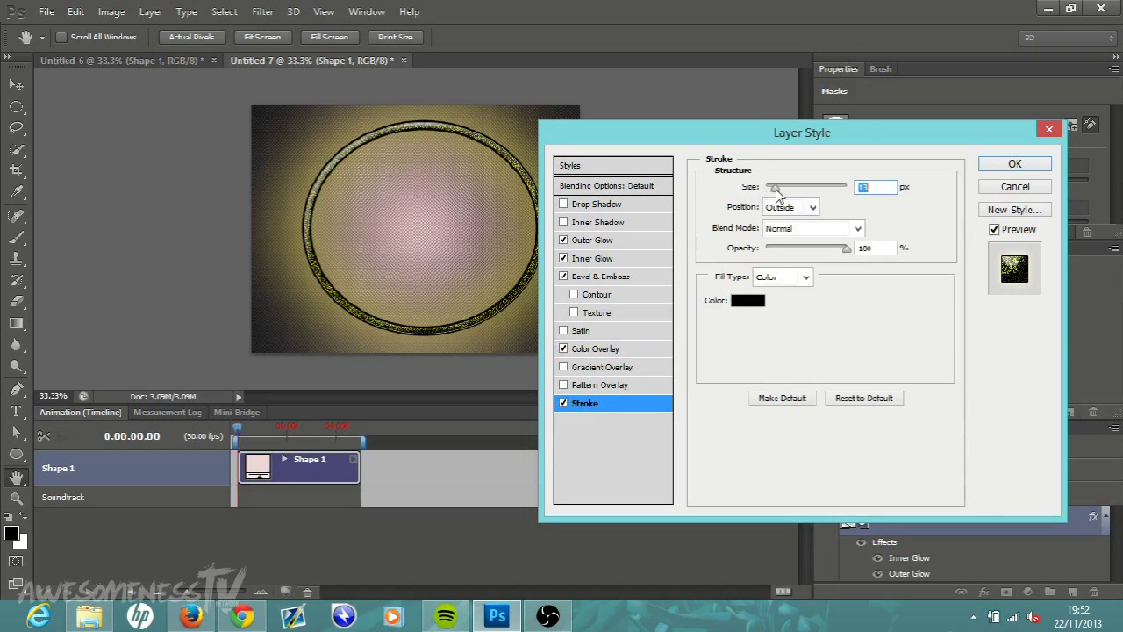
{"action": "left_click_drag", "start_coordinate": [774, 186], "coordinate": [790, 187]}
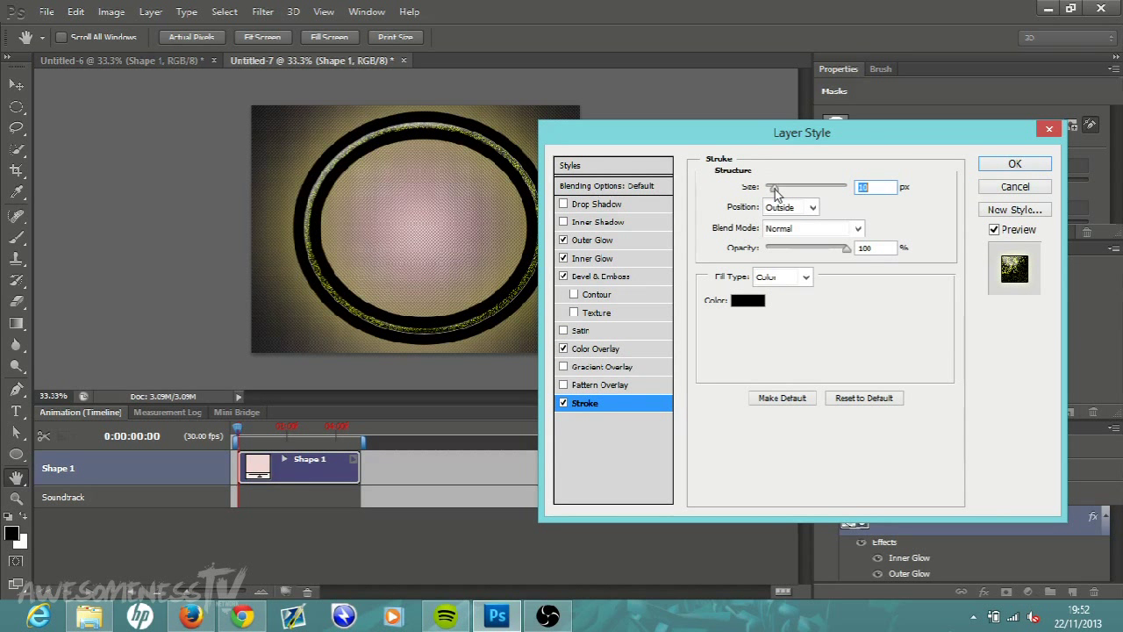
{"action": "left_click_drag", "start_coordinate": [771, 186], "coordinate": [764, 186]}
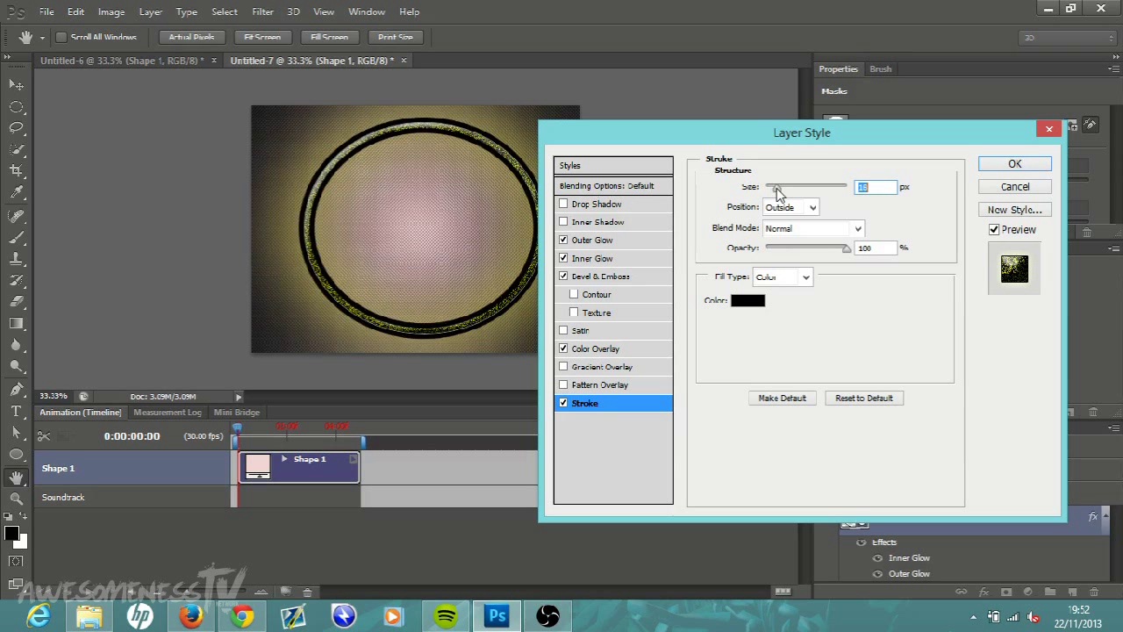
{"action": "mouse_move", "coordinate": [779, 189]}
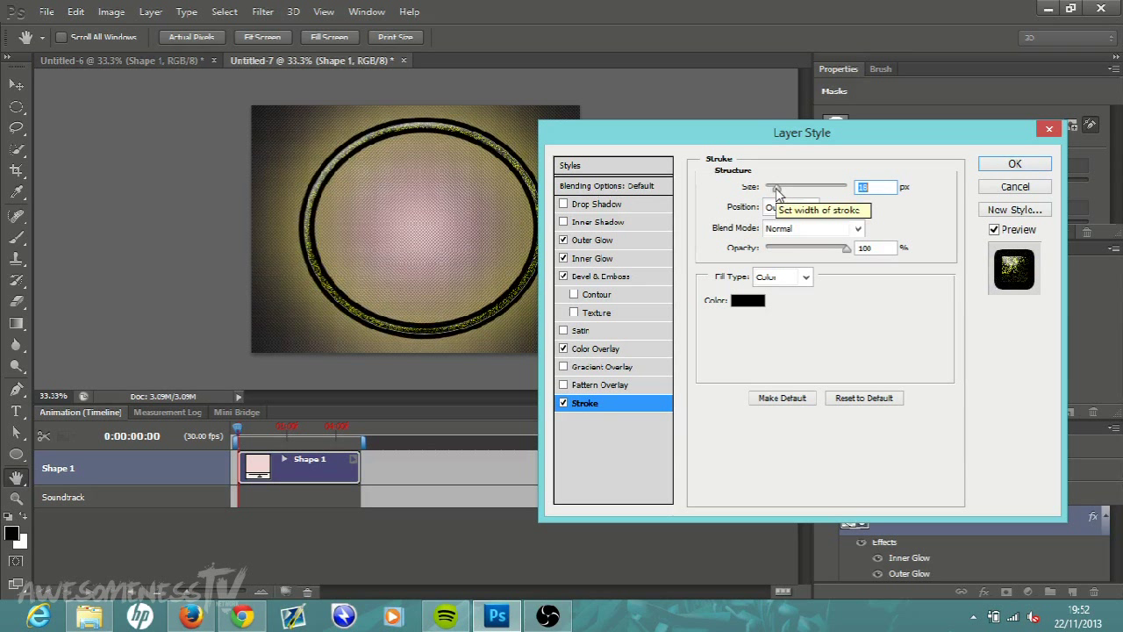
{"action": "mouse_move", "coordinate": [858, 302]}
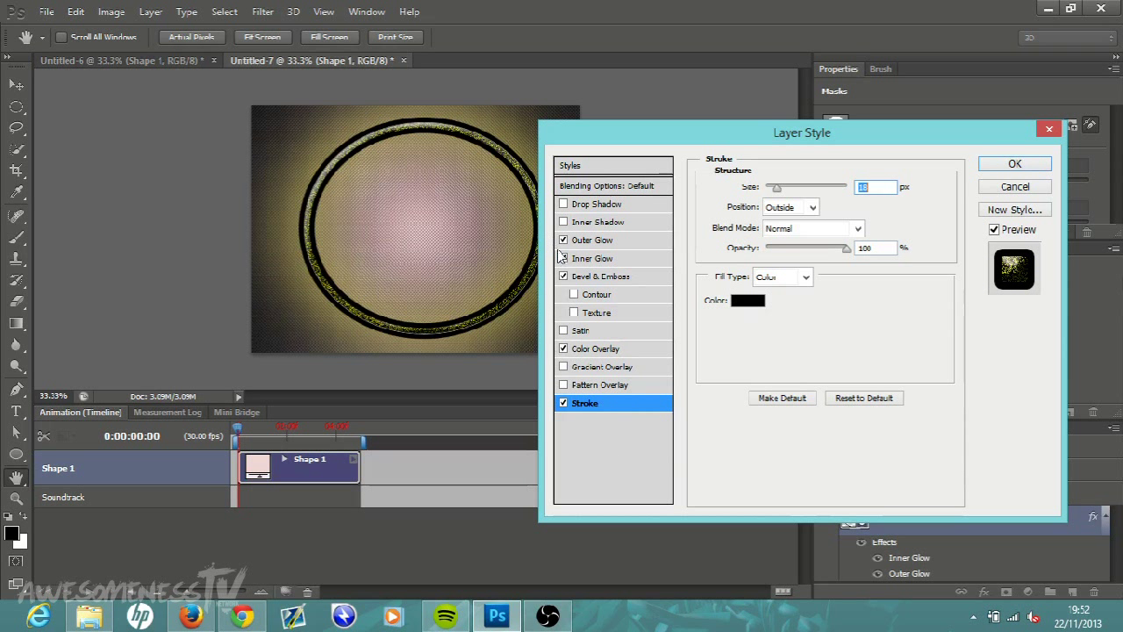
Step: Tick Contour under Bevel & Emboss and apply all the layer styles to the ring
{"action": "left_click", "coordinate": [563, 258]}
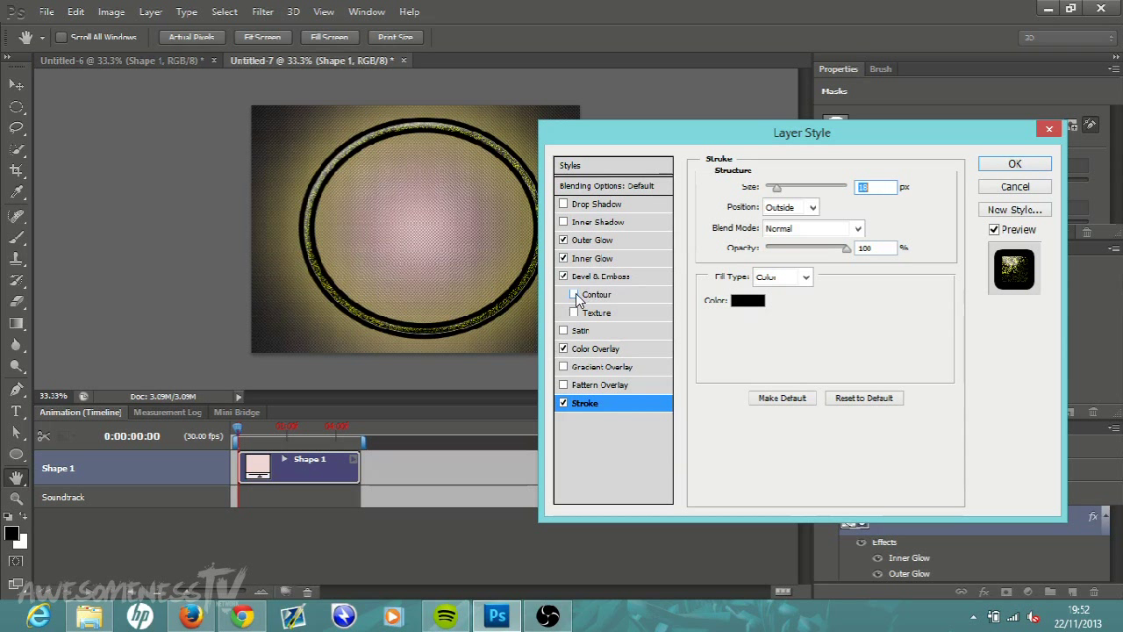
{"action": "left_click", "coordinate": [563, 294]}
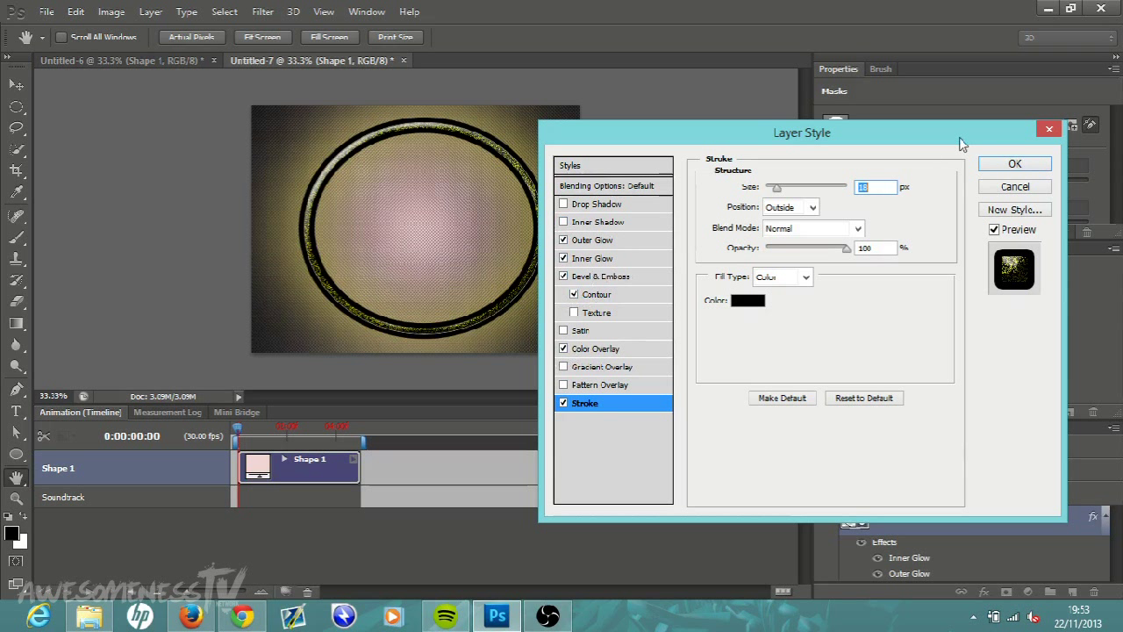
{"action": "left_click", "coordinate": [1018, 163]}
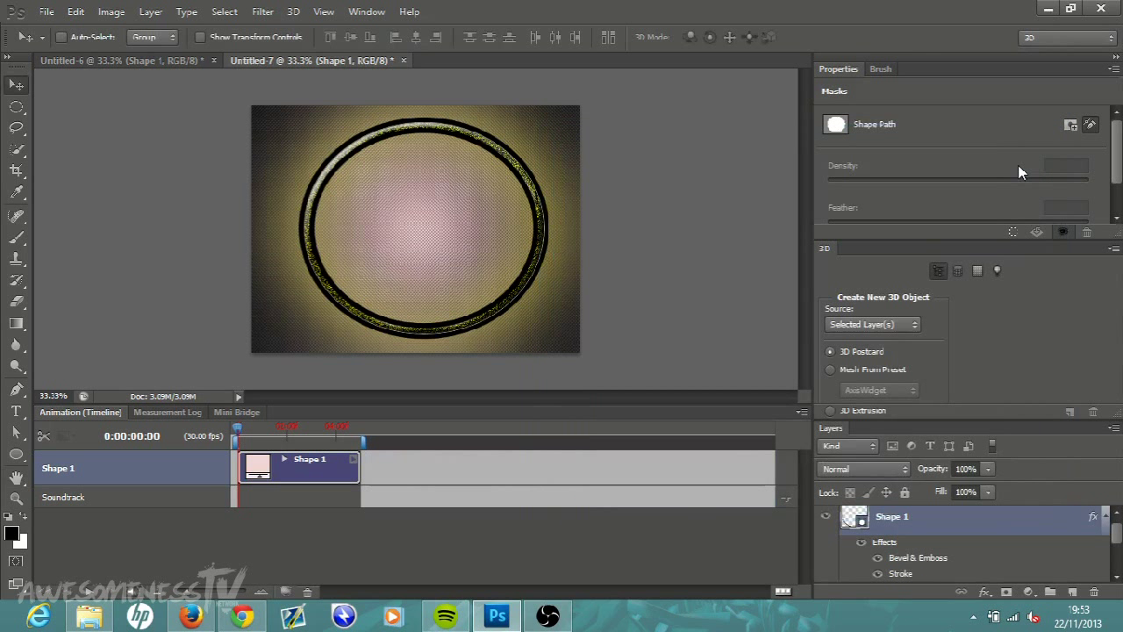
{"action": "mouse_move", "coordinate": [460, 193]}
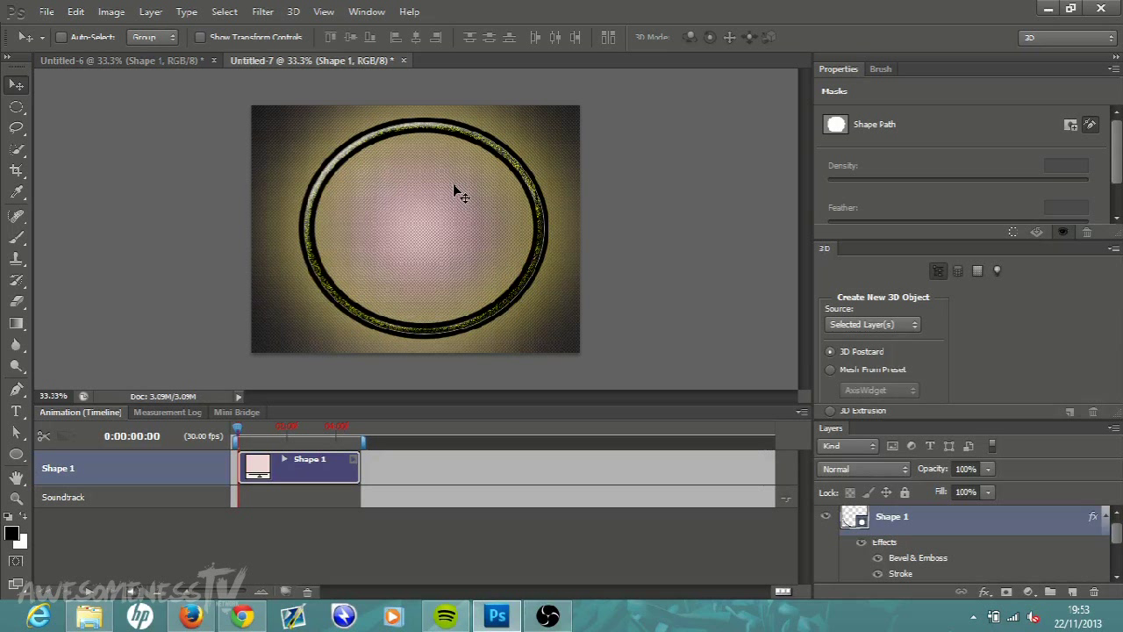
{"action": "mouse_move", "coordinate": [616, 175]}
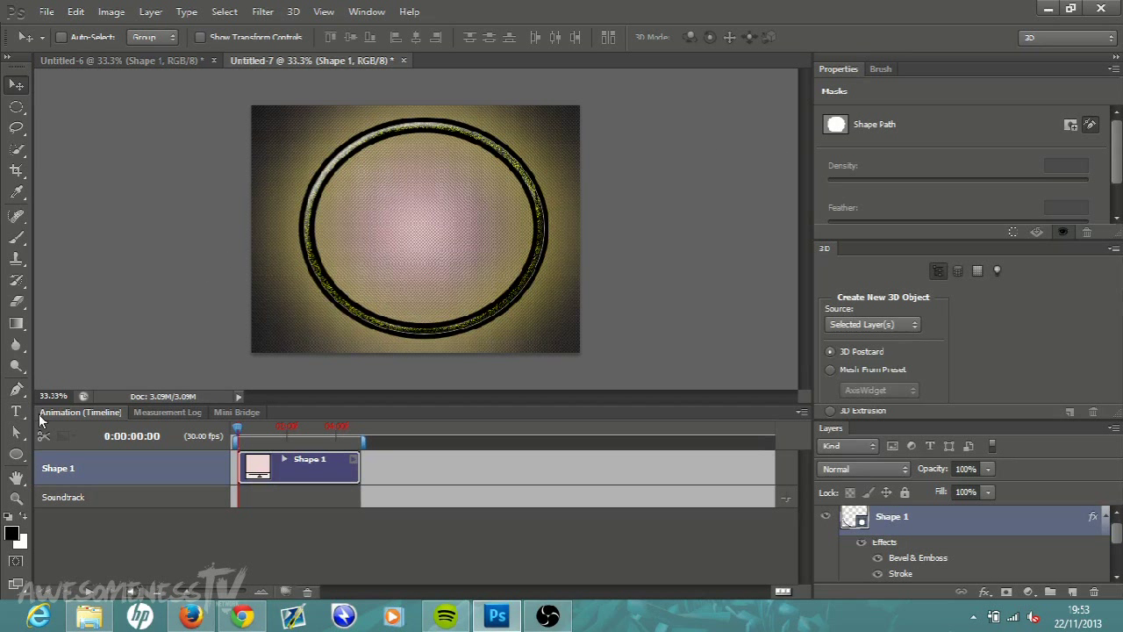
{"action": "mouse_move", "coordinate": [64, 313]}
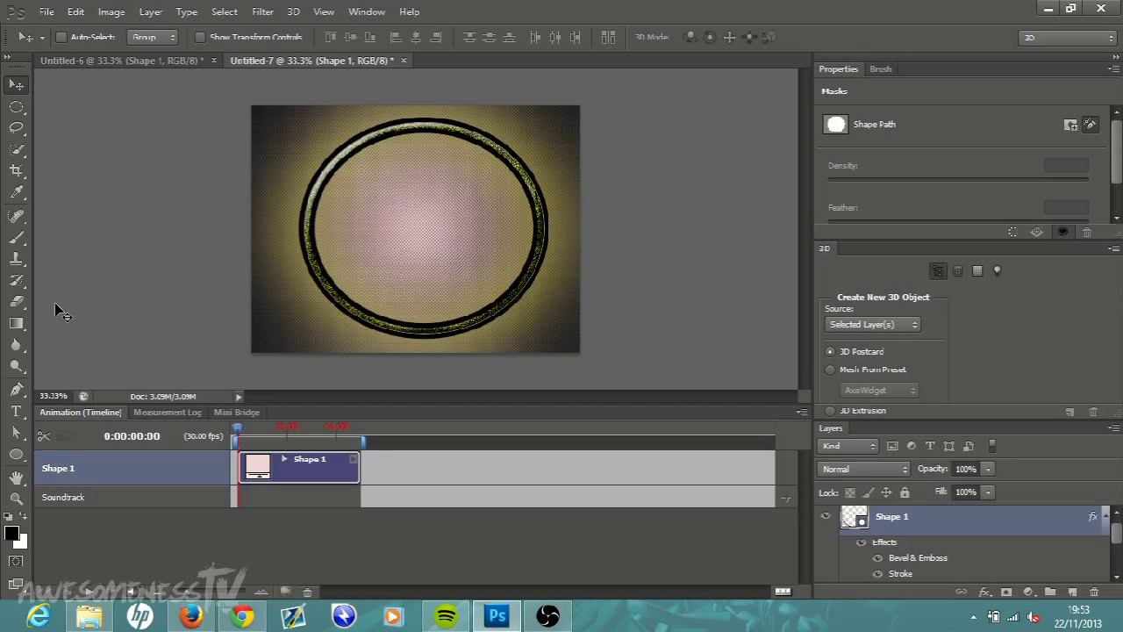
{"action": "mouse_move", "coordinate": [16, 416]}
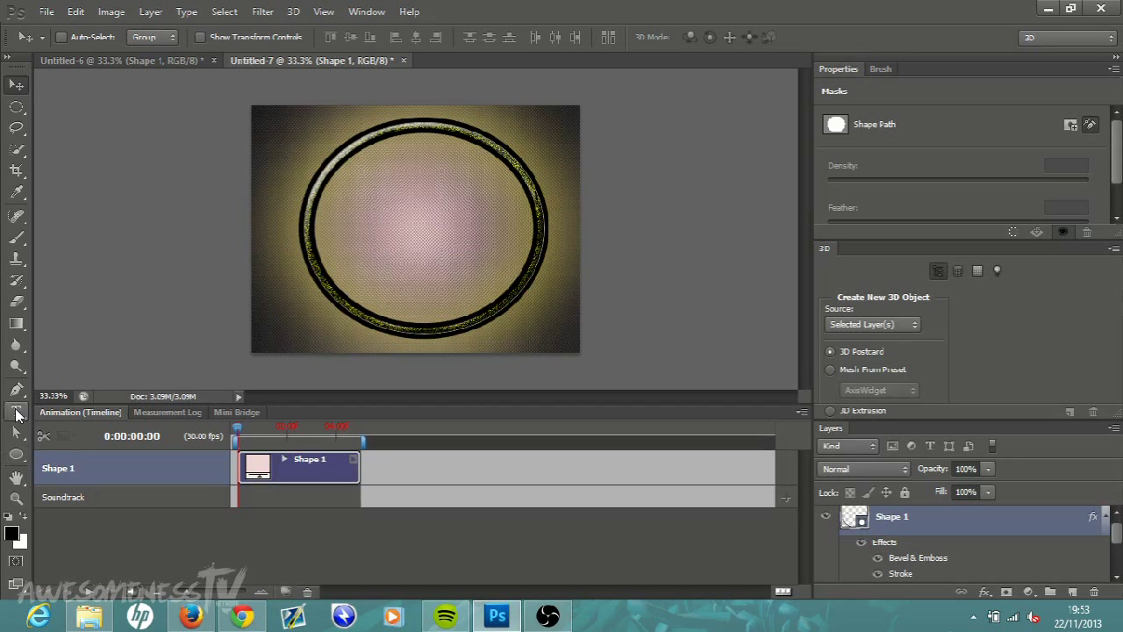
{"action": "left_click", "coordinate": [16, 411]}
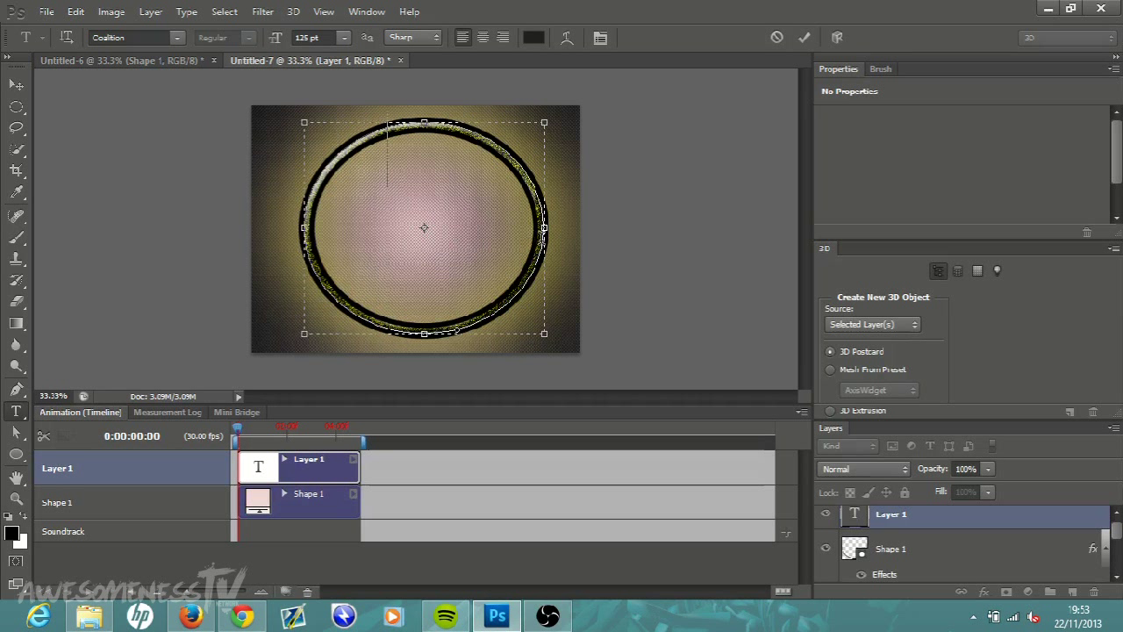
{"action": "mouse_move", "coordinate": [424, 176]}
{"action": "type", "text": "B"}
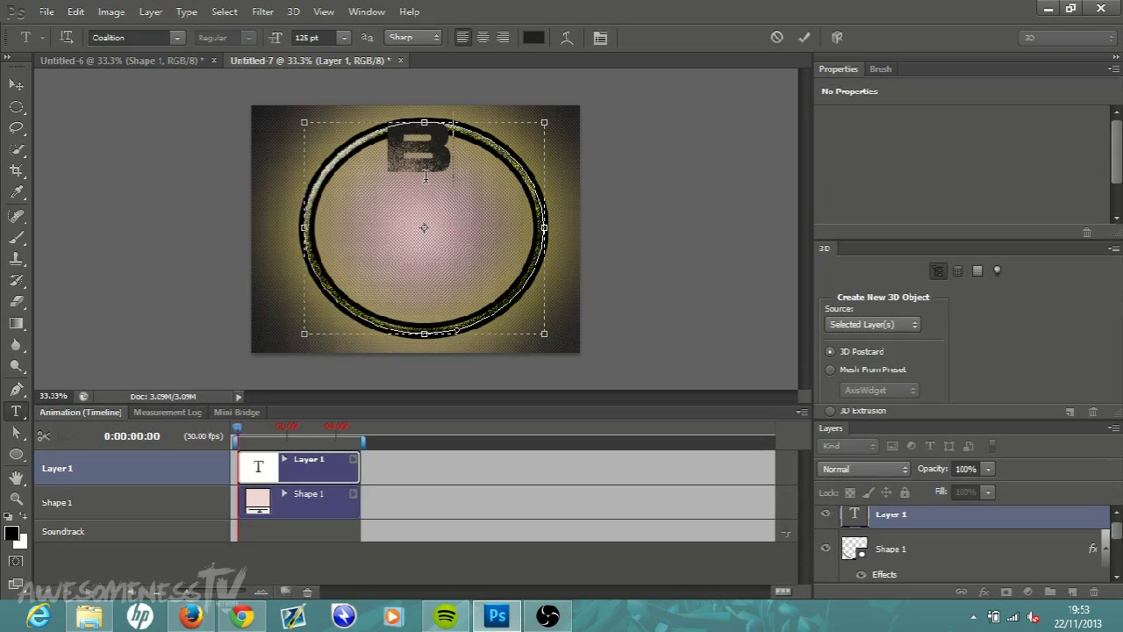
Step: Type the large bold BHD lettering centred inside the ring, ready to rotate
{"action": "type", "text": "HD"}
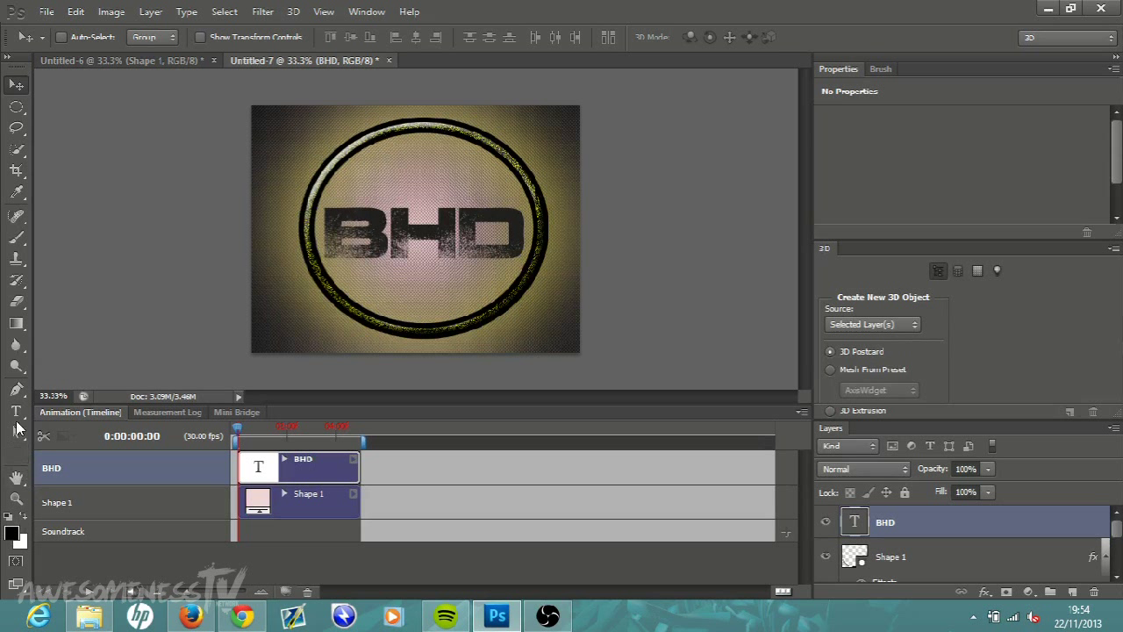
{"action": "left_click", "coordinate": [16, 411]}
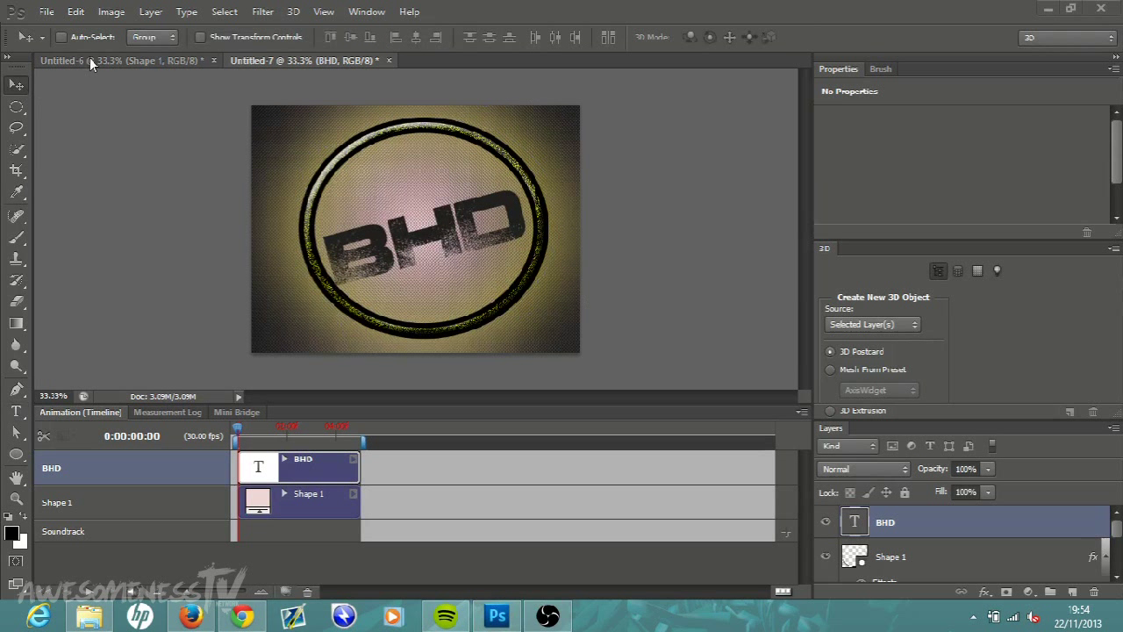
{"action": "mouse_move", "coordinate": [430, 235]}
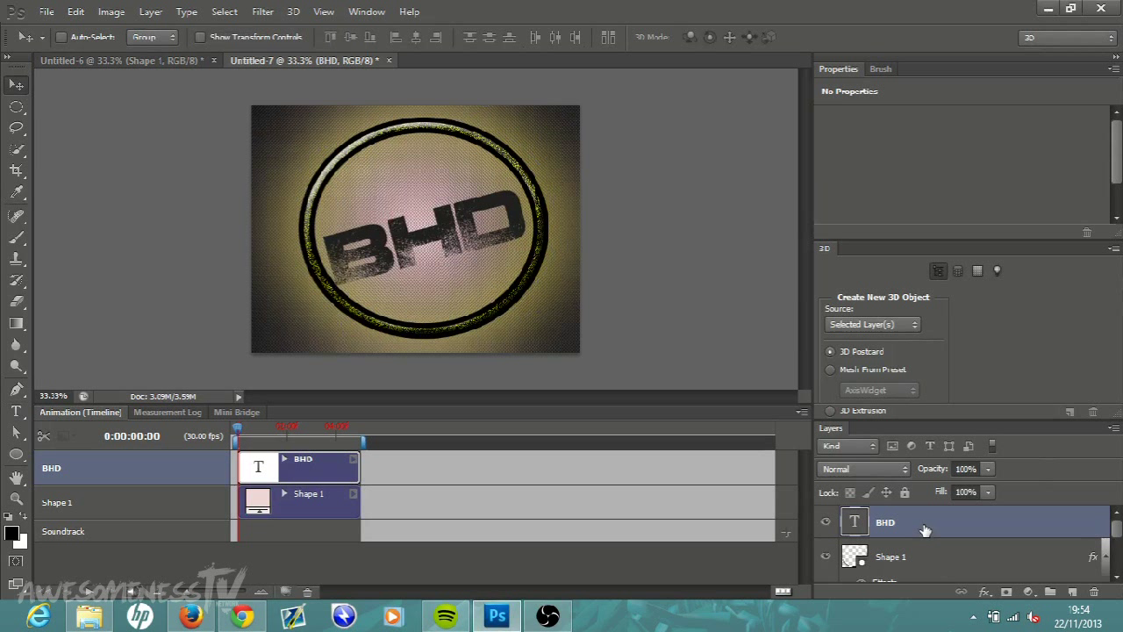
Step: Rotate the BHD text to a slight diagonal tilt with Free Transform and commit it
{"action": "left_click_drag", "start_coordinate": [421, 228], "coordinate": [413, 225]}
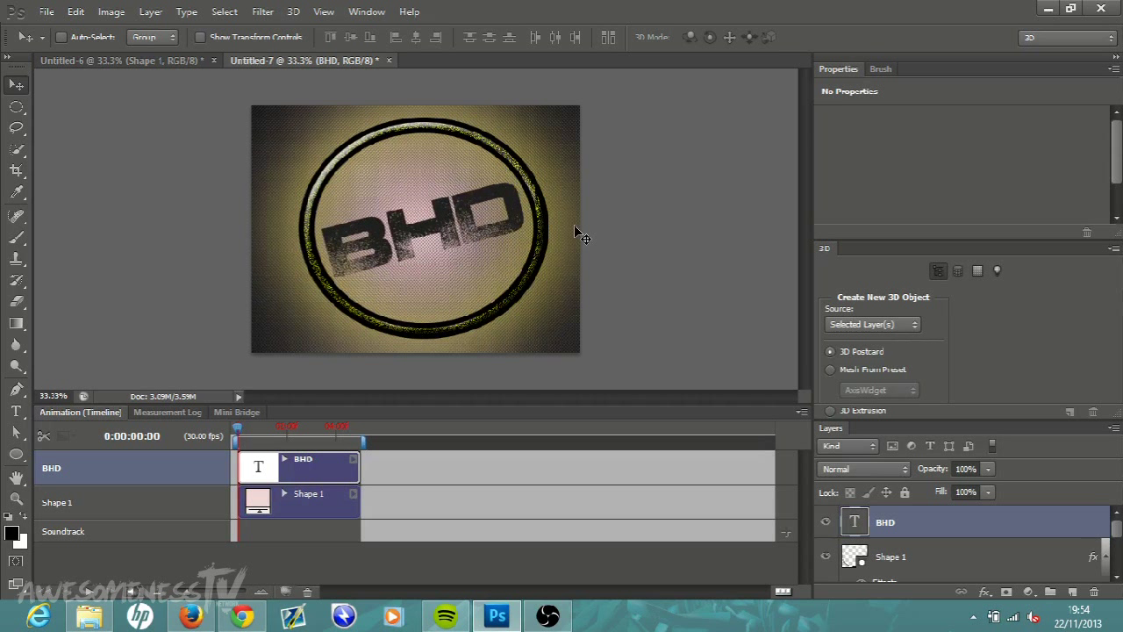
{"action": "mouse_move", "coordinate": [43, 25]}
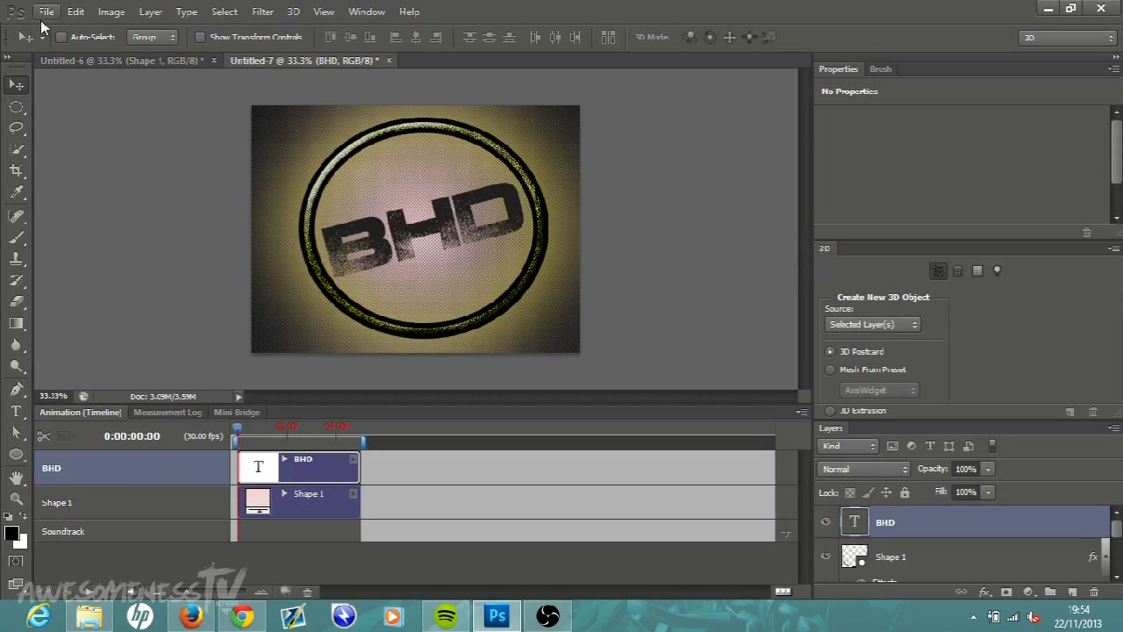
Step: Save the design as a JPEG on the Desktop via Save As, accepting the JPEG quality options
{"action": "left_click", "coordinate": [68, 14]}
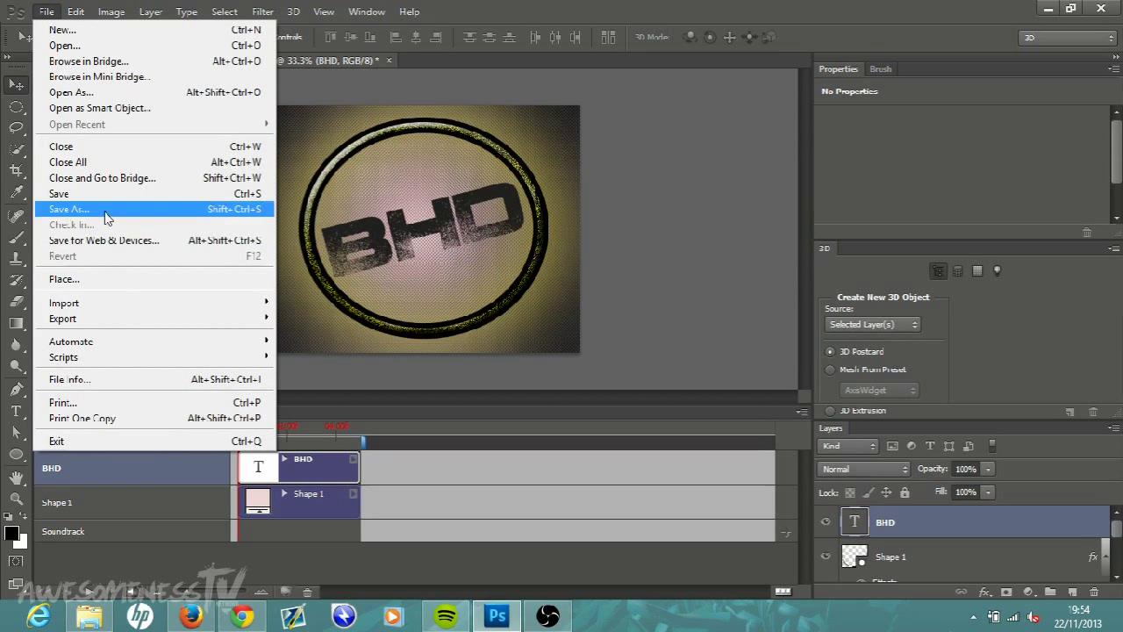
{"action": "left_click", "coordinate": [70, 209]}
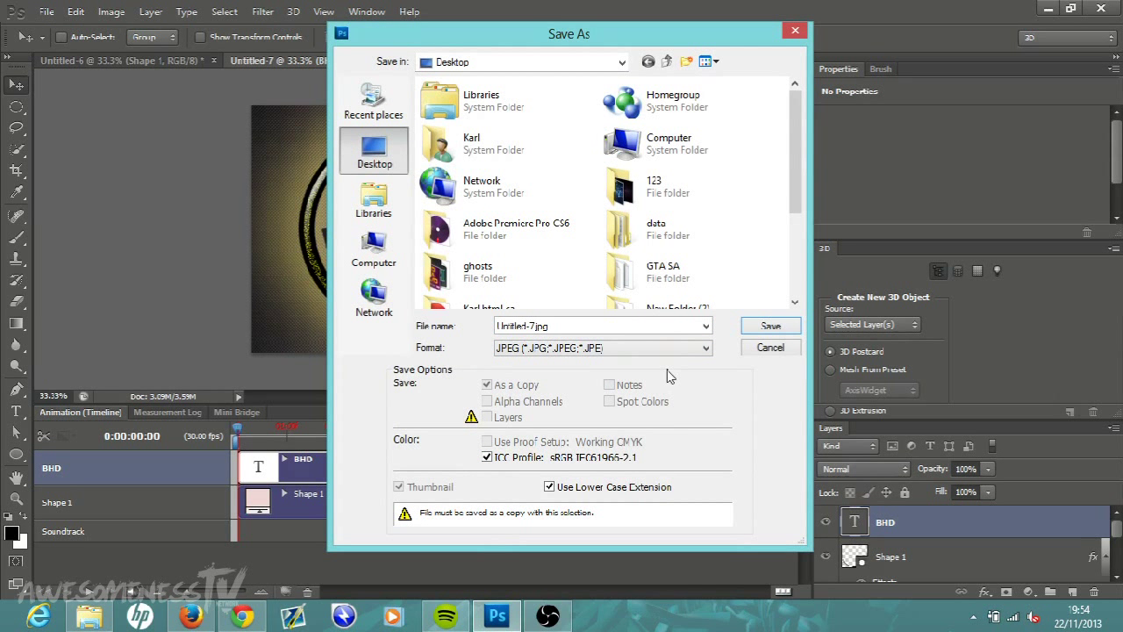
{"action": "left_click", "coordinate": [767, 325]}
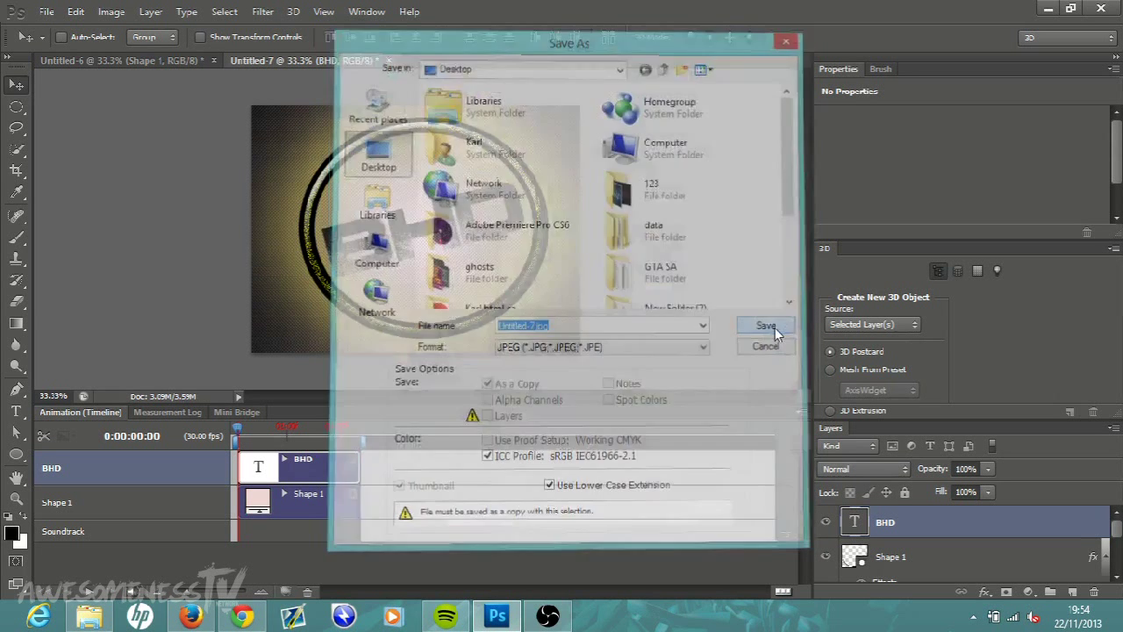
{"action": "left_click", "coordinate": [766, 325]}
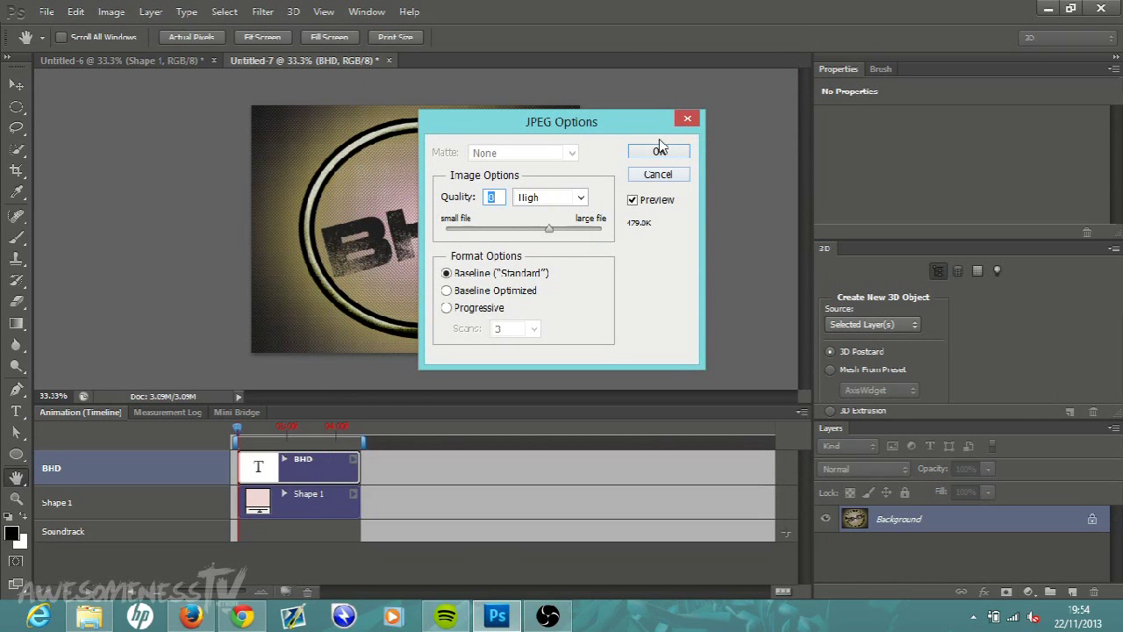
{"action": "left_click", "coordinate": [658, 151]}
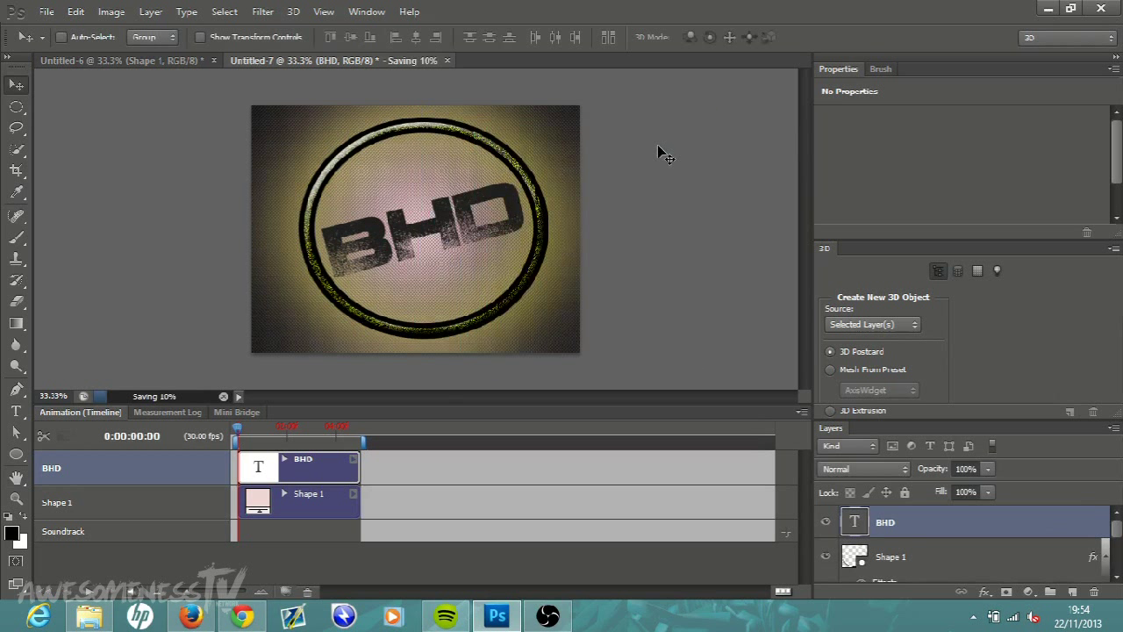